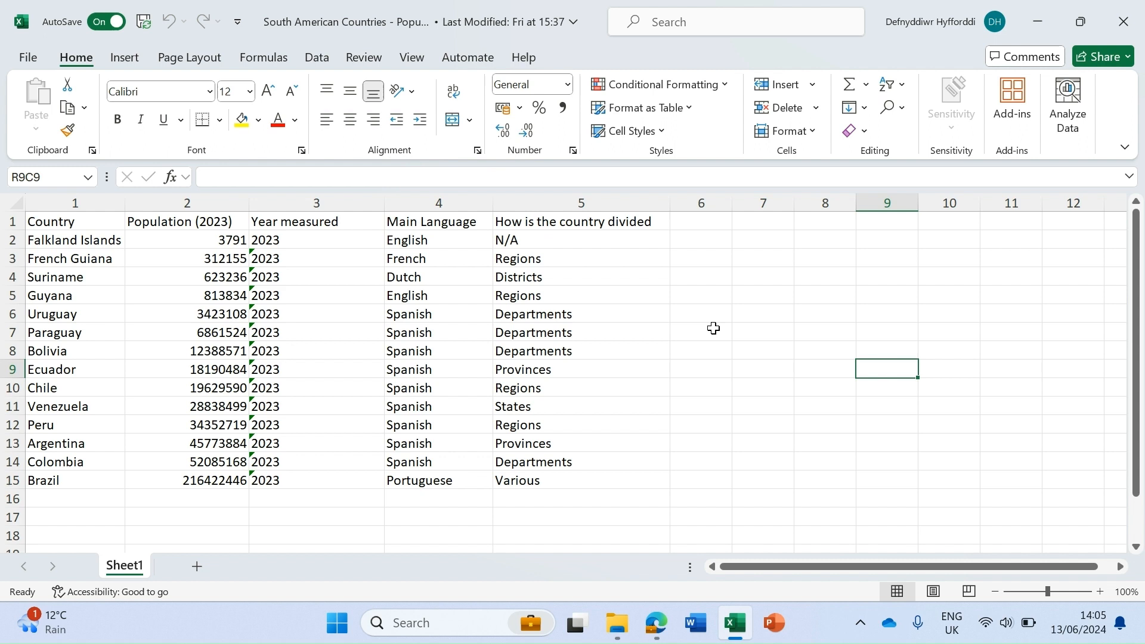
mouse_move(729, 295)
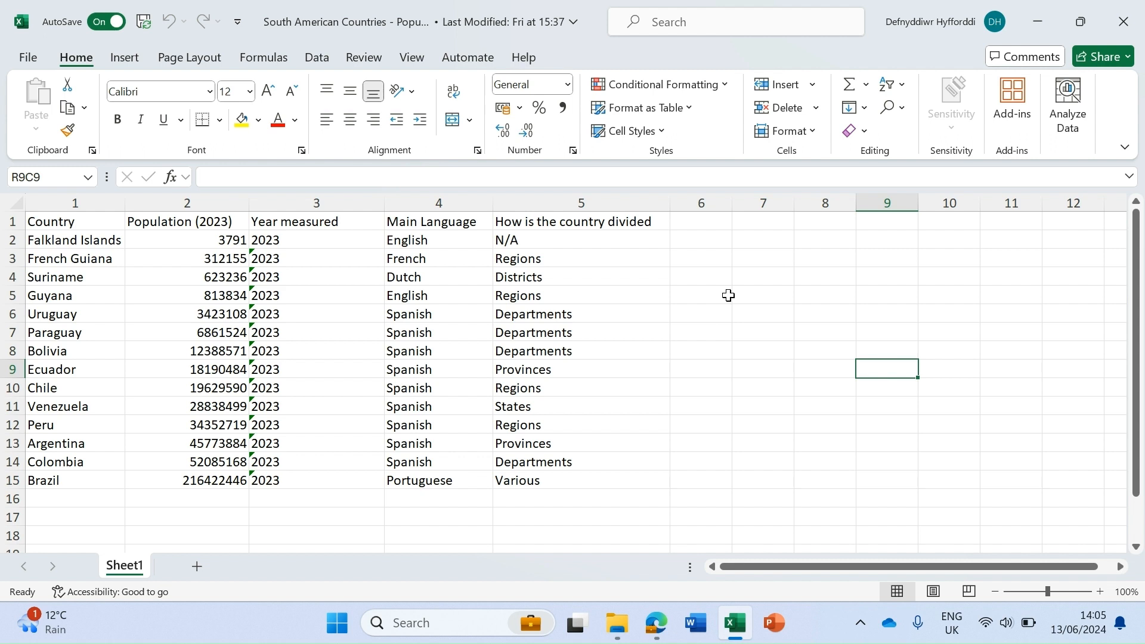
mouse_move(518, 301)
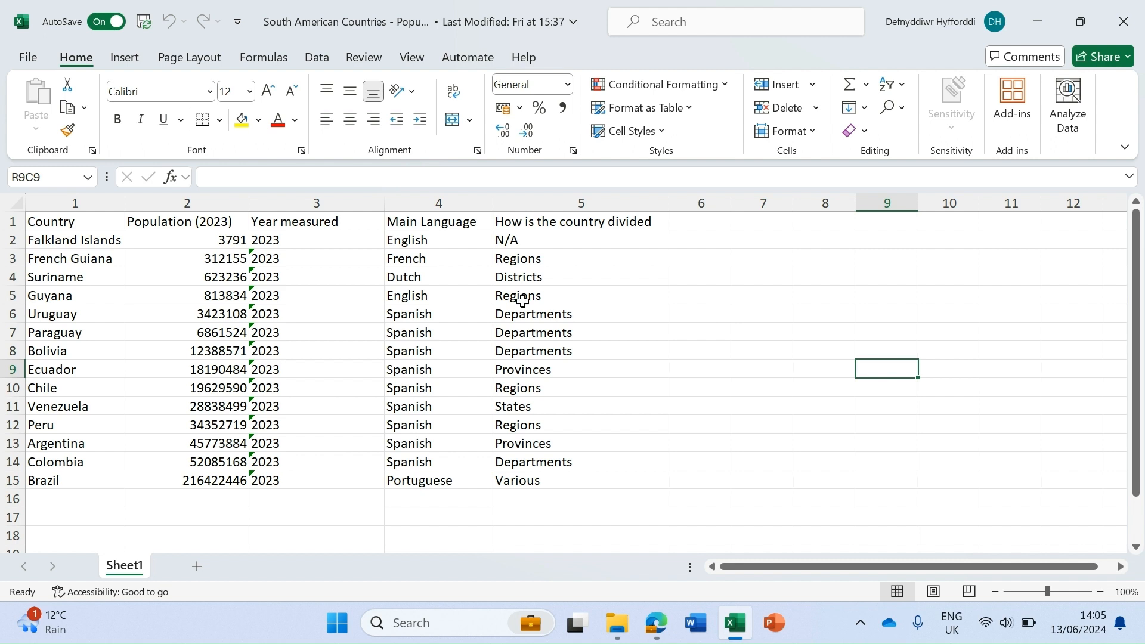
mouse_move(76, 57)
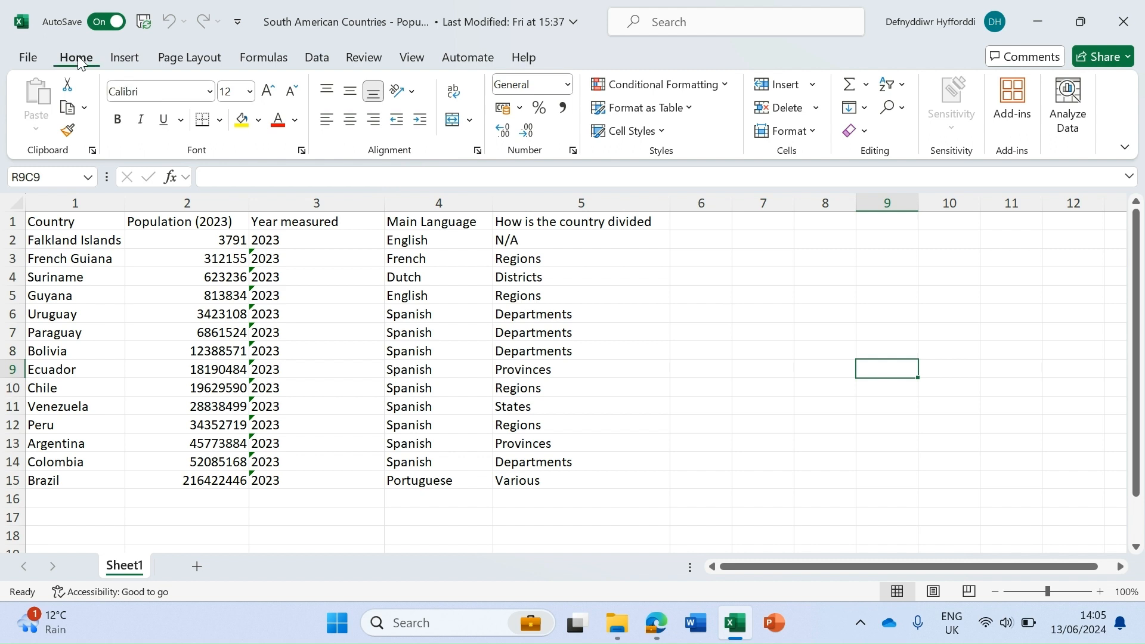
mouse_move(220, 61)
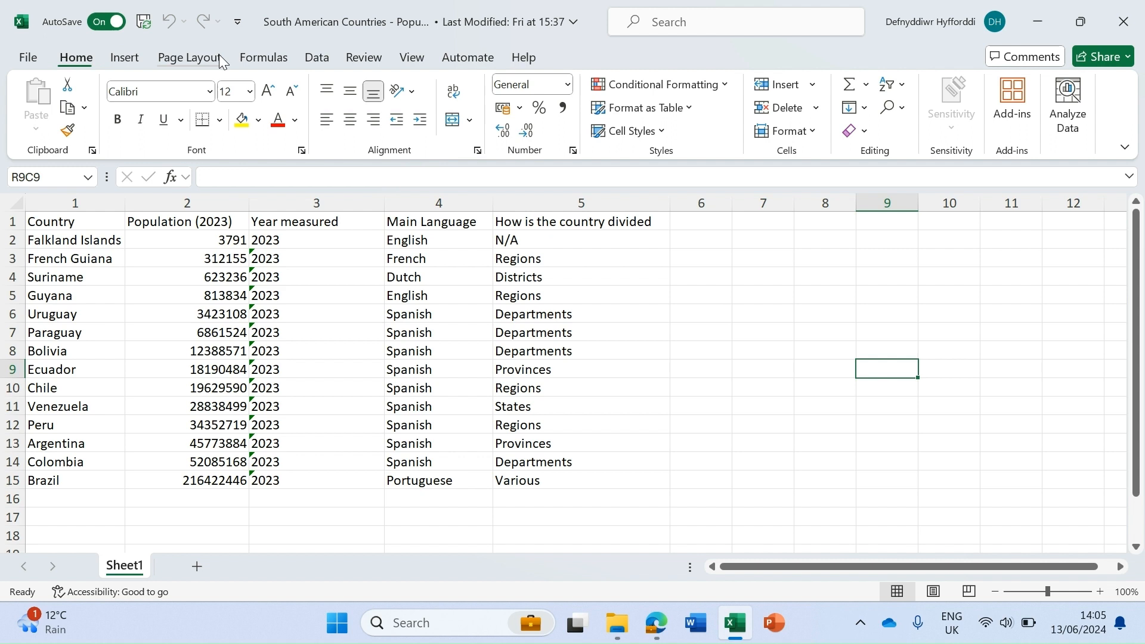
mouse_move(641, 95)
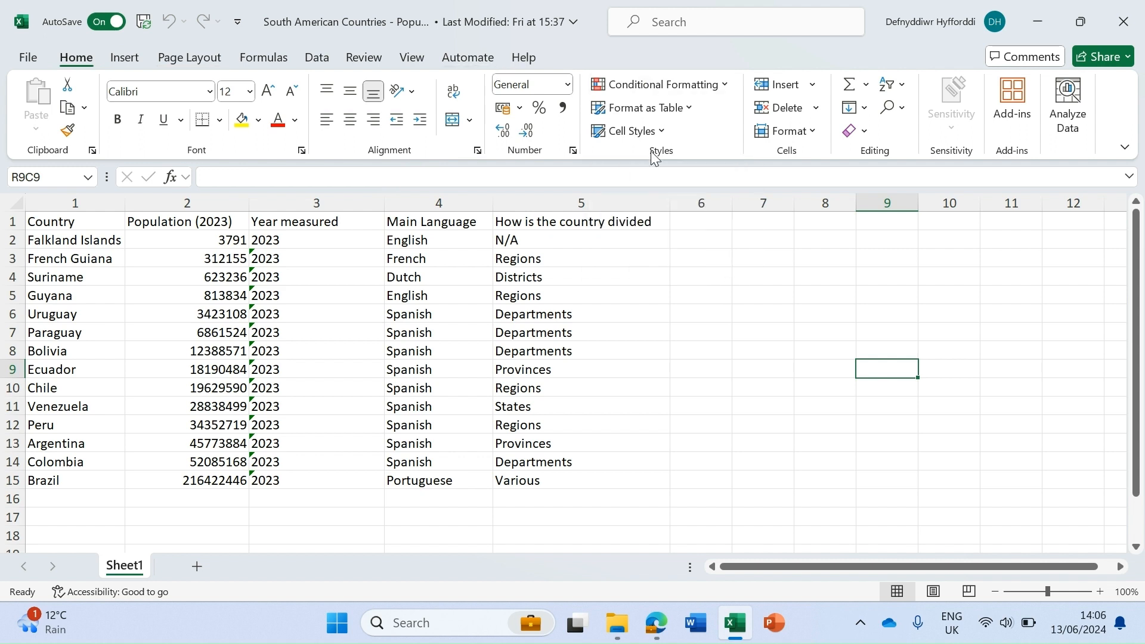
mouse_move(668, 151)
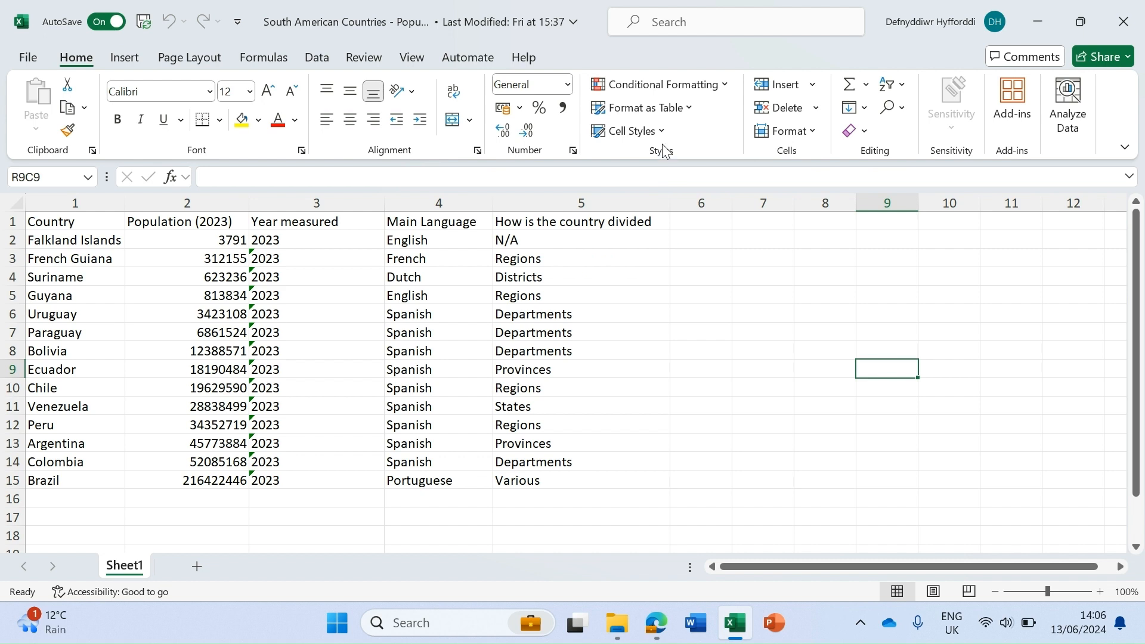
mouse_move(651, 90)
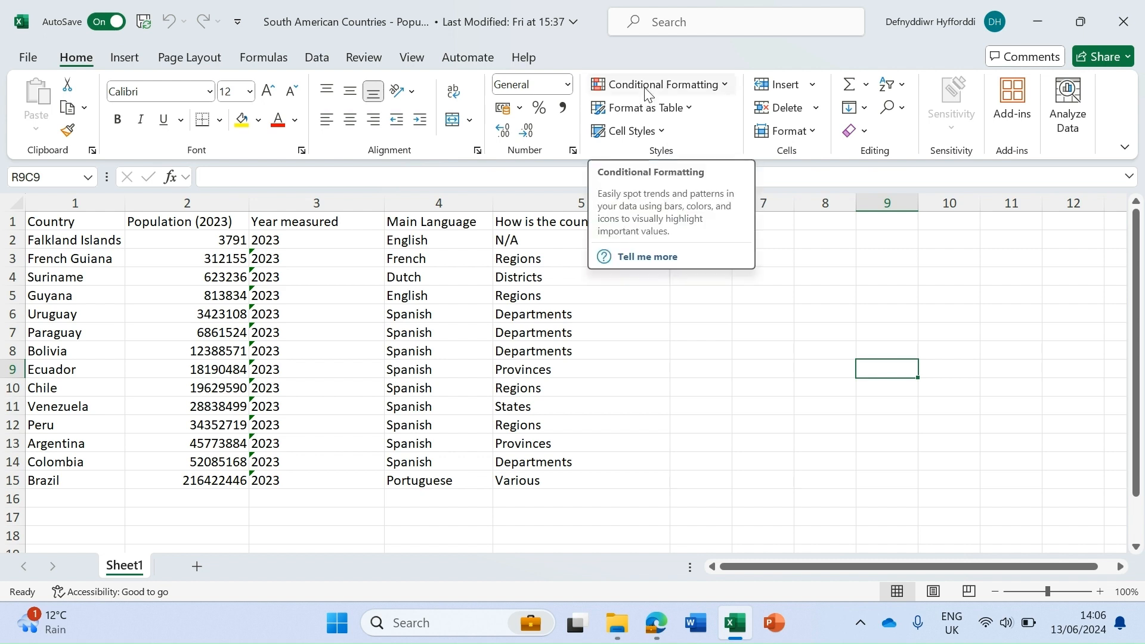
mouse_move(661, 95)
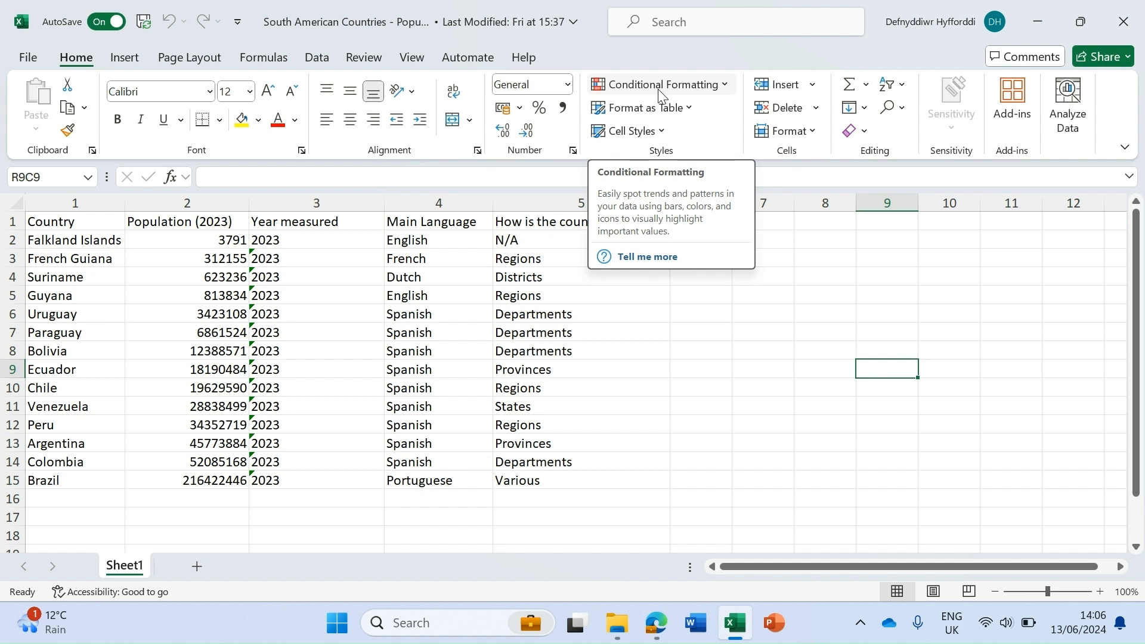
- Select the Population (2023) column and bring up the Highlight Cells Rules choices
left_click(659, 84)
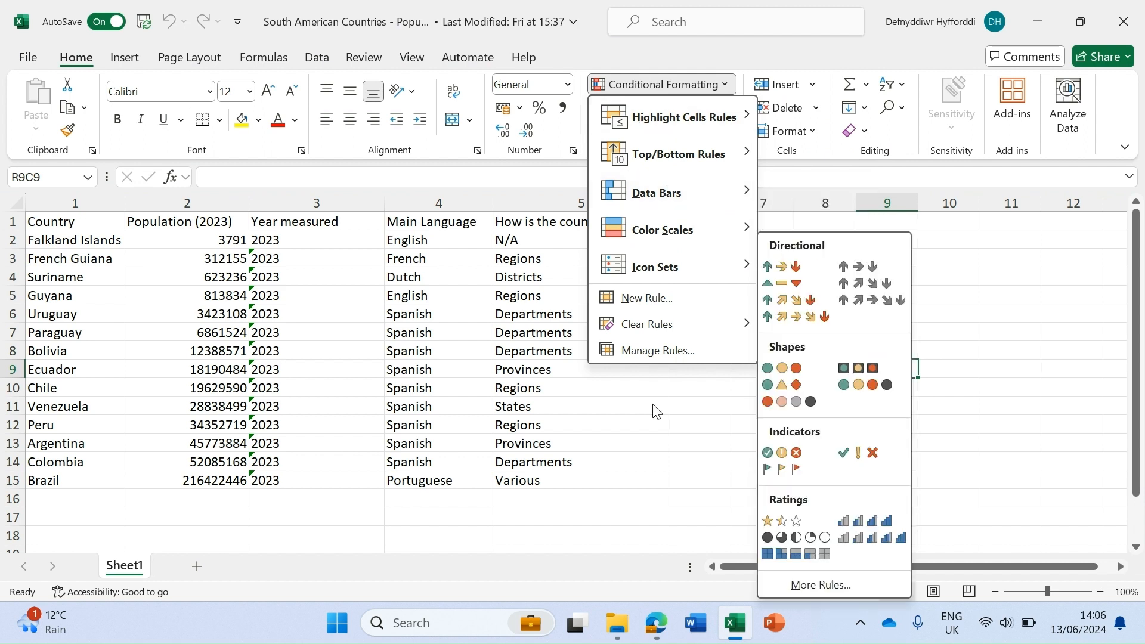
left_click(653, 408)
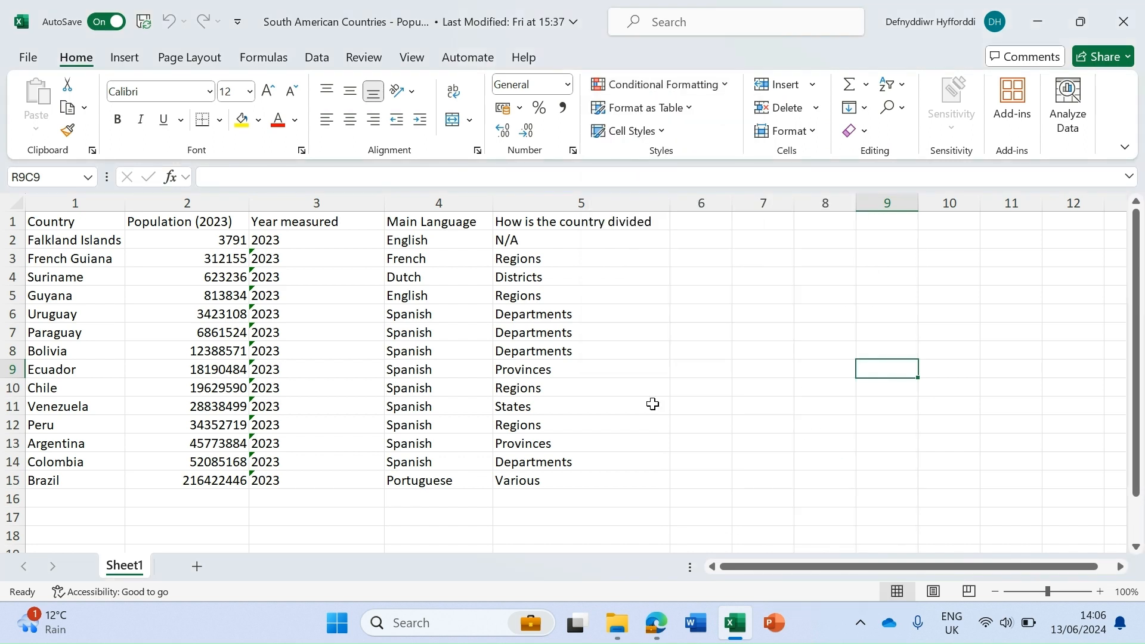
mouse_move(734, 354)
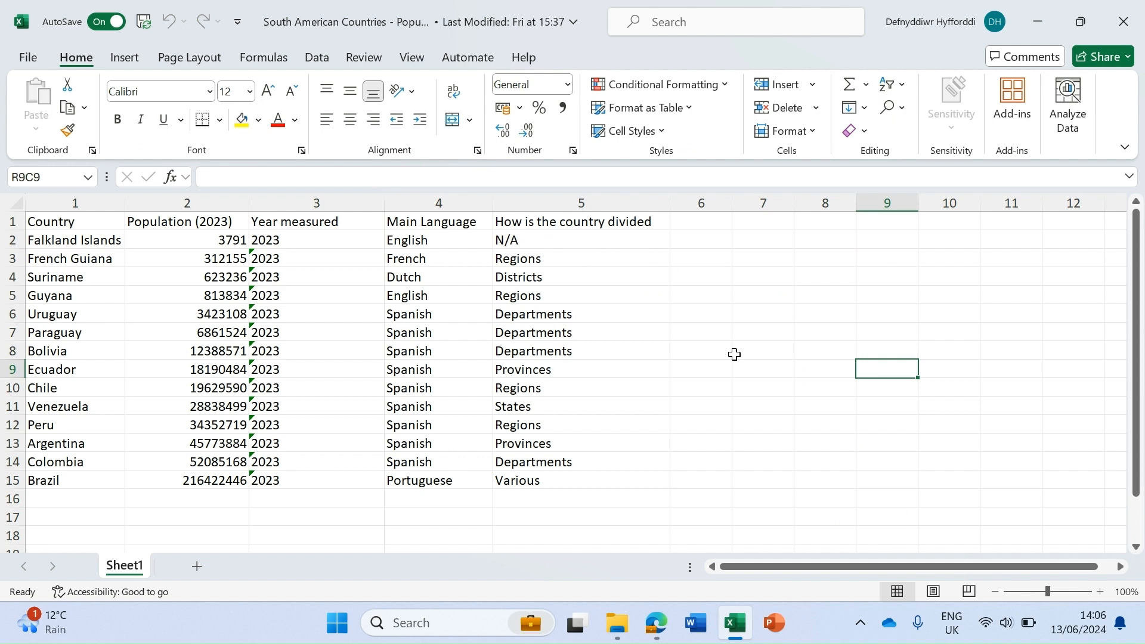
mouse_move(727, 293)
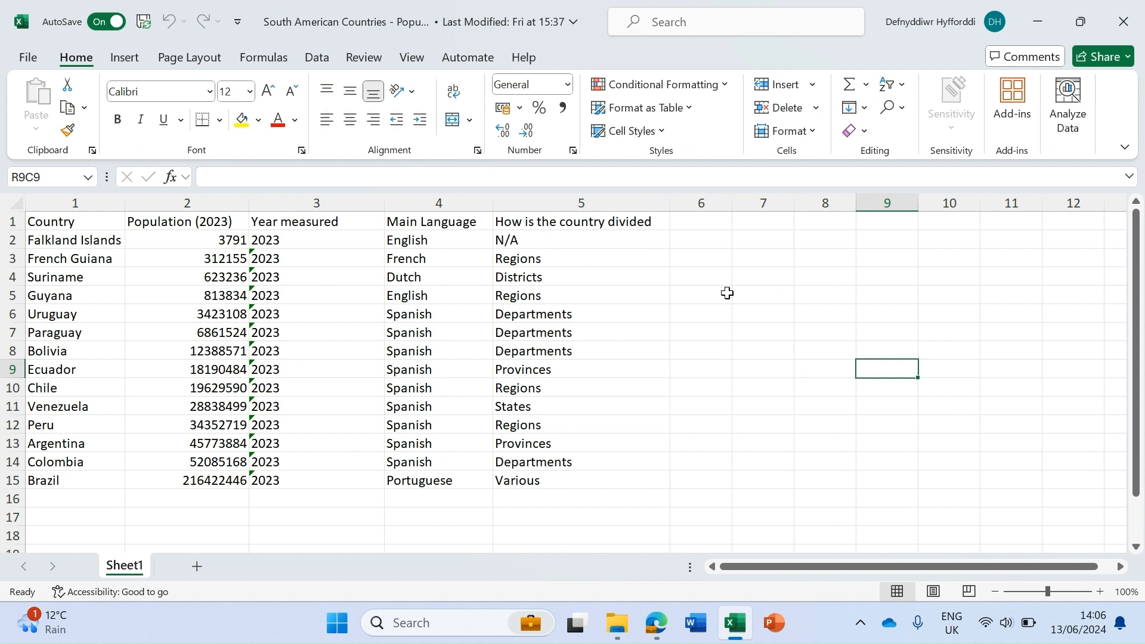
mouse_move(693, 290)
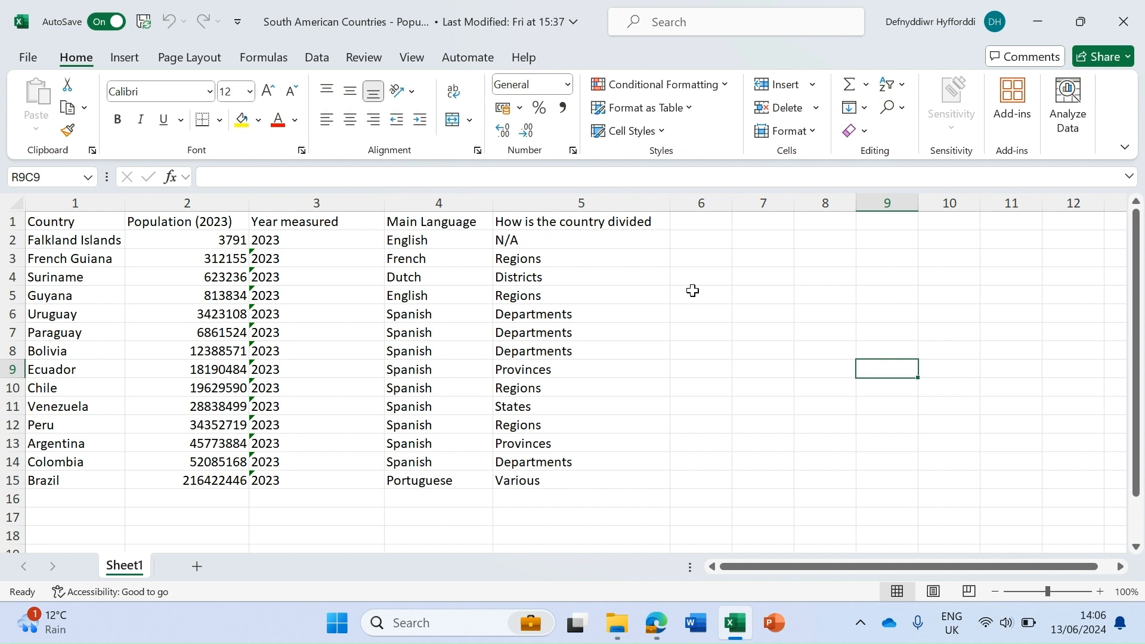
mouse_move(694, 287)
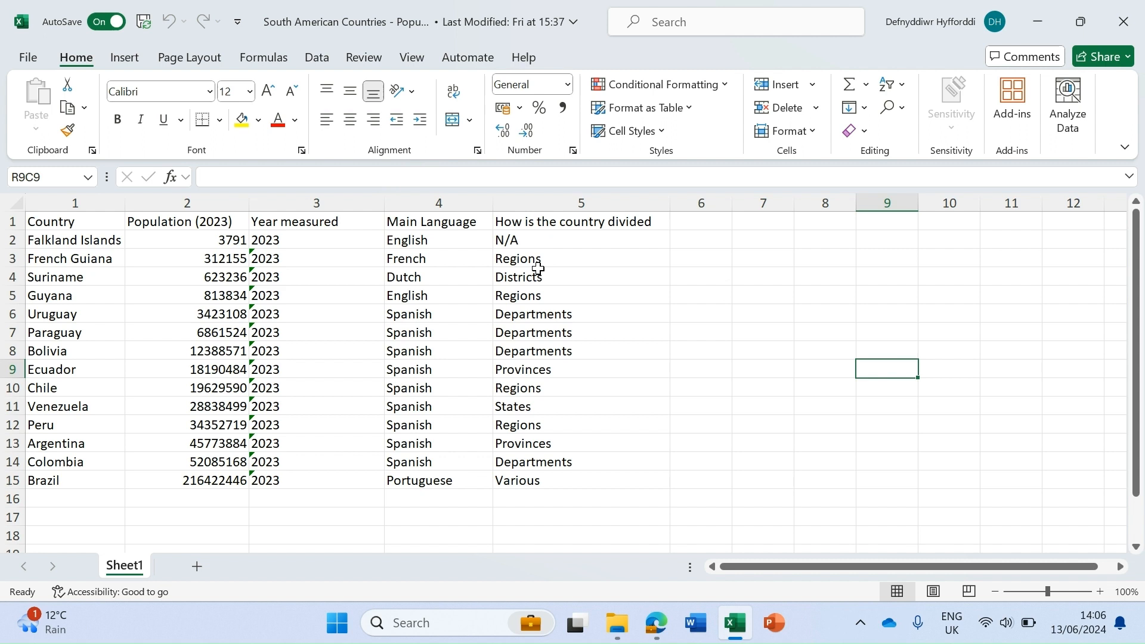
mouse_move(258, 236)
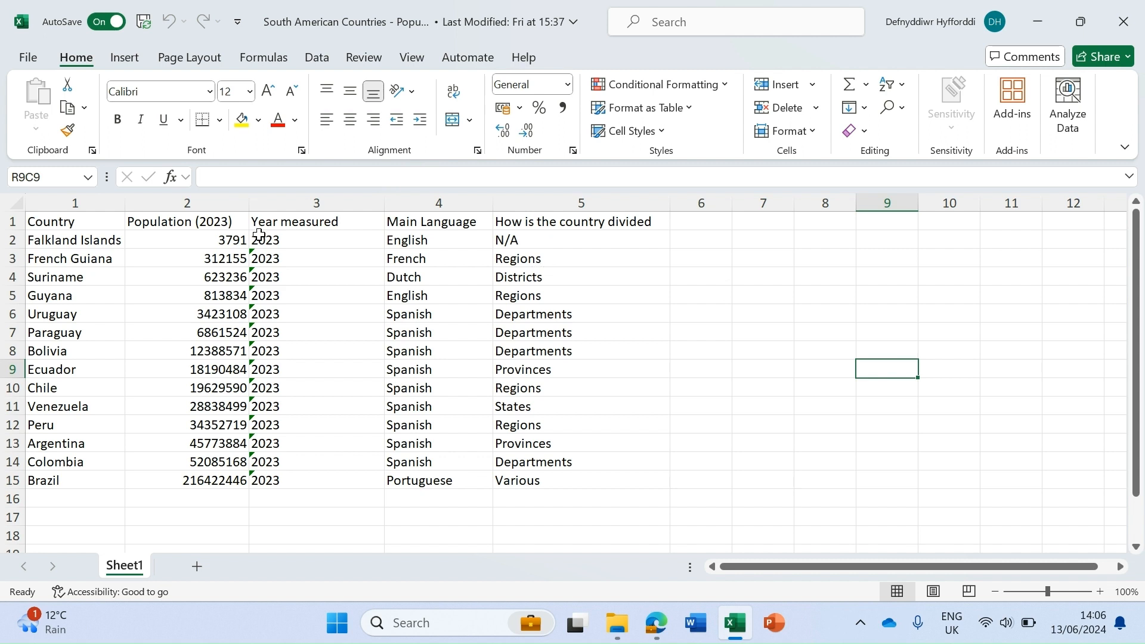
left_click(186, 203)
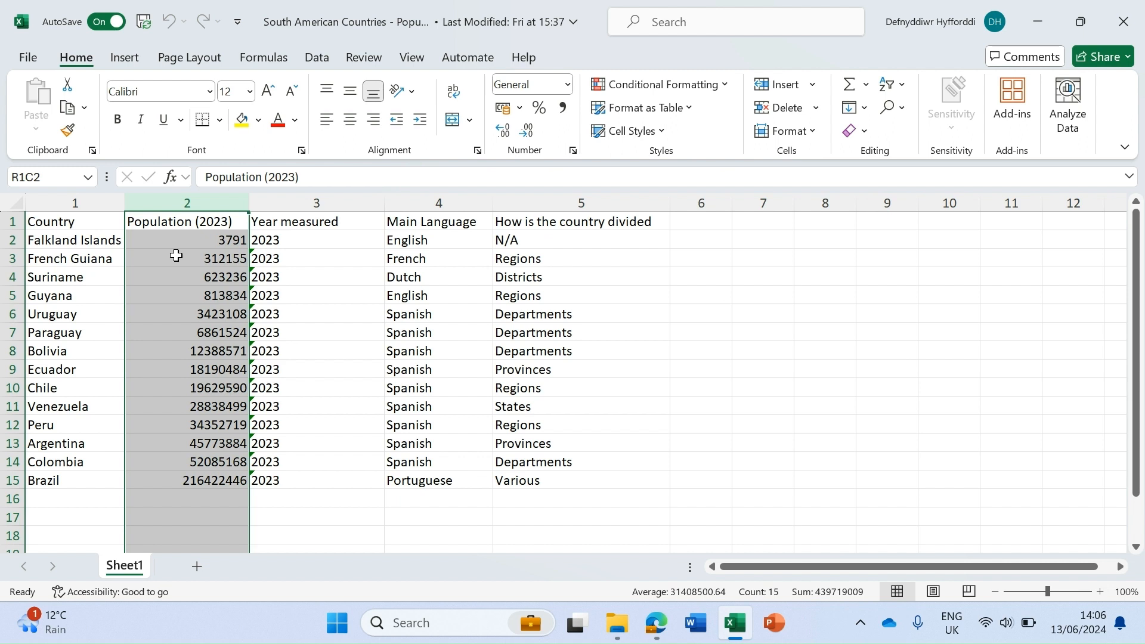
mouse_move(172, 341)
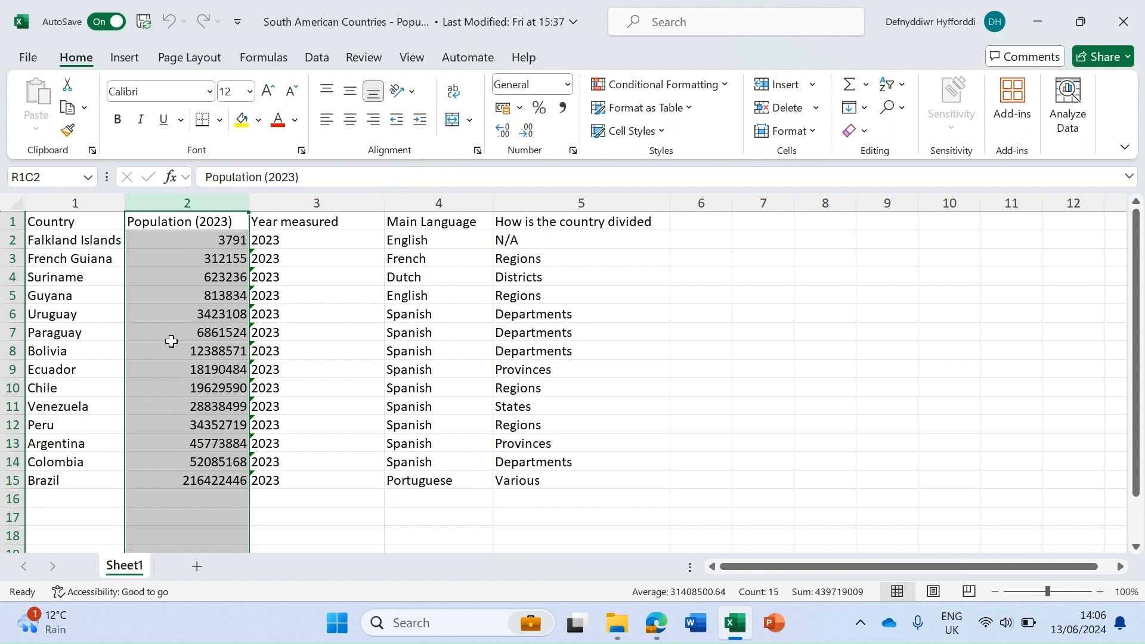
mouse_move(185, 299)
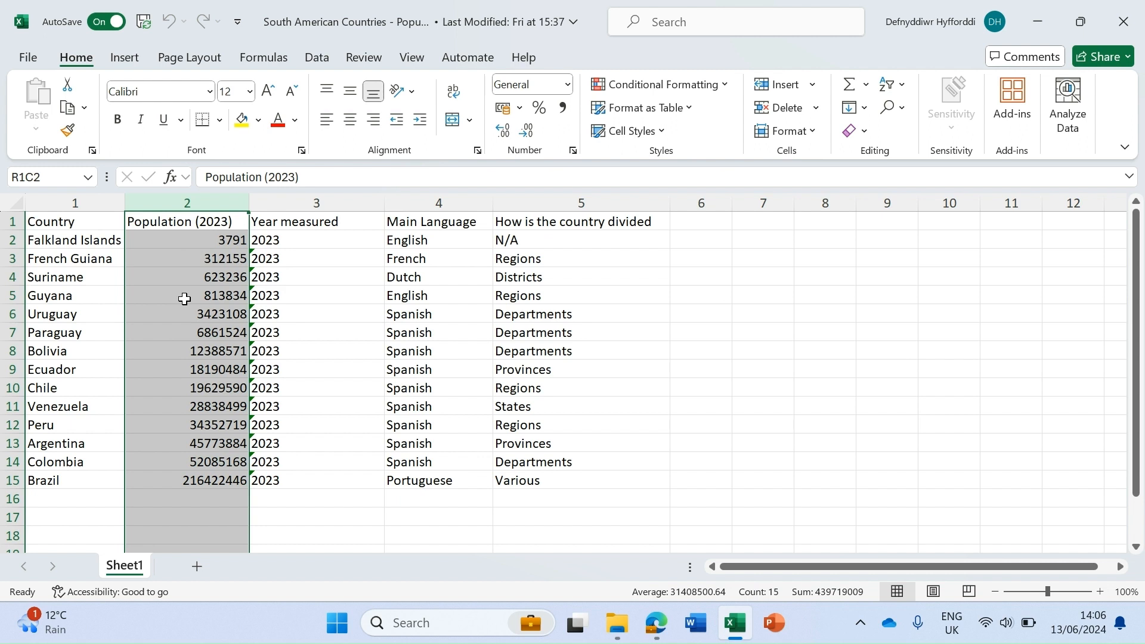
mouse_move(179, 310)
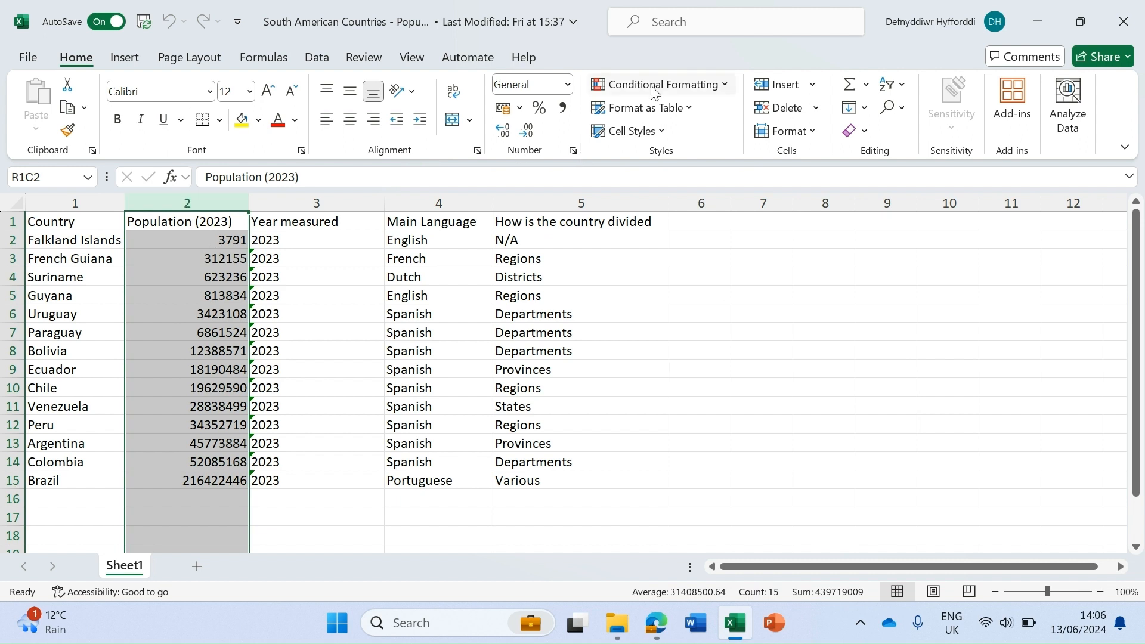
left_click(660, 84)
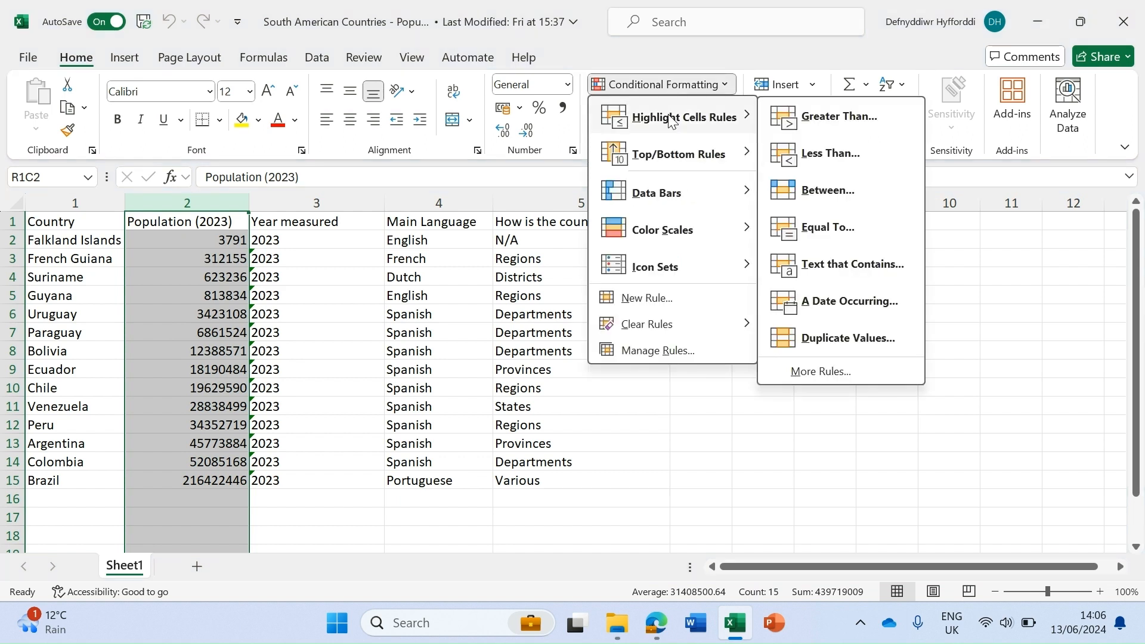
mouse_move(697, 122)
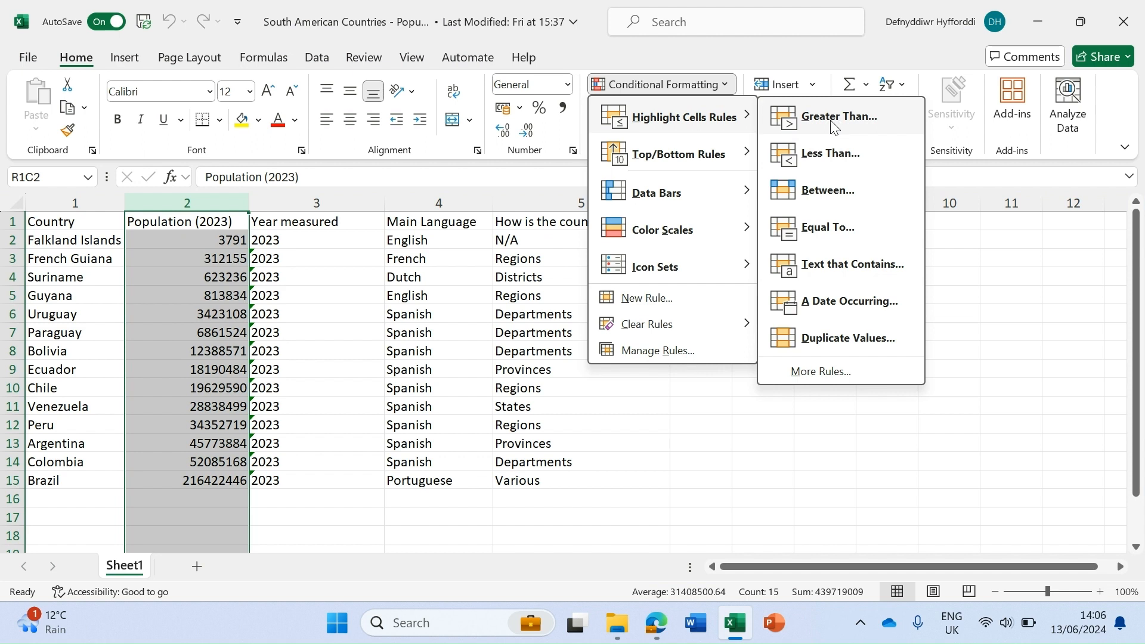
mouse_move(828, 121)
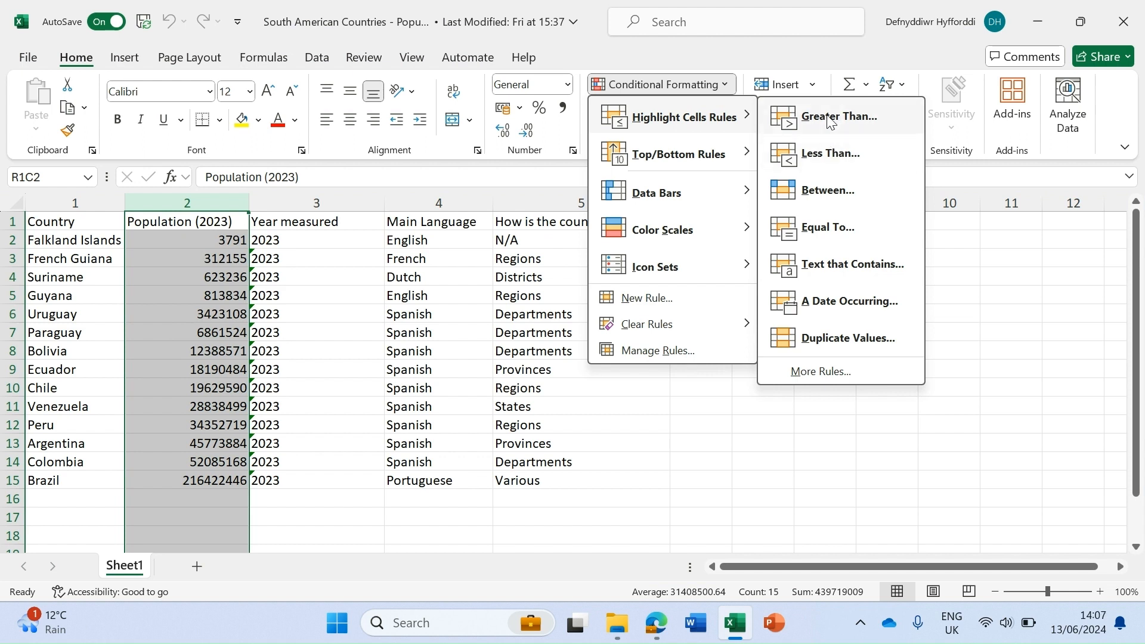
- Add a Greater Than 10000000 rule with Green Fill with Dark Green Text on the population column
left_click(839, 116)
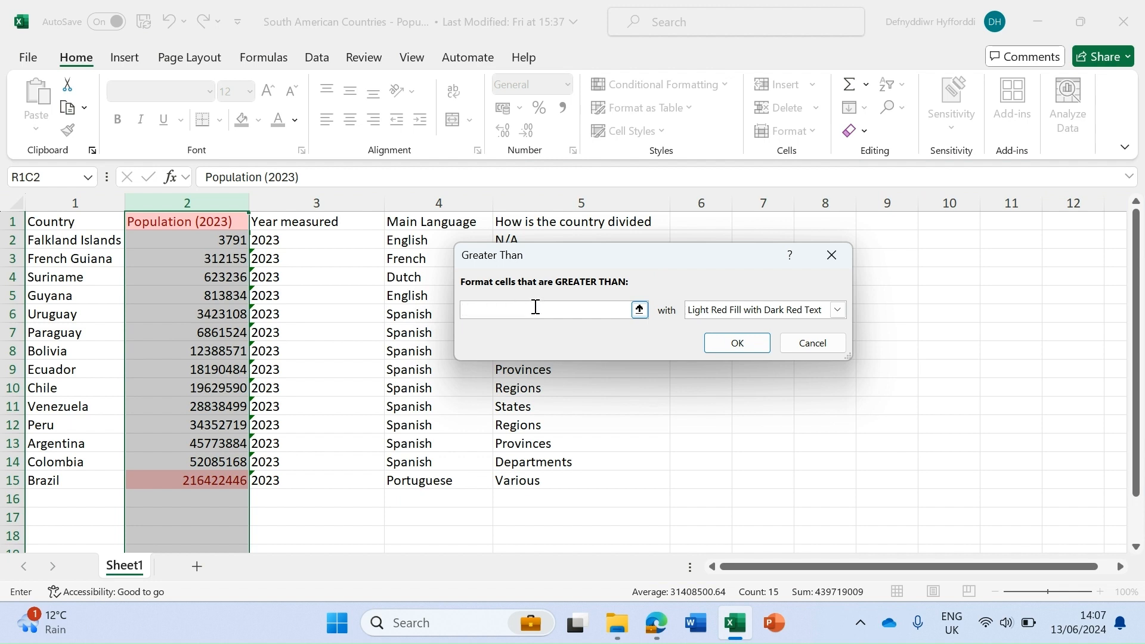
type("1000000")
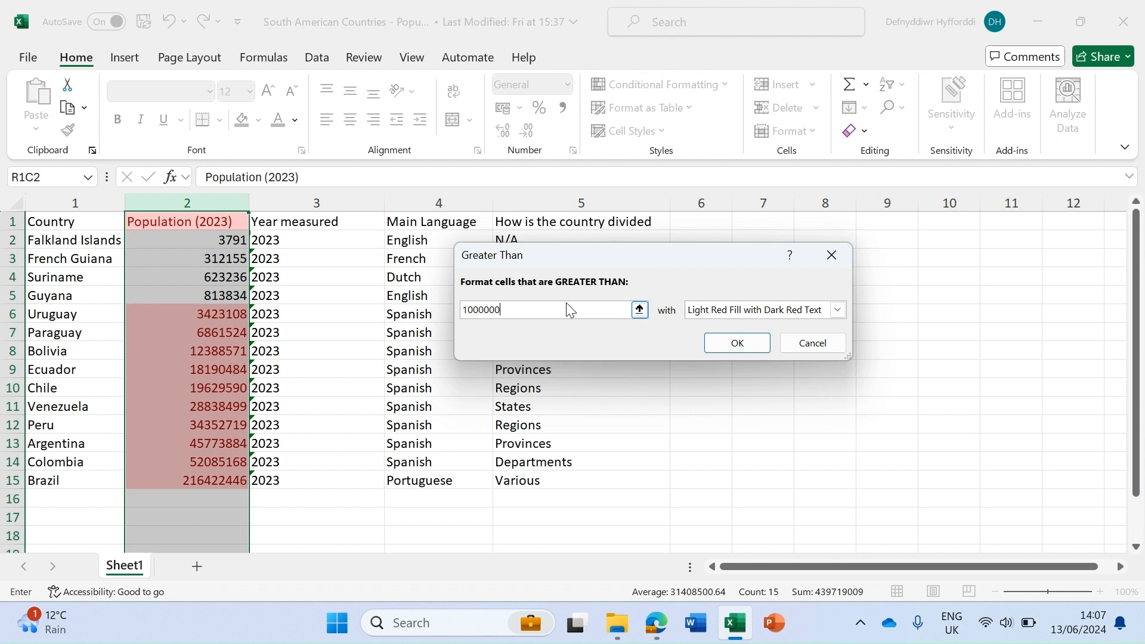
mouse_move(377, 322)
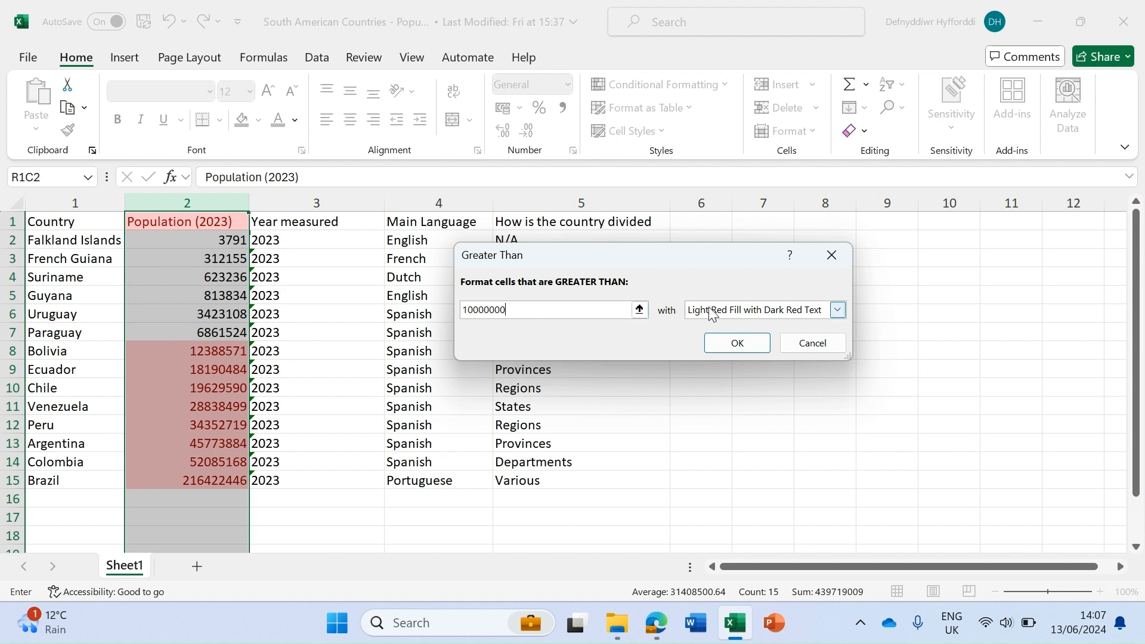
mouse_move(741, 318)
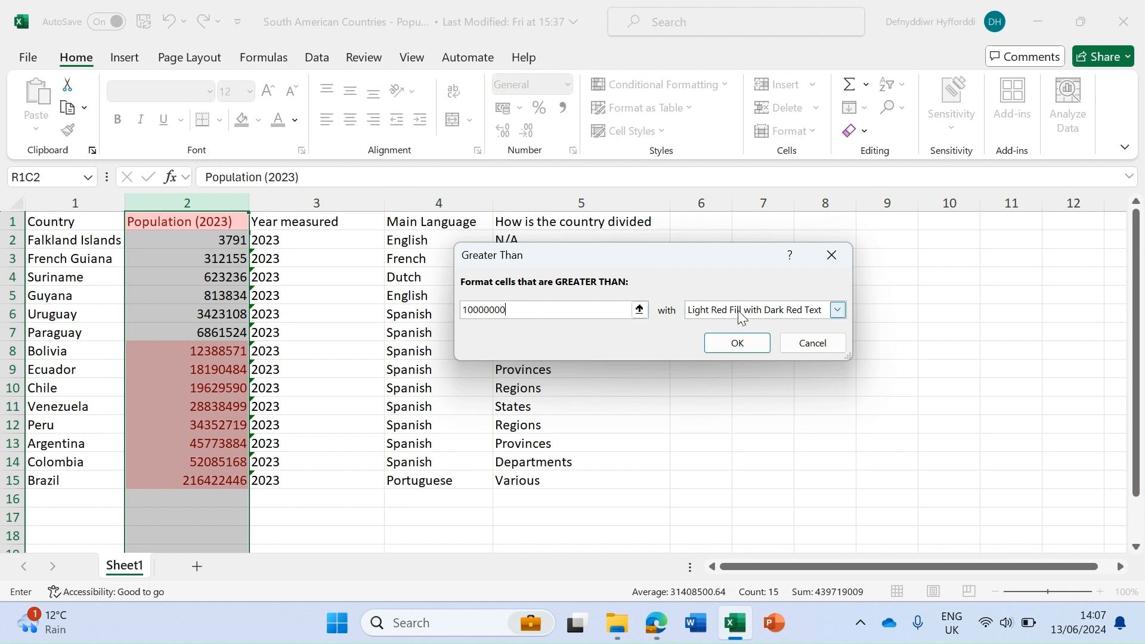
left_click(837, 310)
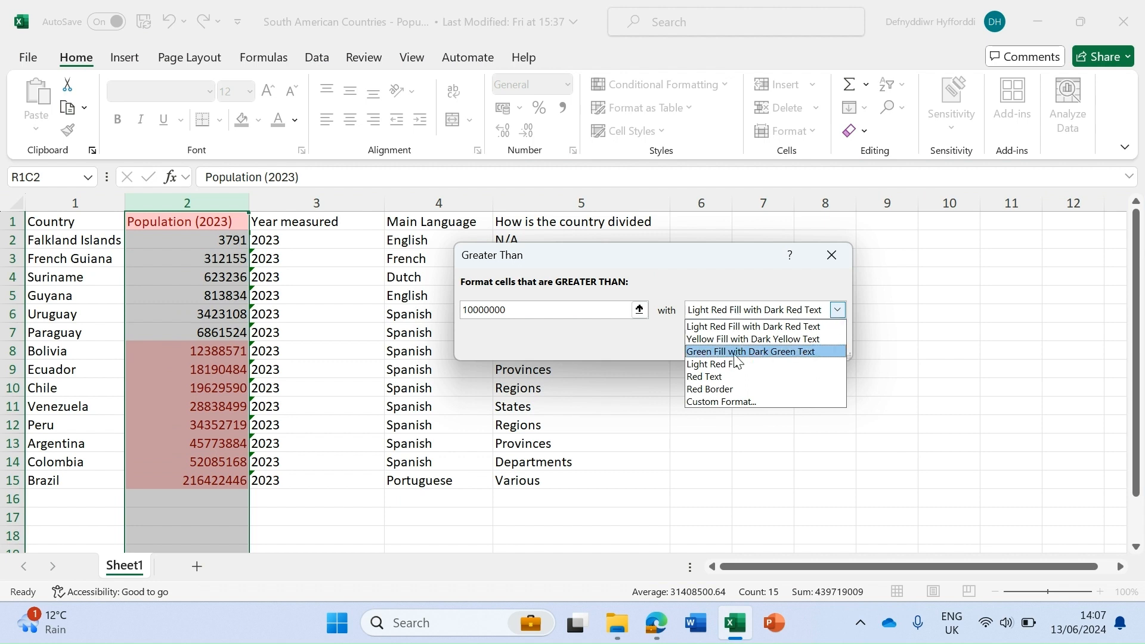
left_click(750, 352)
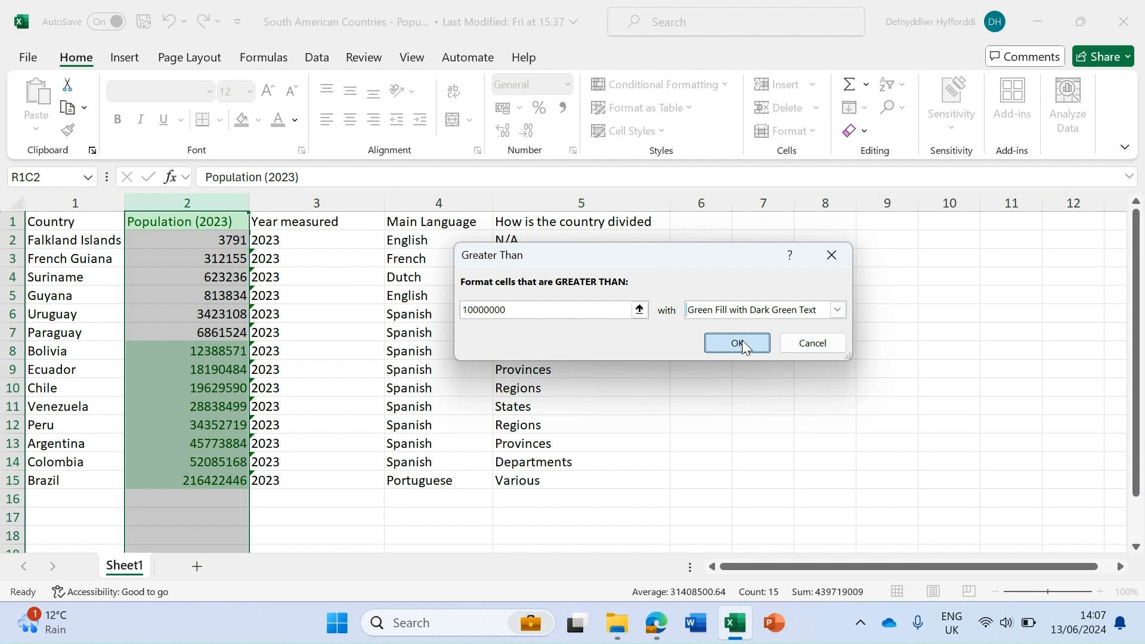
left_click(737, 343)
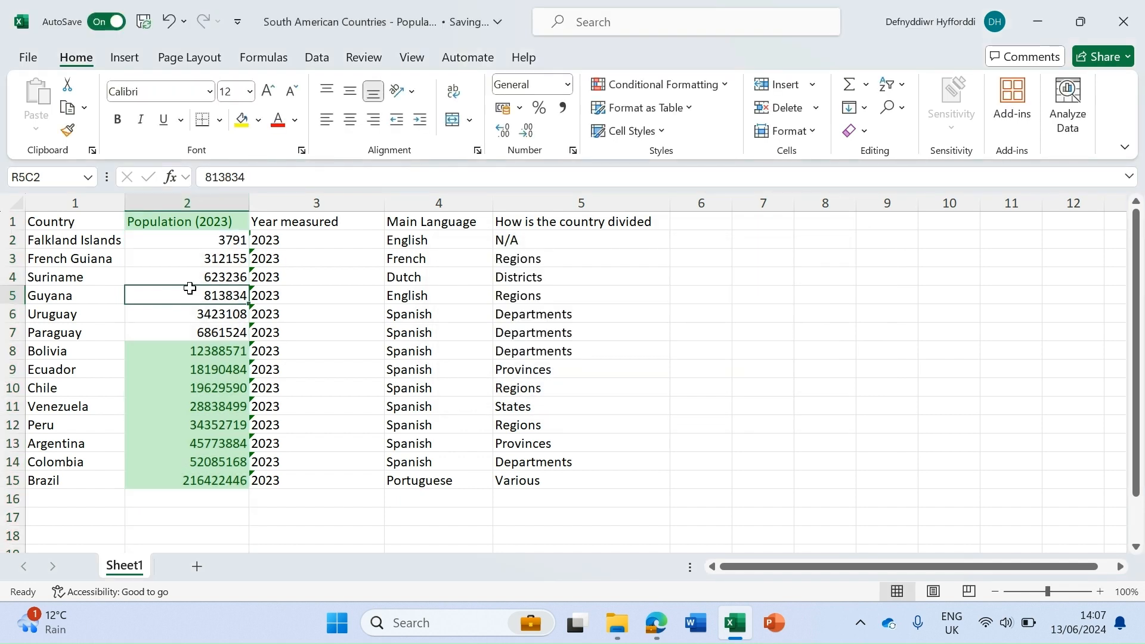
left_click(185, 369)
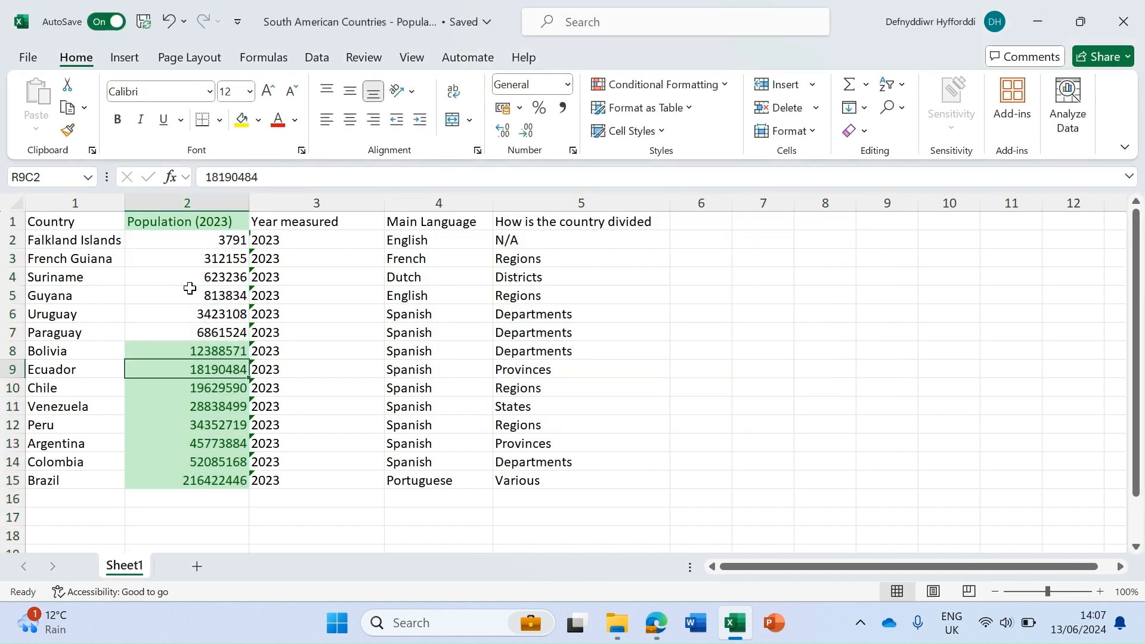
left_click(185, 406)
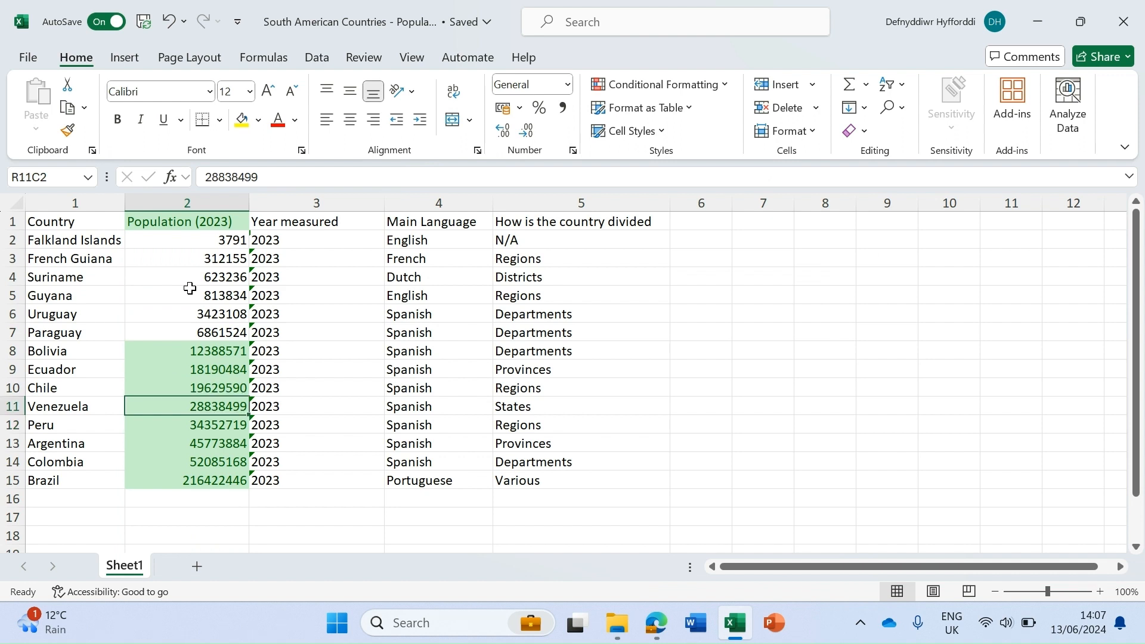
left_click(186, 351)
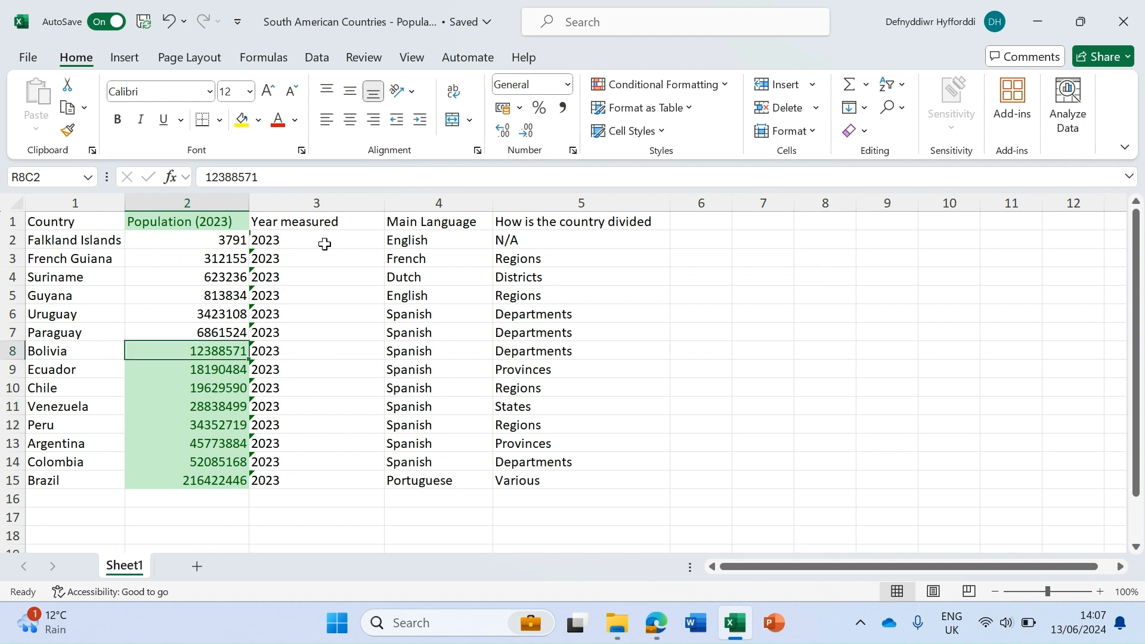
mouse_move(659, 91)
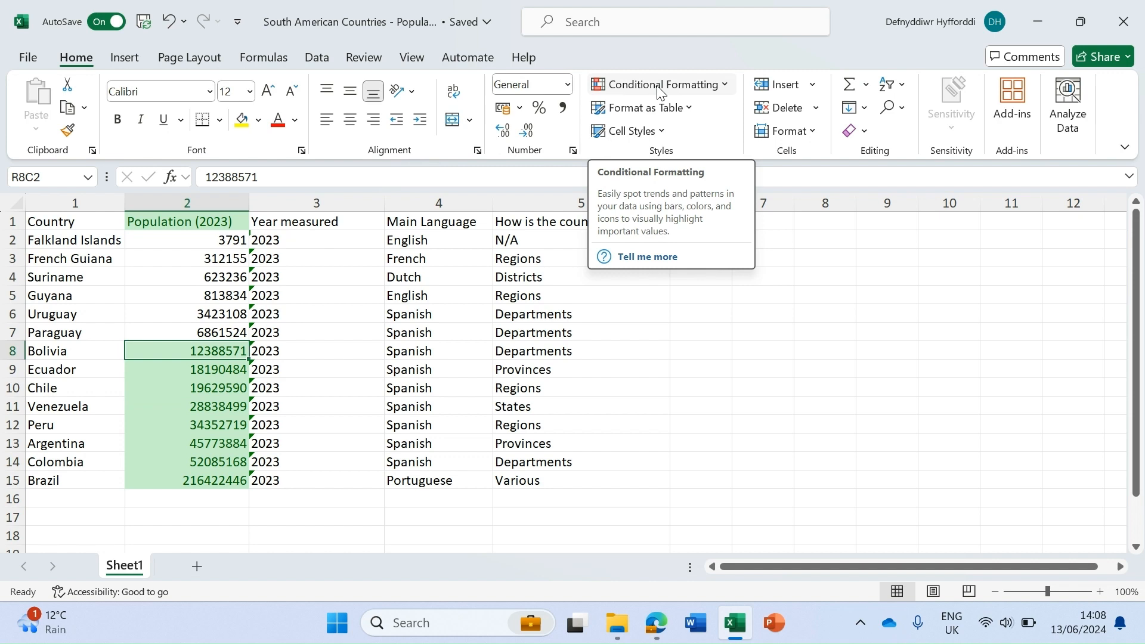
- Clear conditional formatting rules from the entire sheet and reselect the population column
left_click(659, 84)
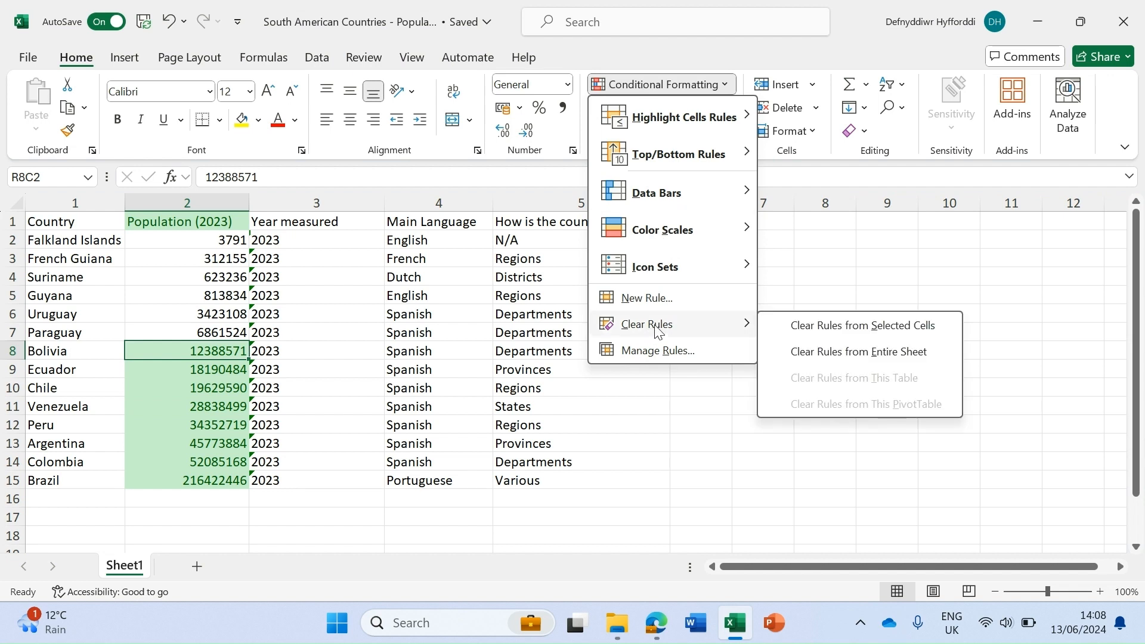
mouse_move(850, 332)
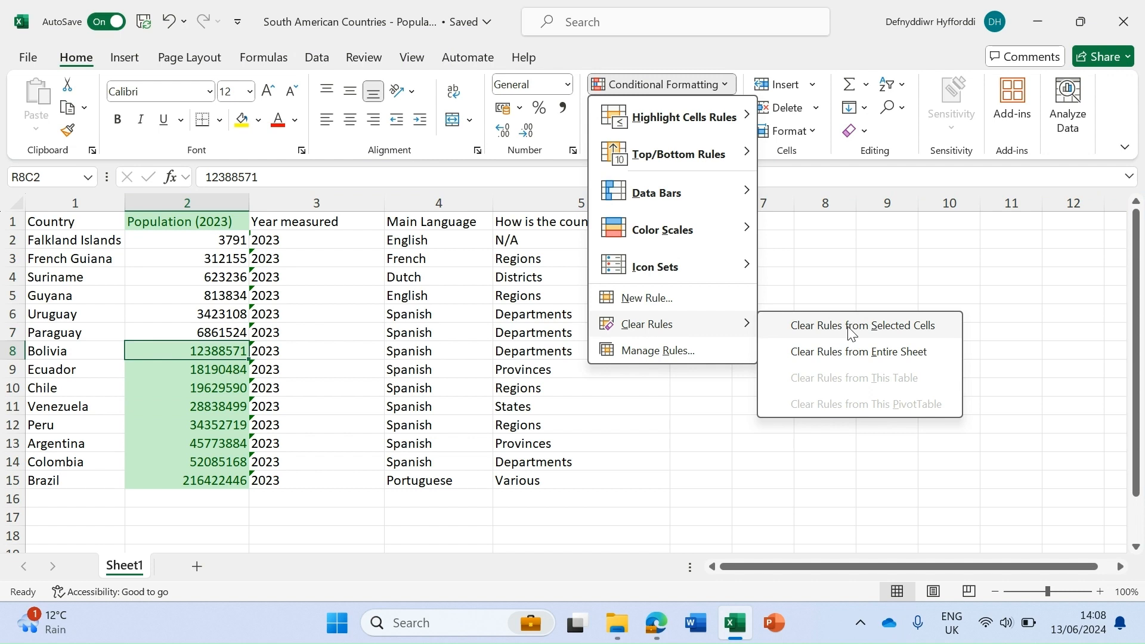
mouse_move(862, 358)
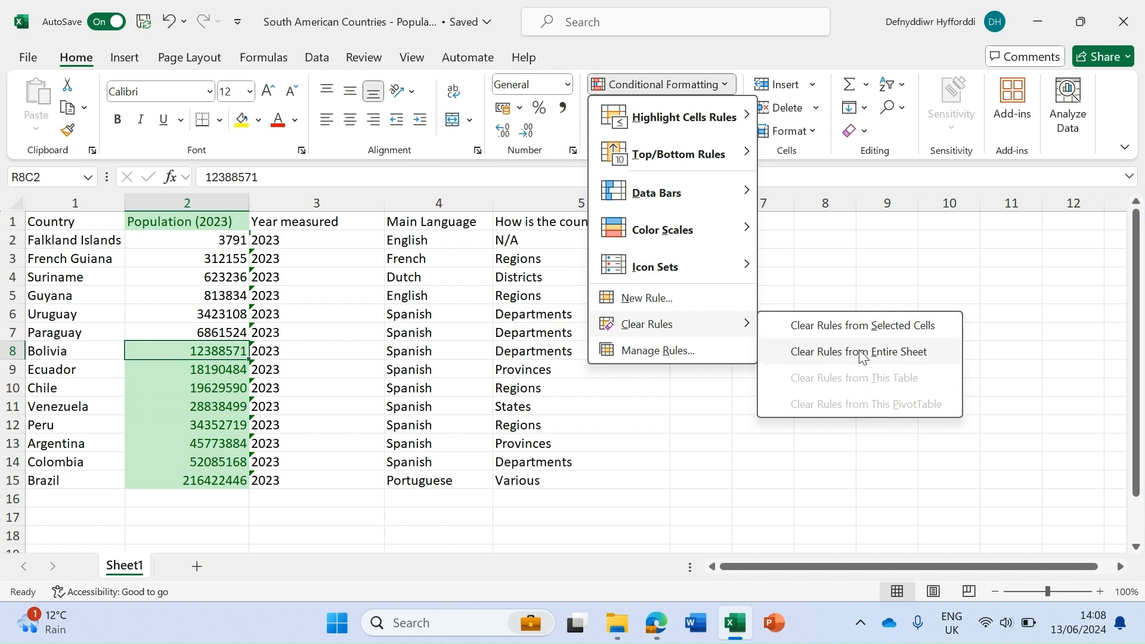
left_click(859, 352)
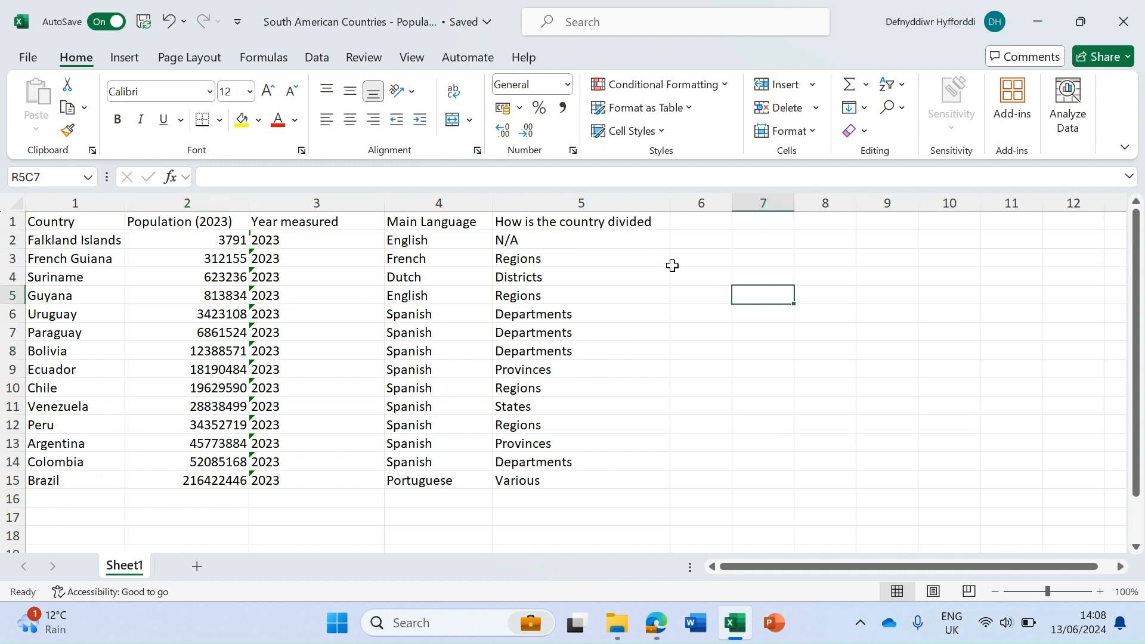
mouse_move(281, 267)
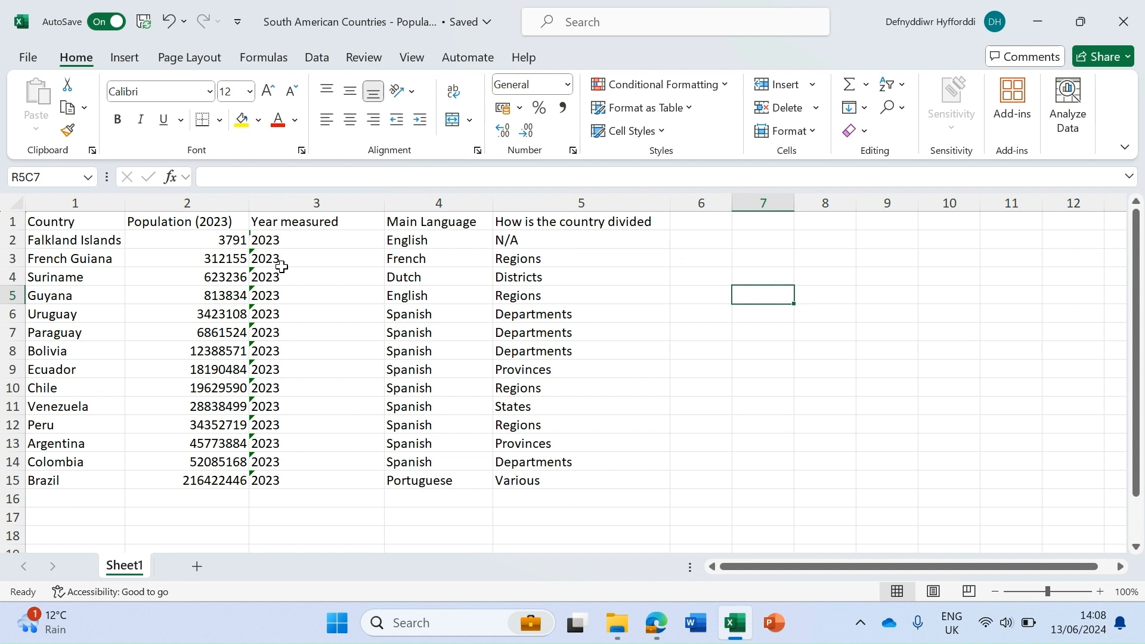
mouse_move(203, 269)
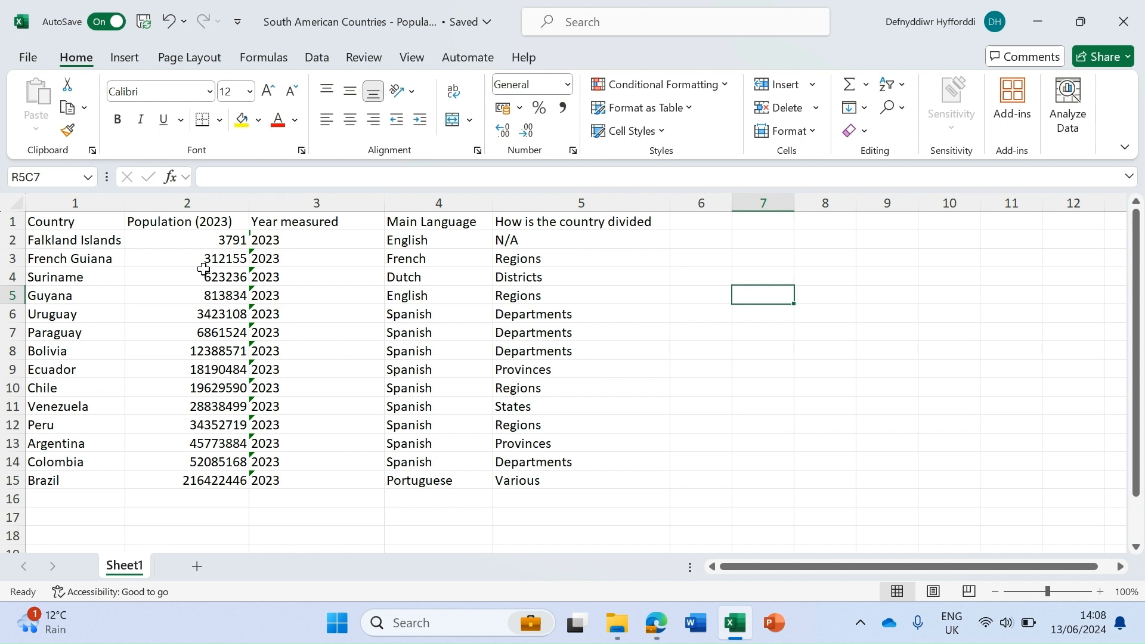
left_click(187, 203)
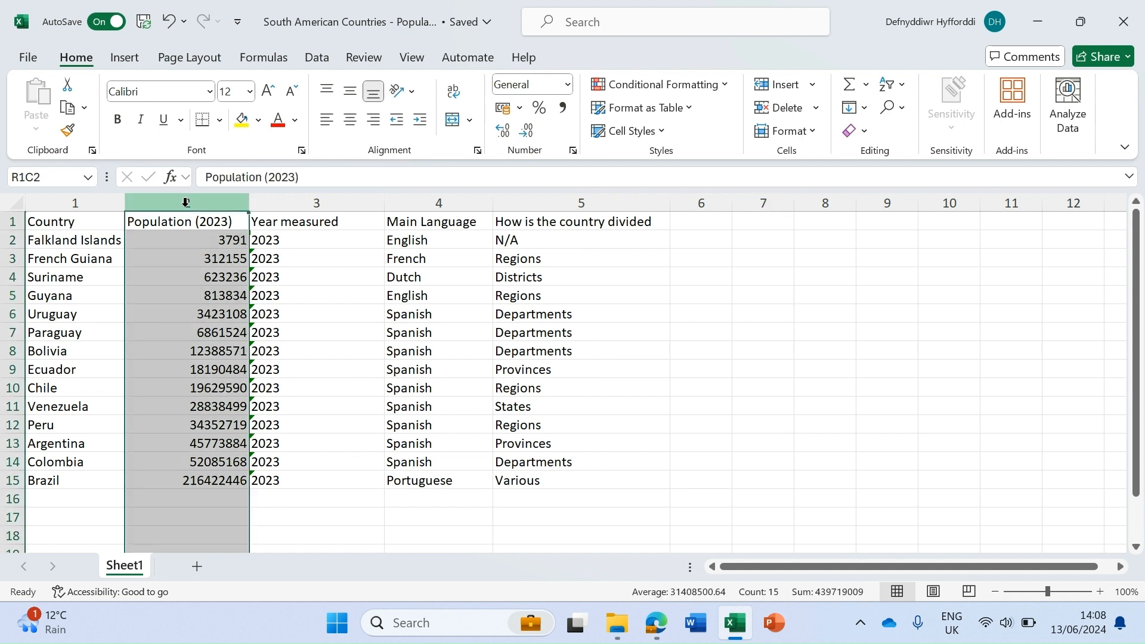
mouse_move(138, 199)
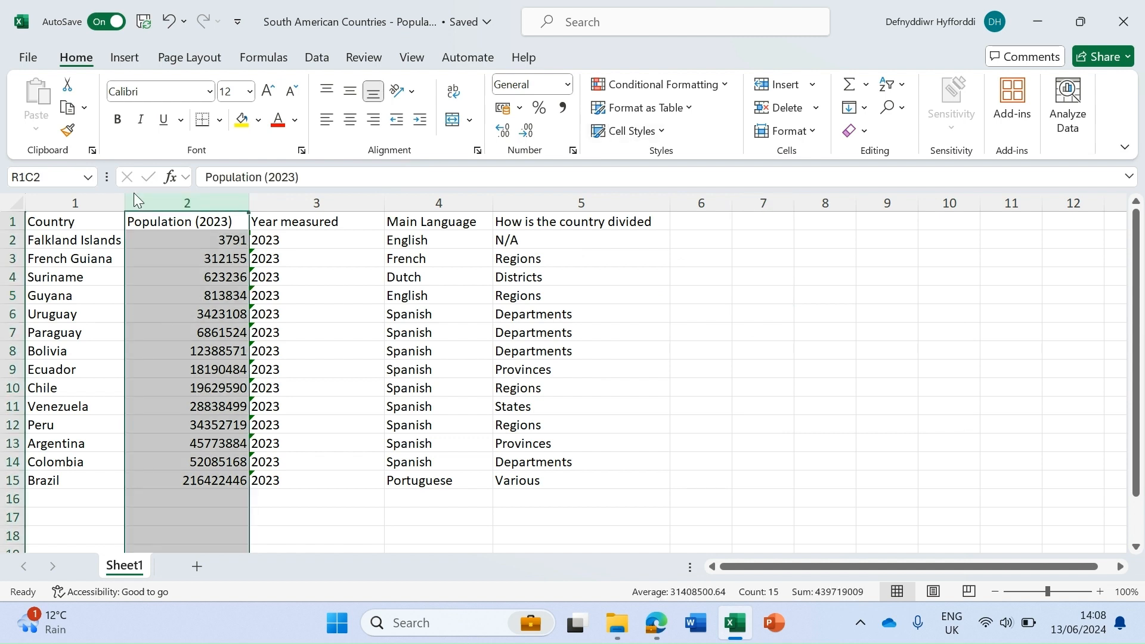
- Add a Less Than 10000000 rule with Light Red Fill with Dark Red Text on the population column
left_click(662, 84)
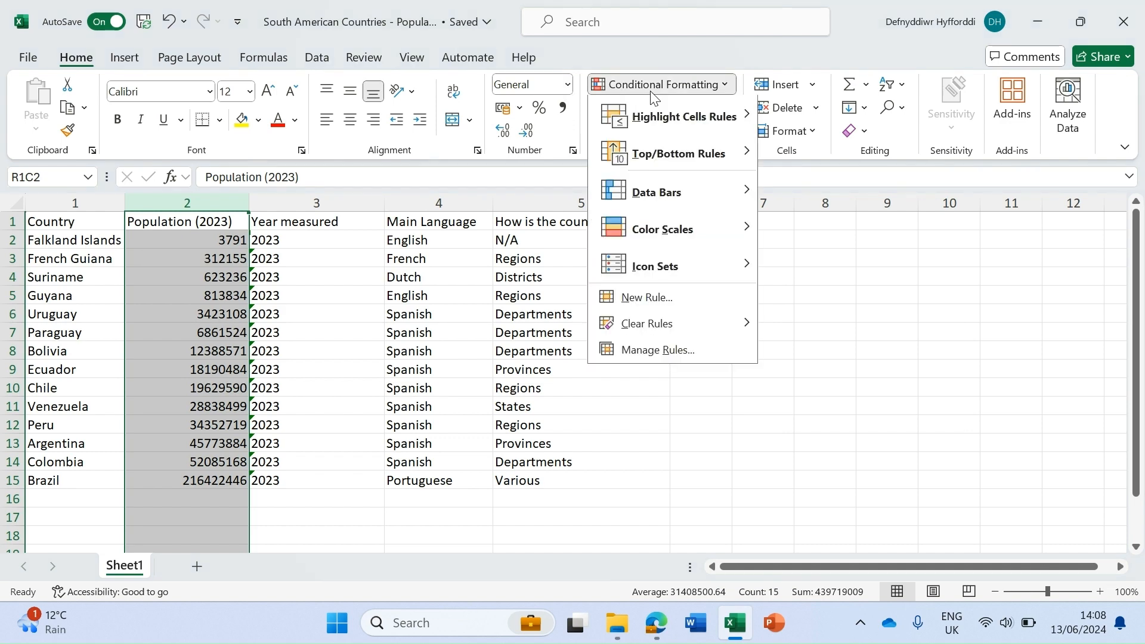
left_click(684, 117)
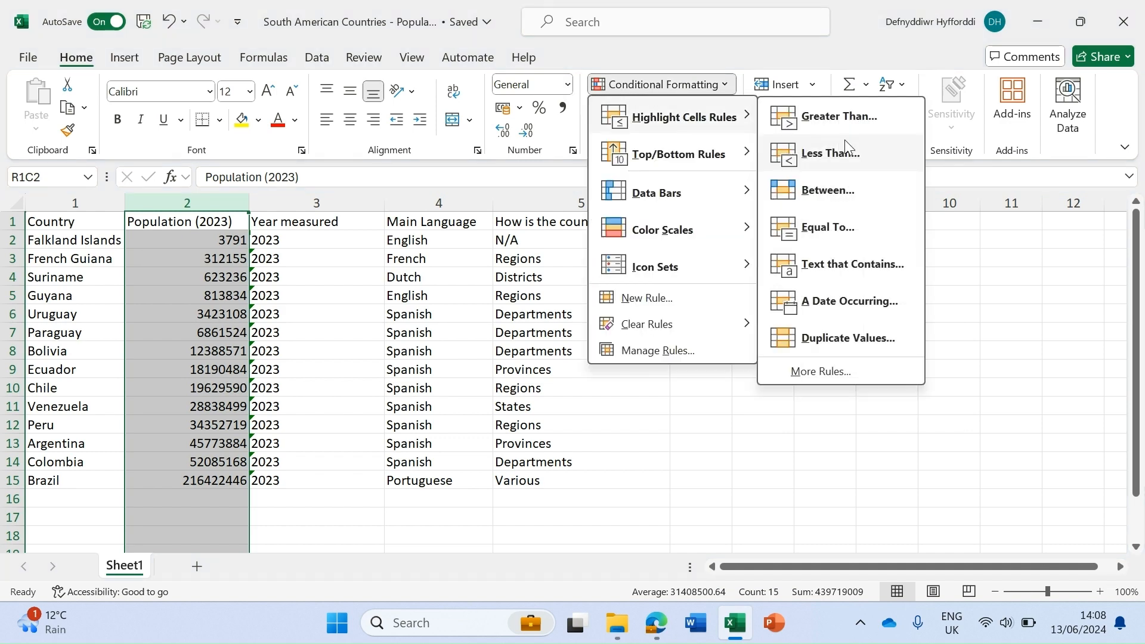
left_click(831, 153)
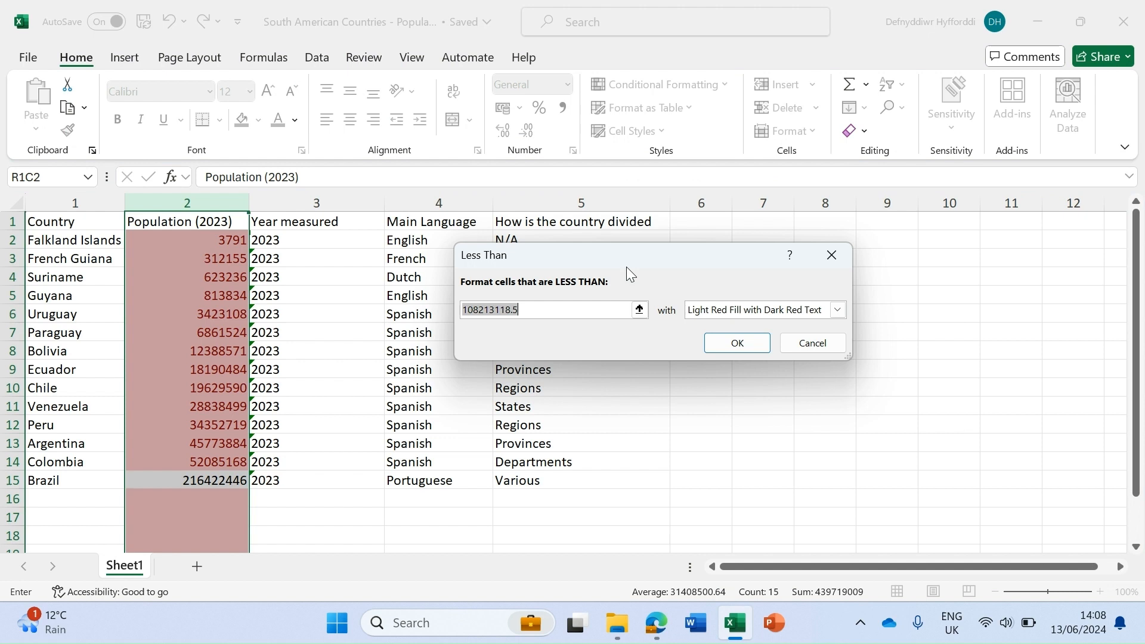
type("10000000")
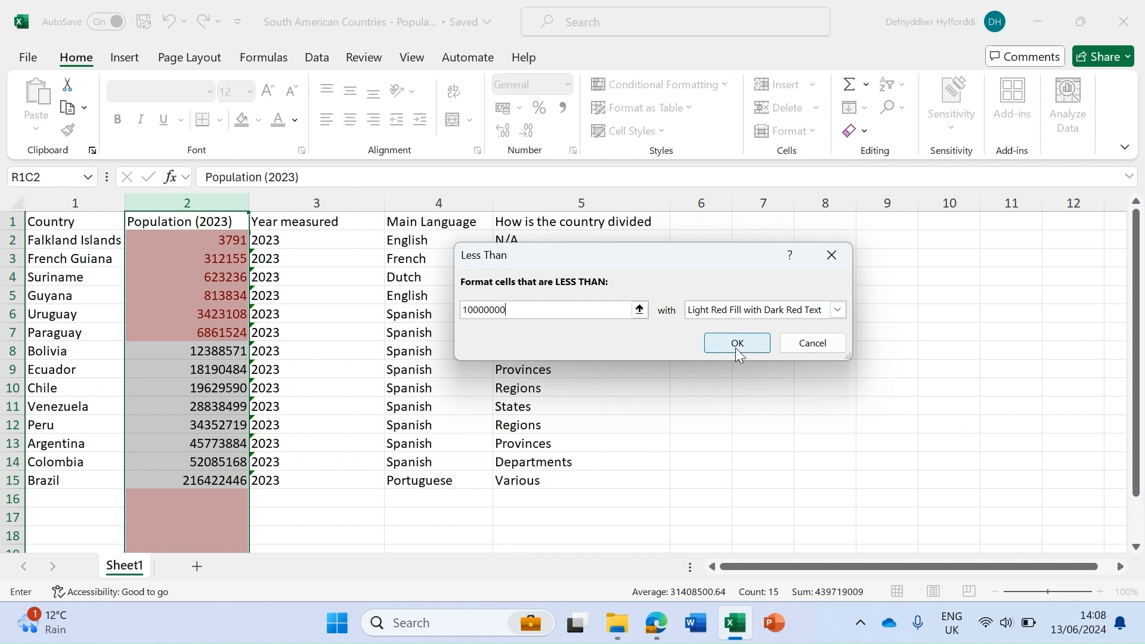
left_click(738, 343)
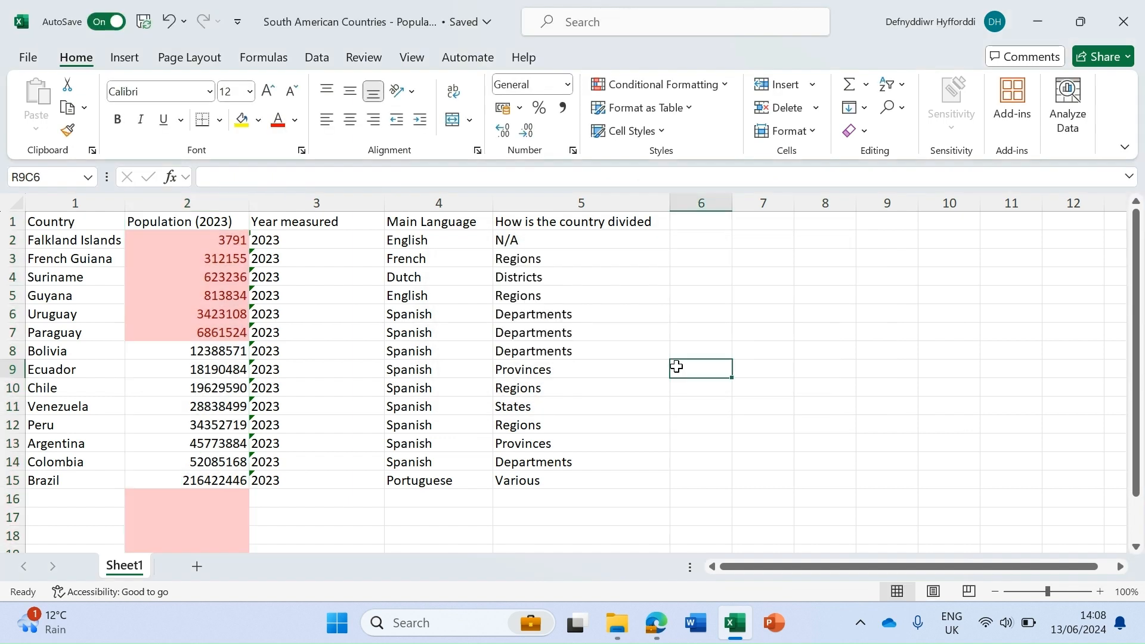
left_click(204, 517)
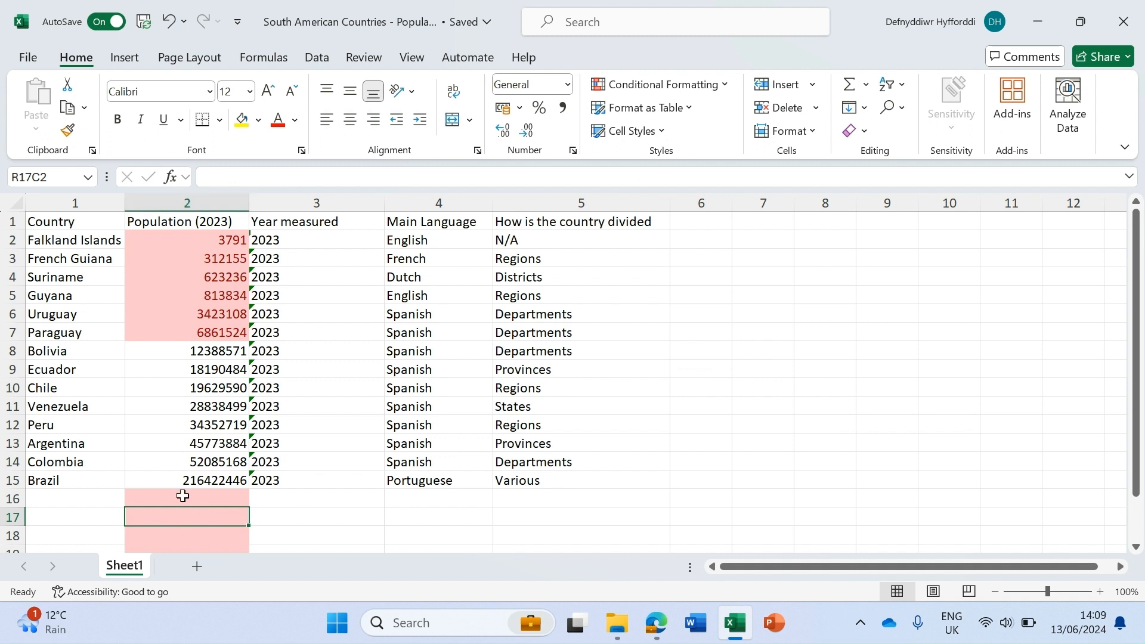
mouse_move(187, 526)
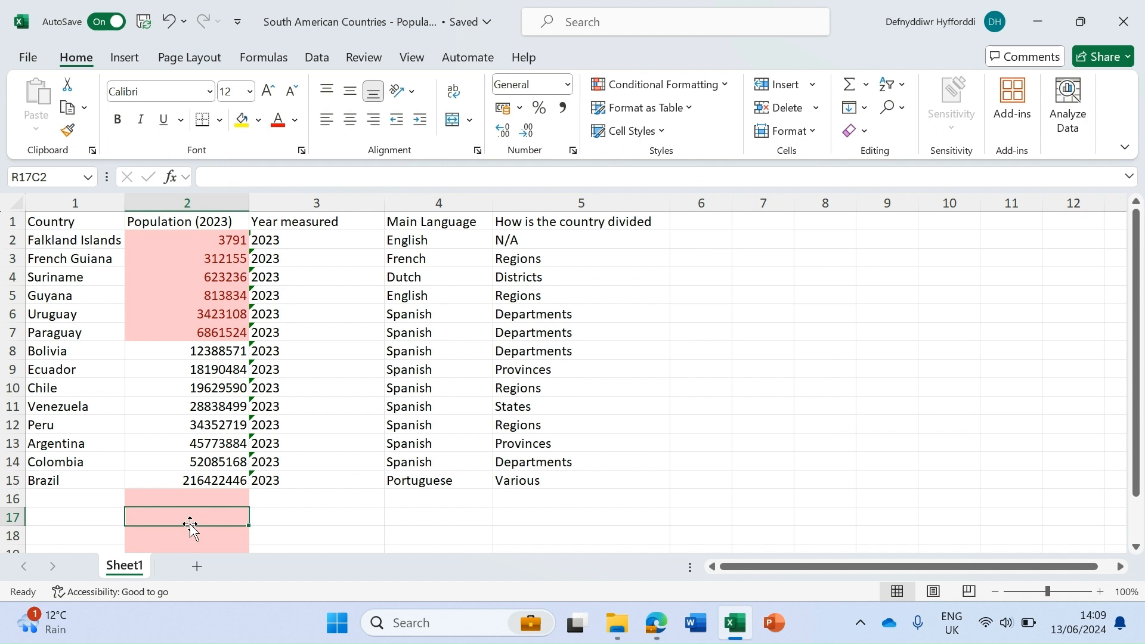
mouse_move(192, 534)
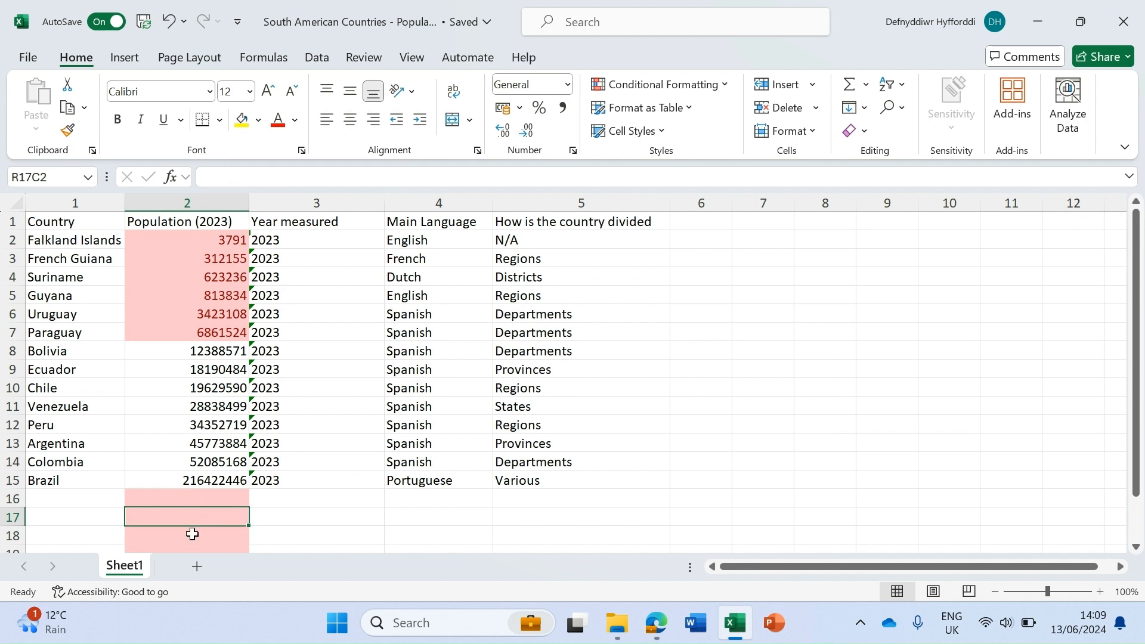
mouse_move(187, 492)
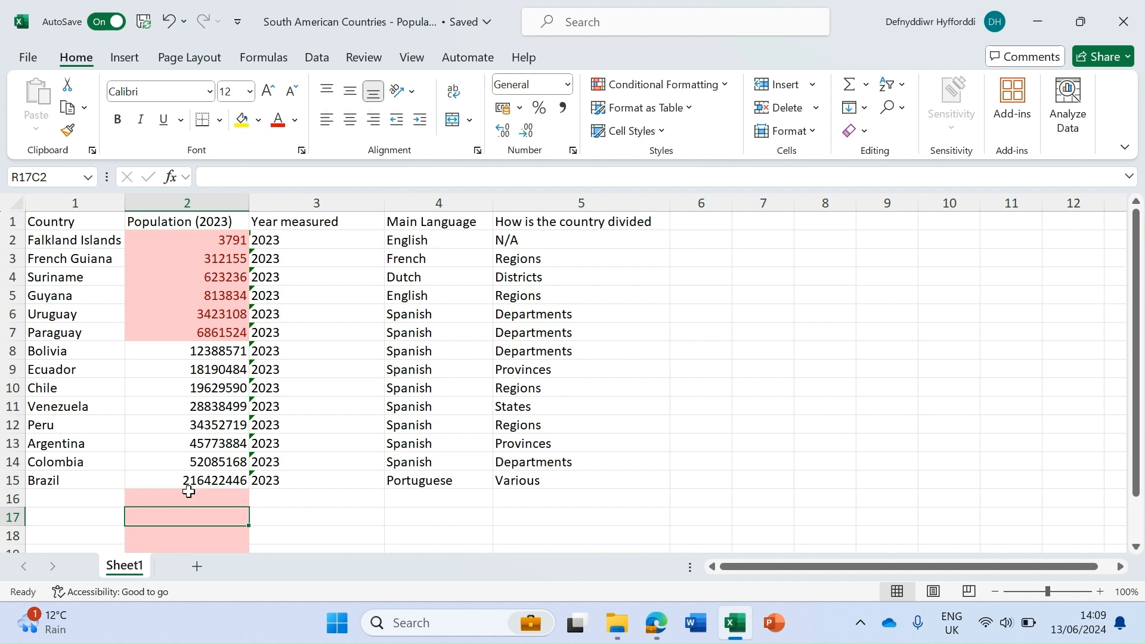
mouse_move(193, 386)
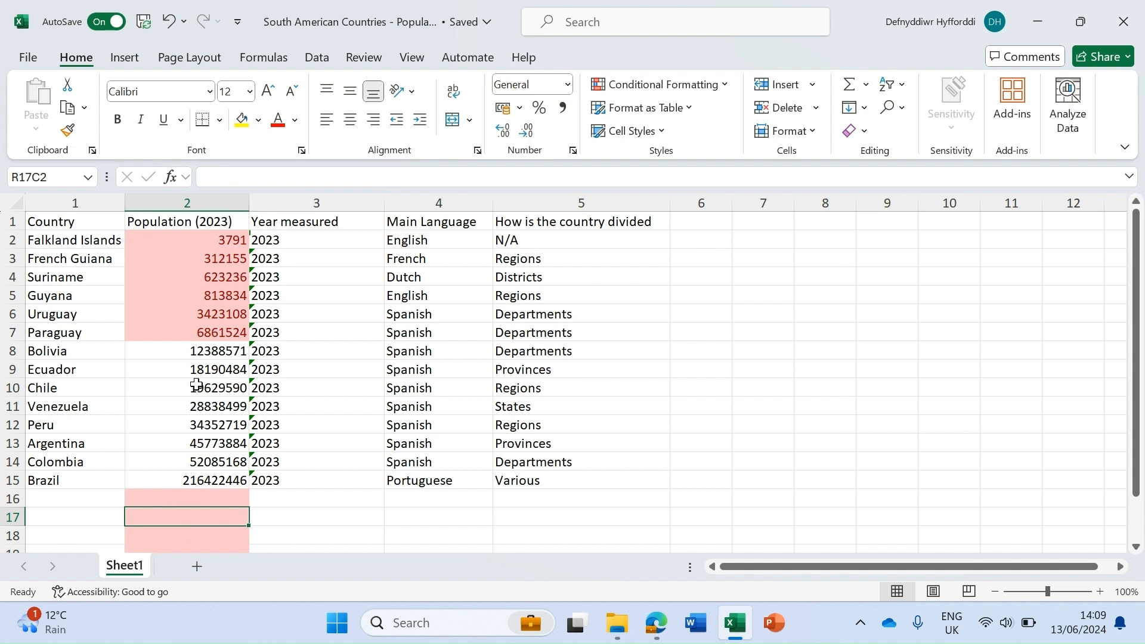
mouse_move(591, 114)
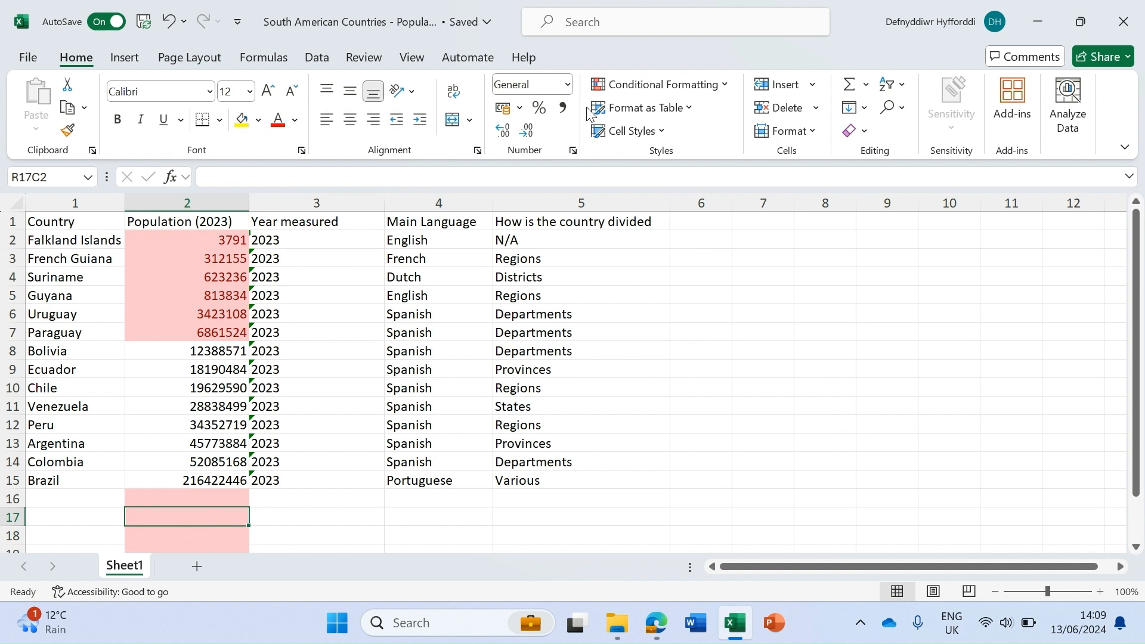
- Bring up the conditional formatting choices after undoing the light red Less Than rule
left_click(661, 84)
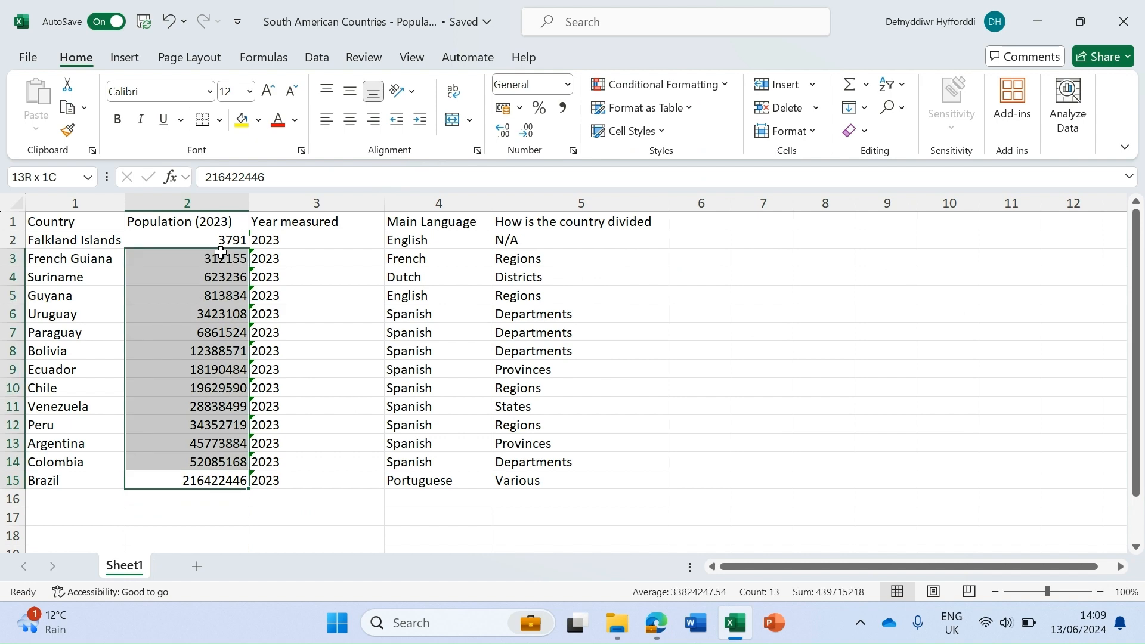
- Apply the Less Than rule to C2:C15 only, highlighting Falkland Islands through Paraguay in light red
left_click(662, 84)
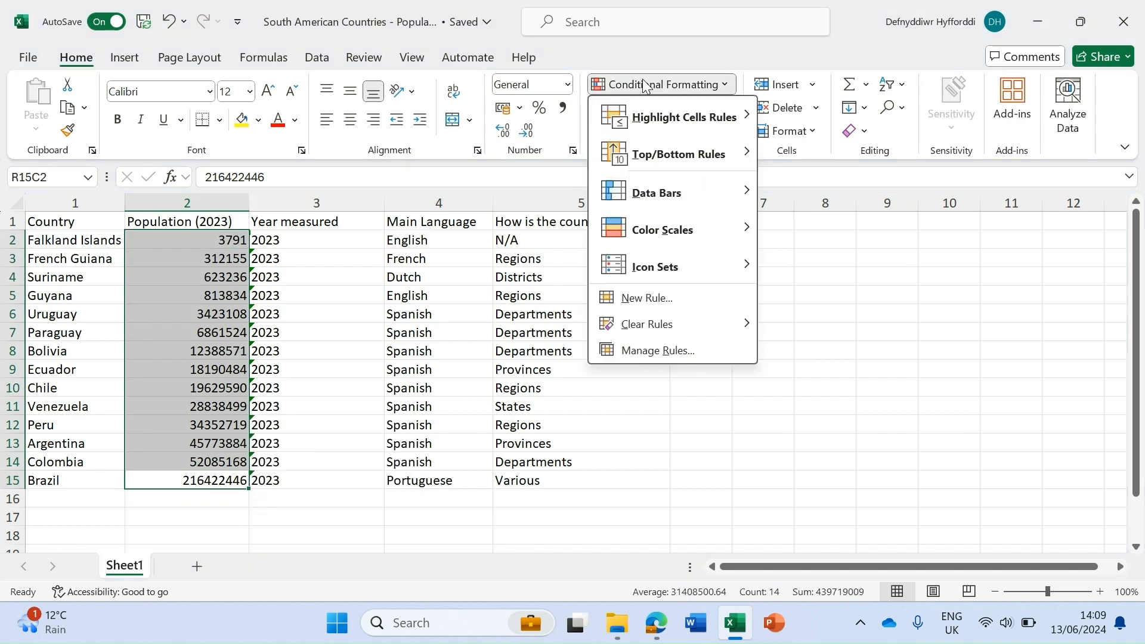
mouse_move(702, 117)
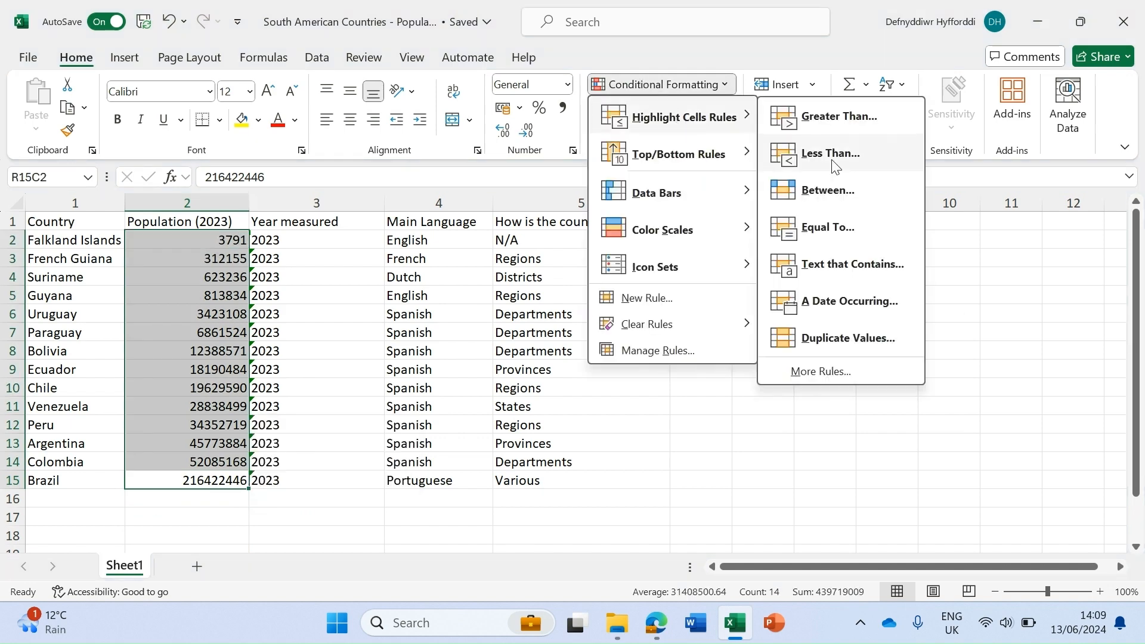
left_click(831, 153)
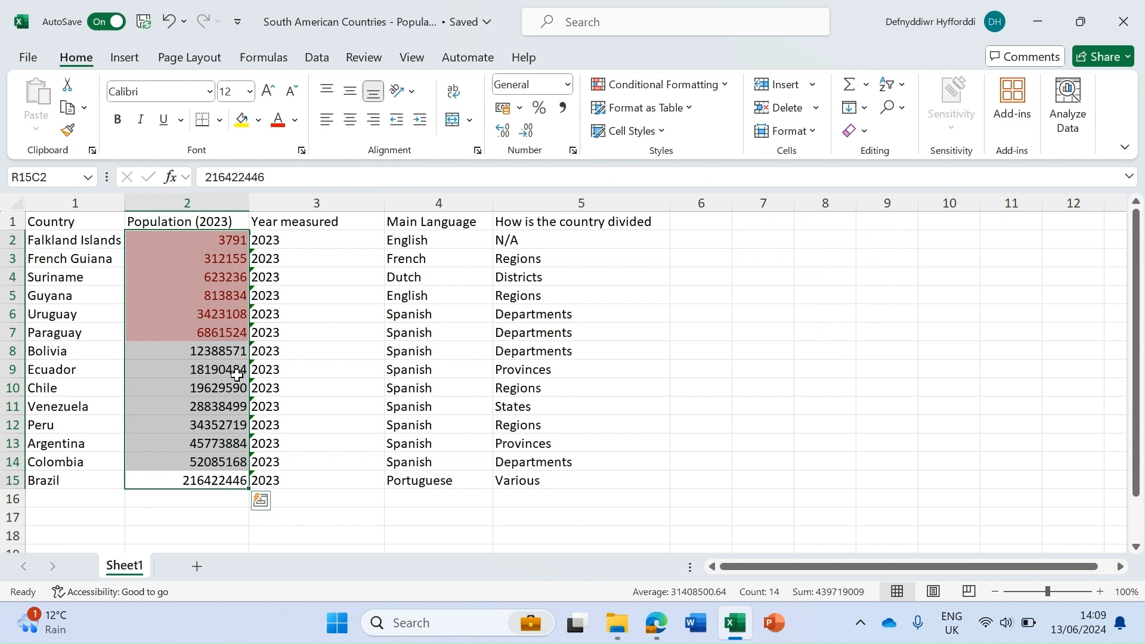
left_click(184, 517)
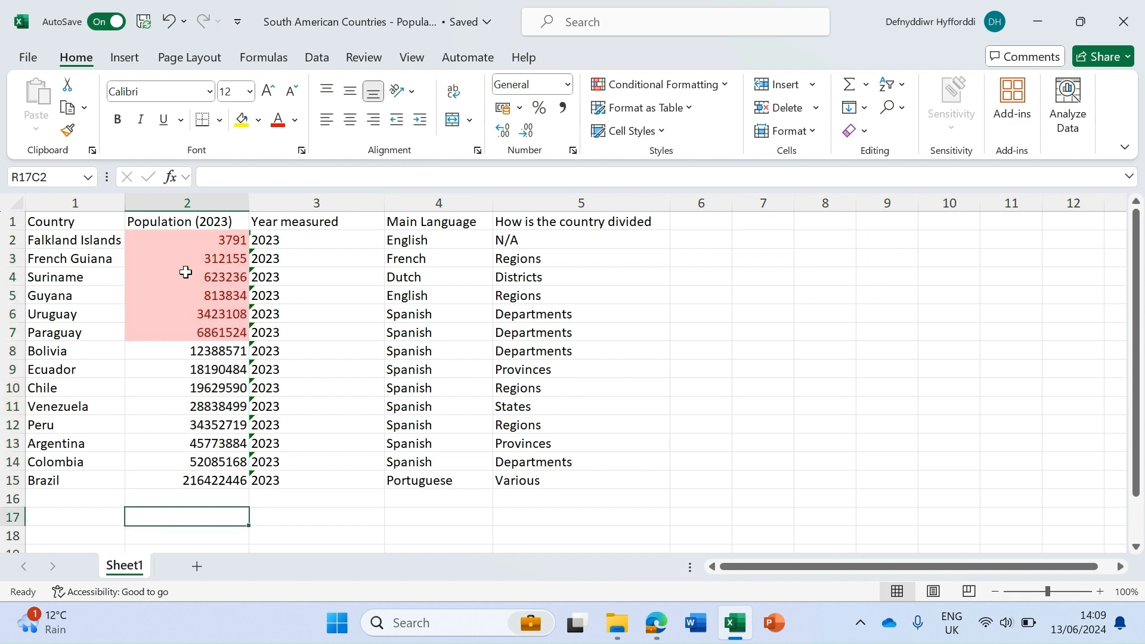
mouse_move(504, 228)
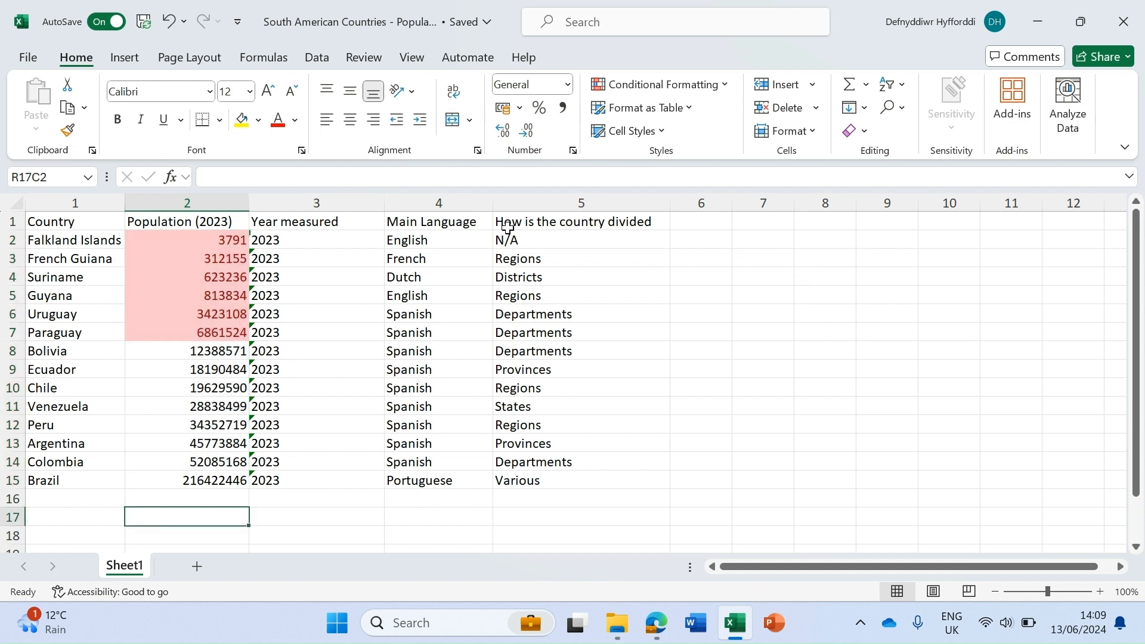
left_click(663, 84)
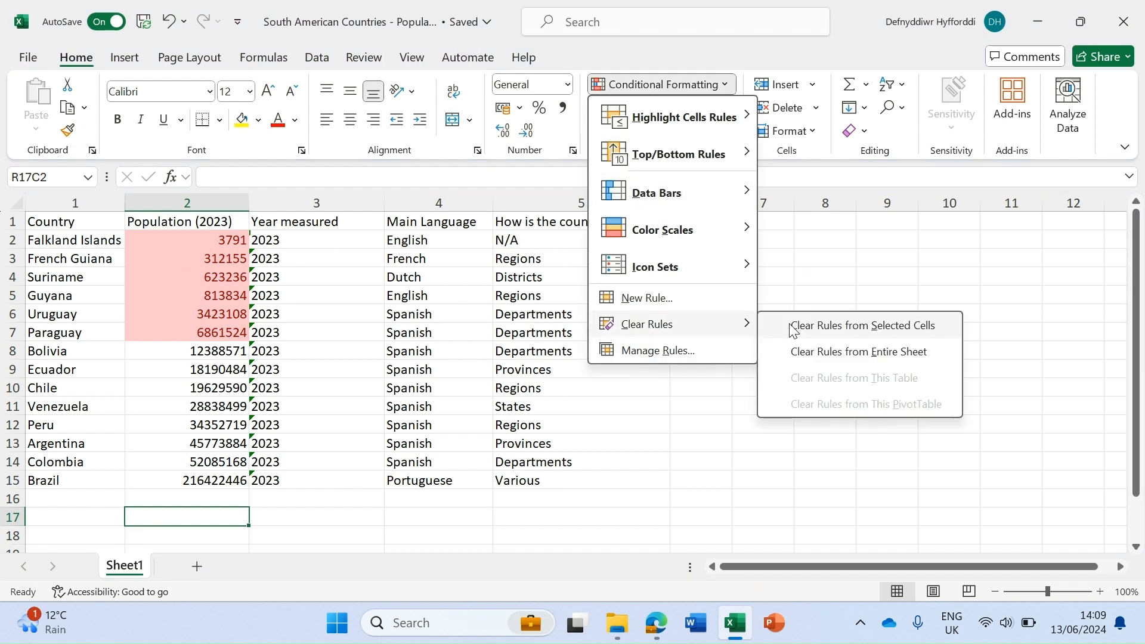
left_click(863, 325)
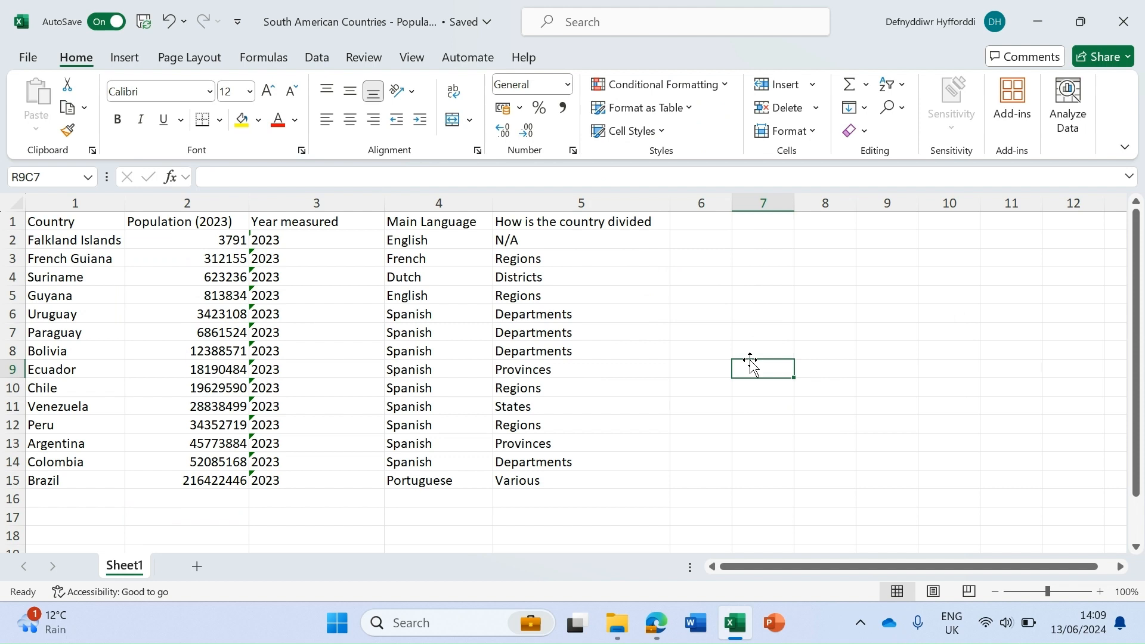
mouse_move(754, 319)
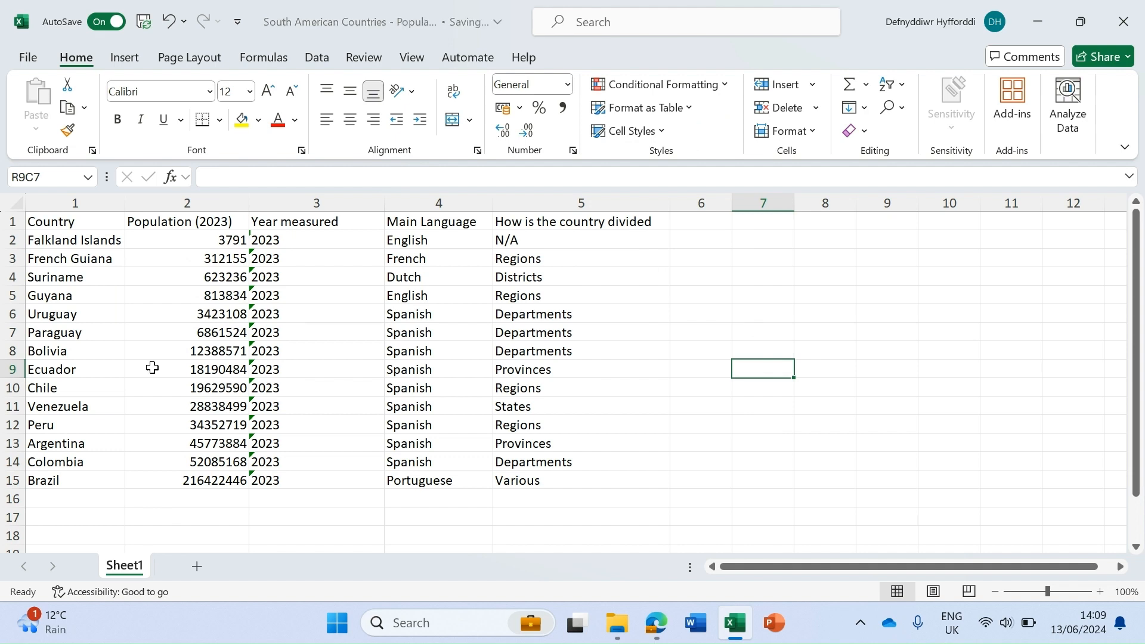
left_click(12, 314)
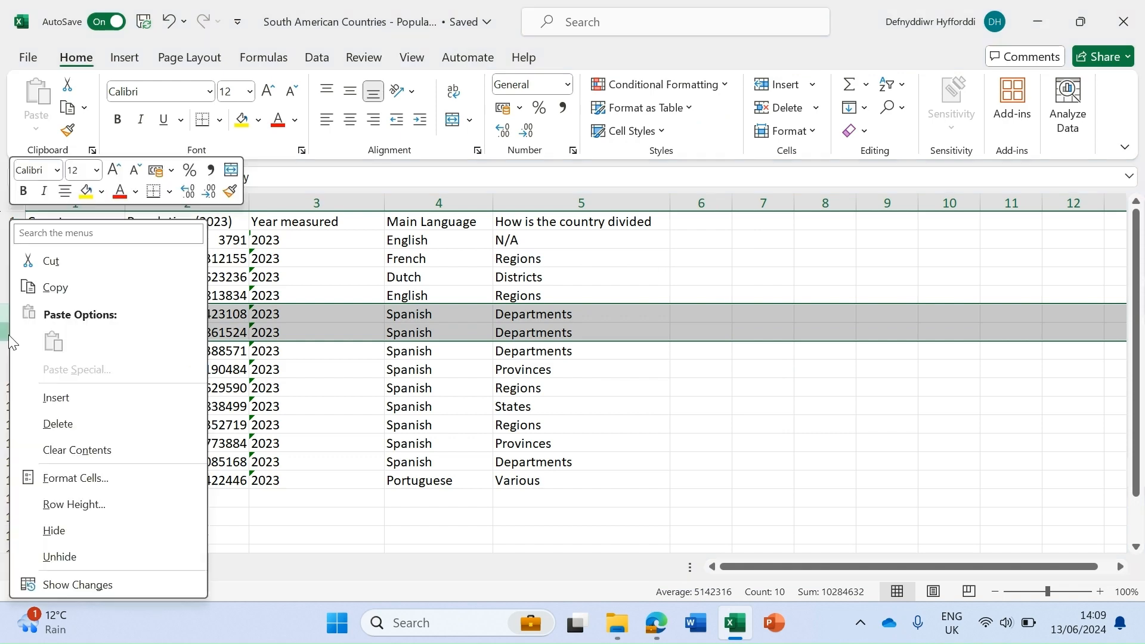
mouse_move(61, 313)
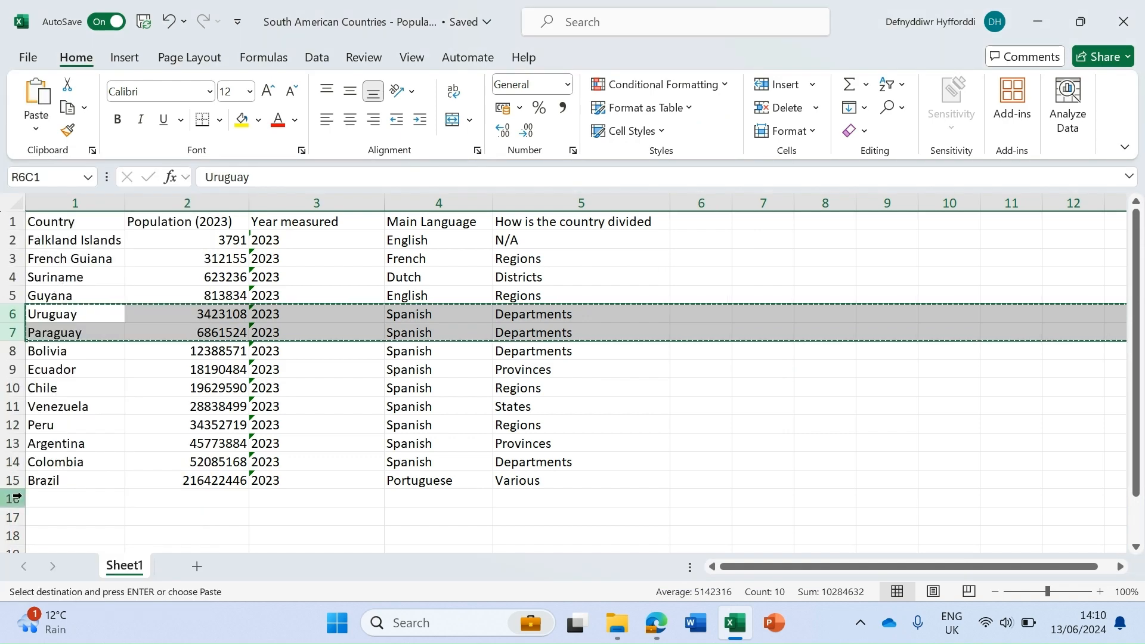
- Insert the copied Uruguay and Paraguay rows at row 16 below Brazil
right_click(10, 496)
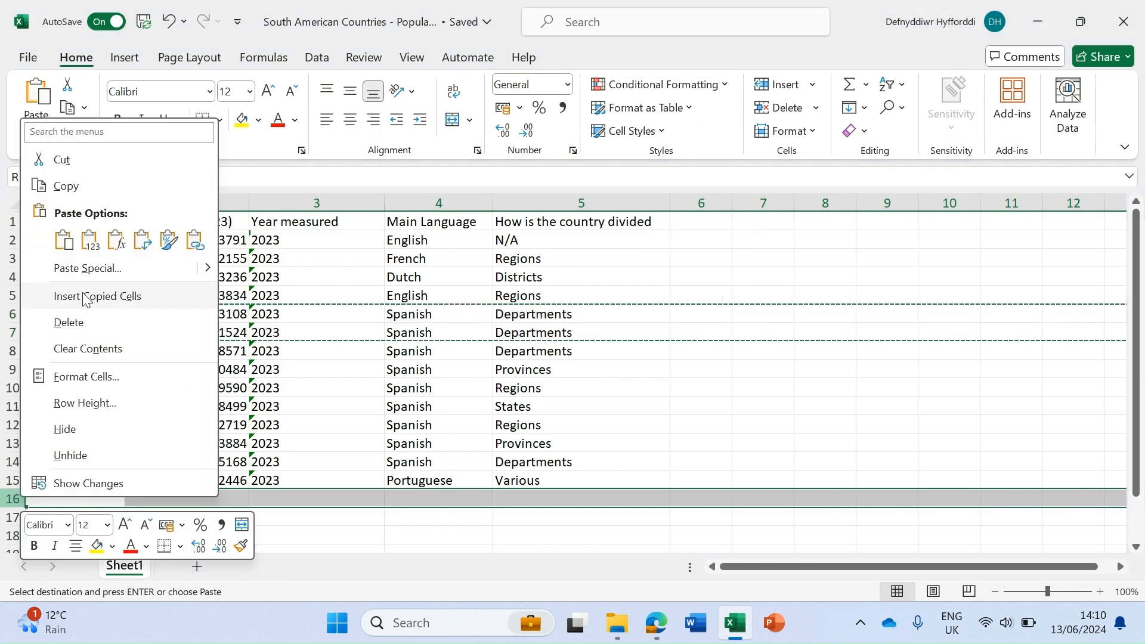
left_click(97, 296)
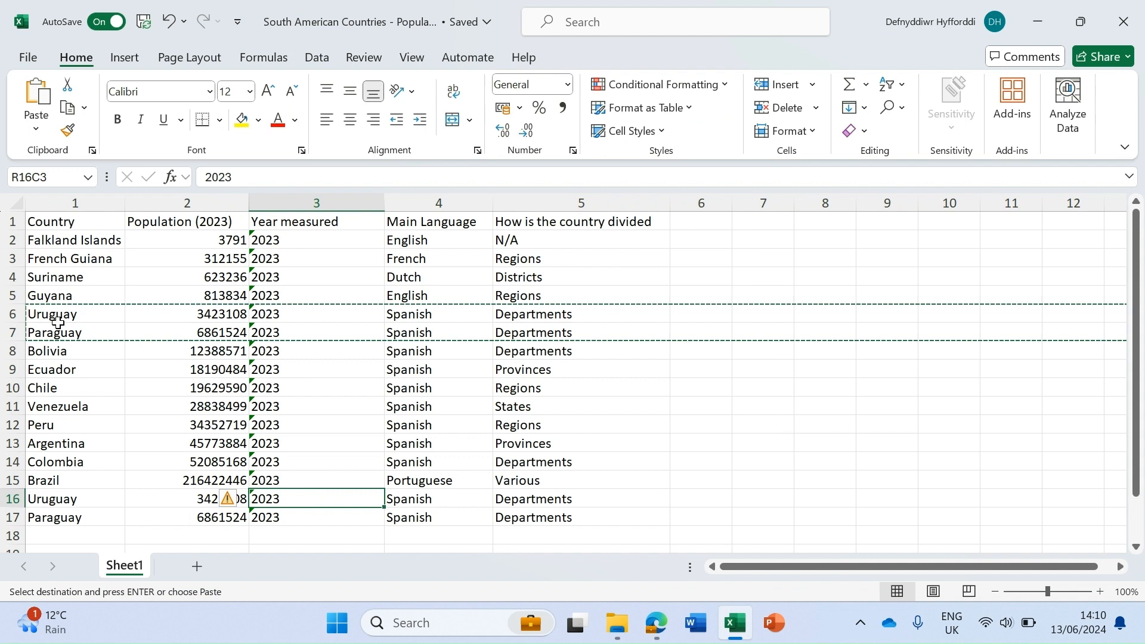
mouse_move(69, 499)
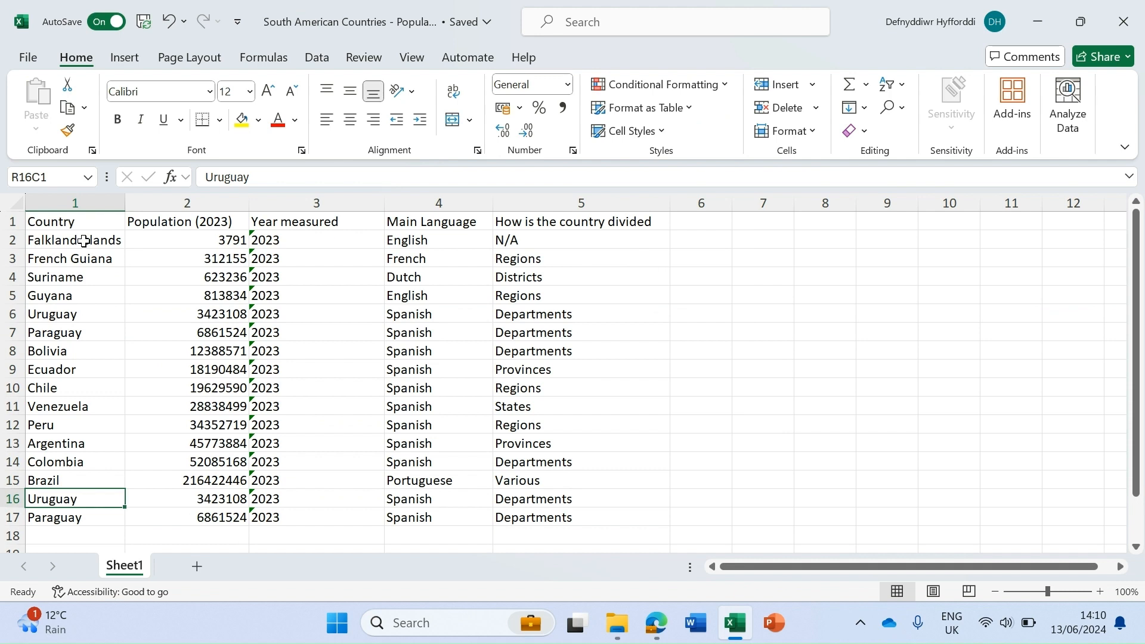
mouse_move(51, 388)
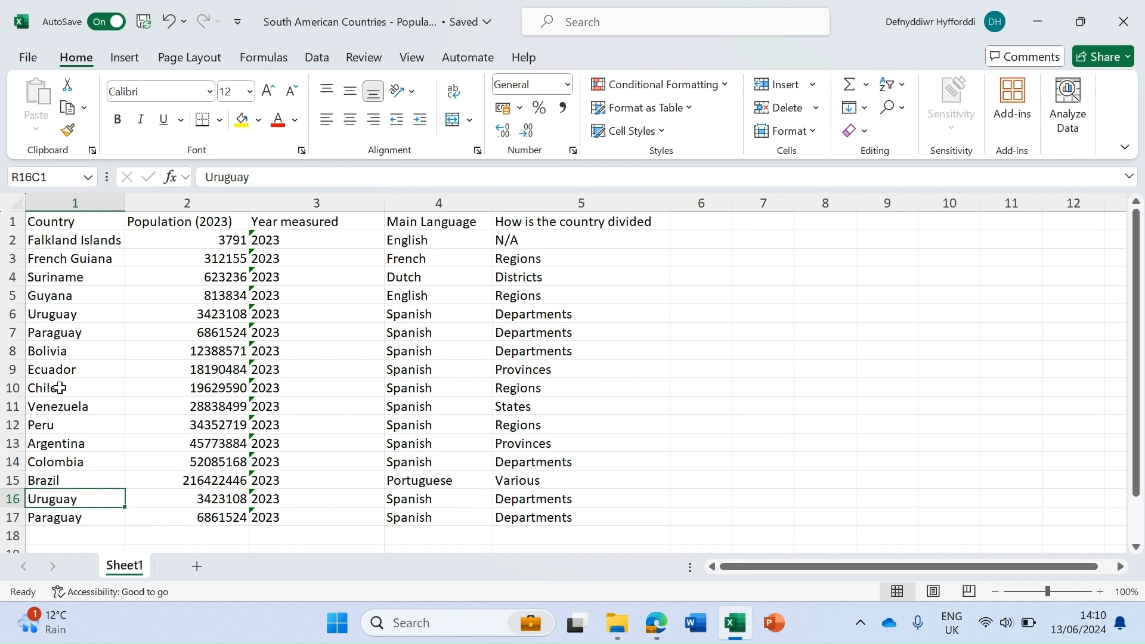
mouse_move(58, 370)
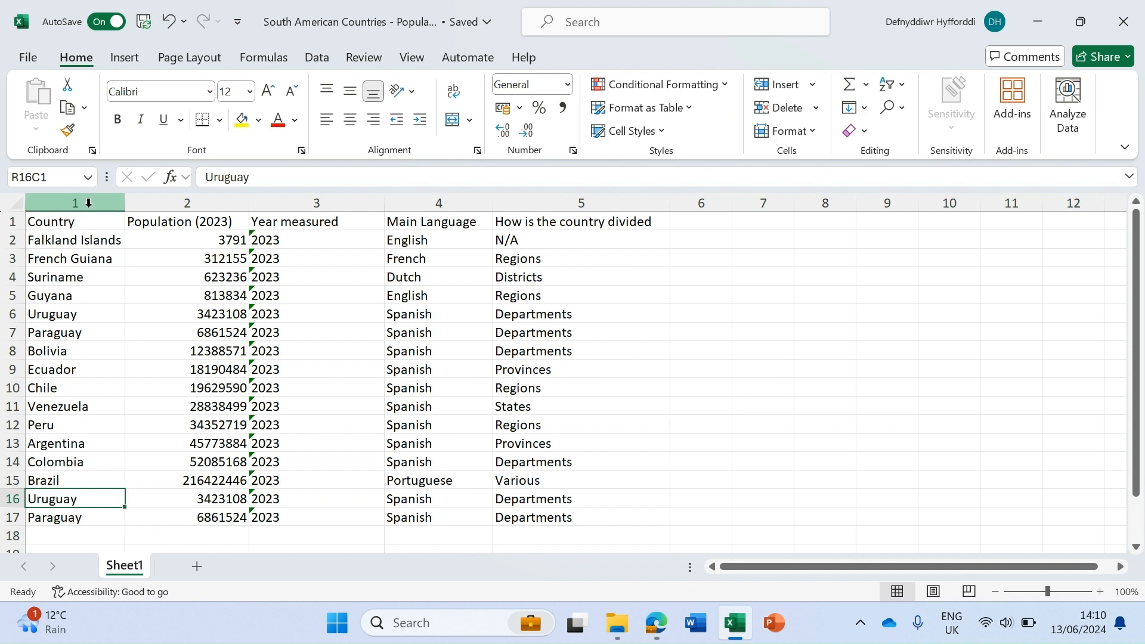
- Add a Duplicate Values rule with Green Fill with Dark Green Text on the Country column
left_click(74, 202)
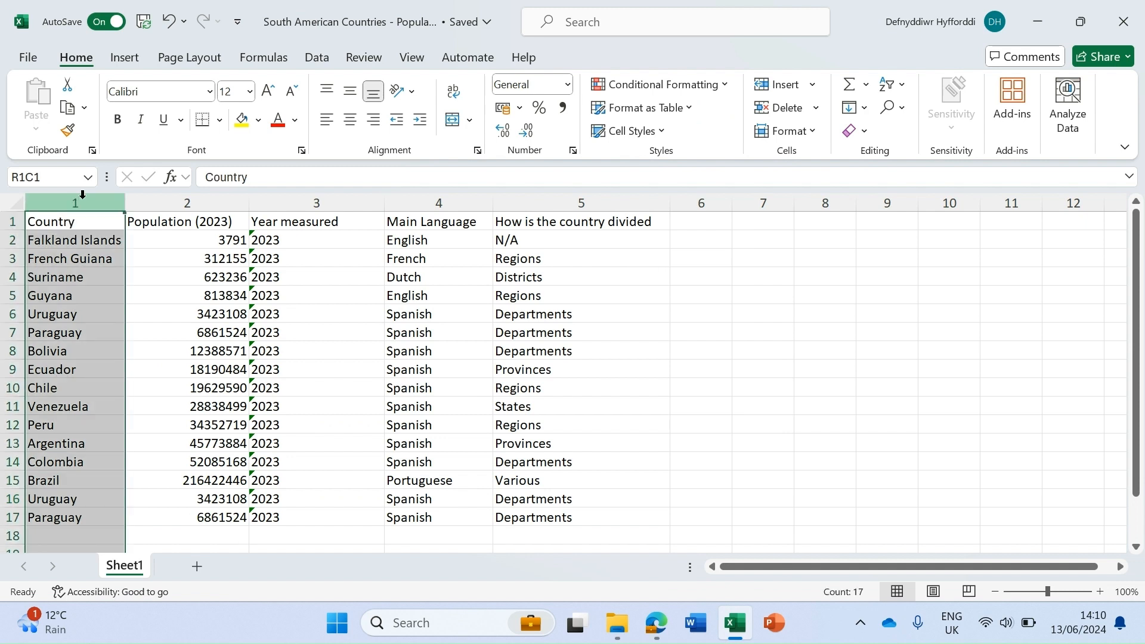
left_click(662, 84)
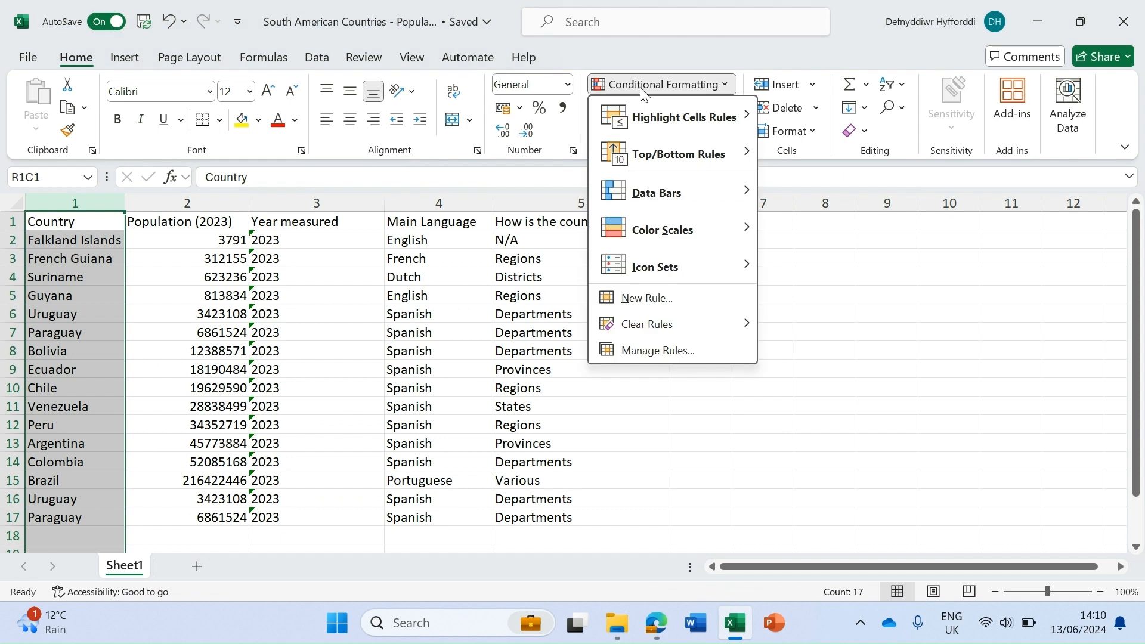
mouse_move(689, 117)
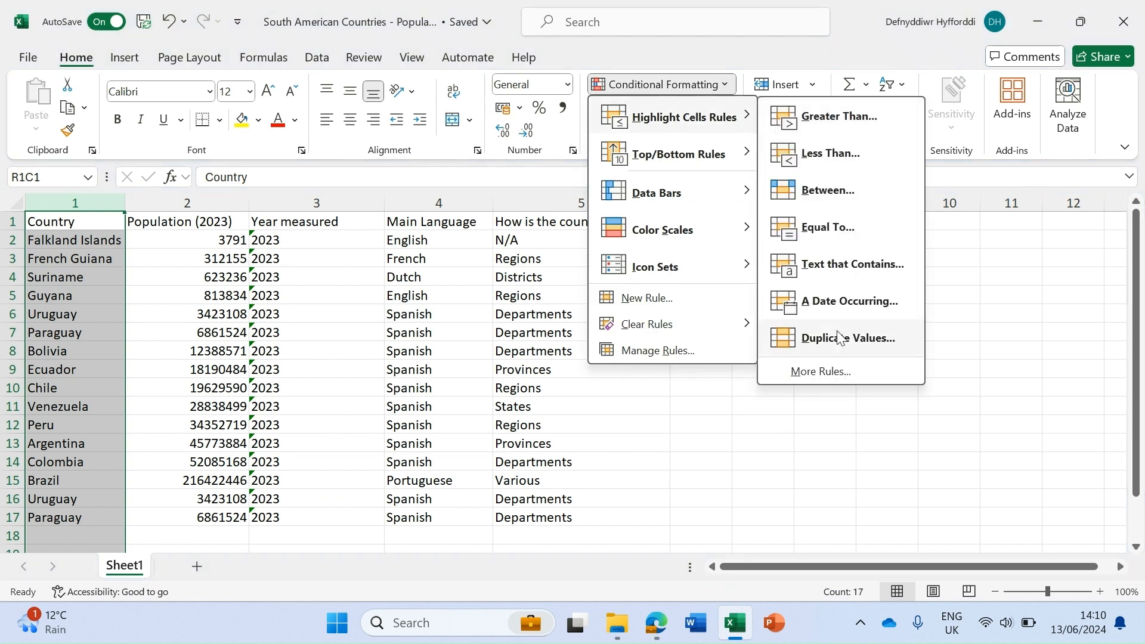
mouse_move(850, 341)
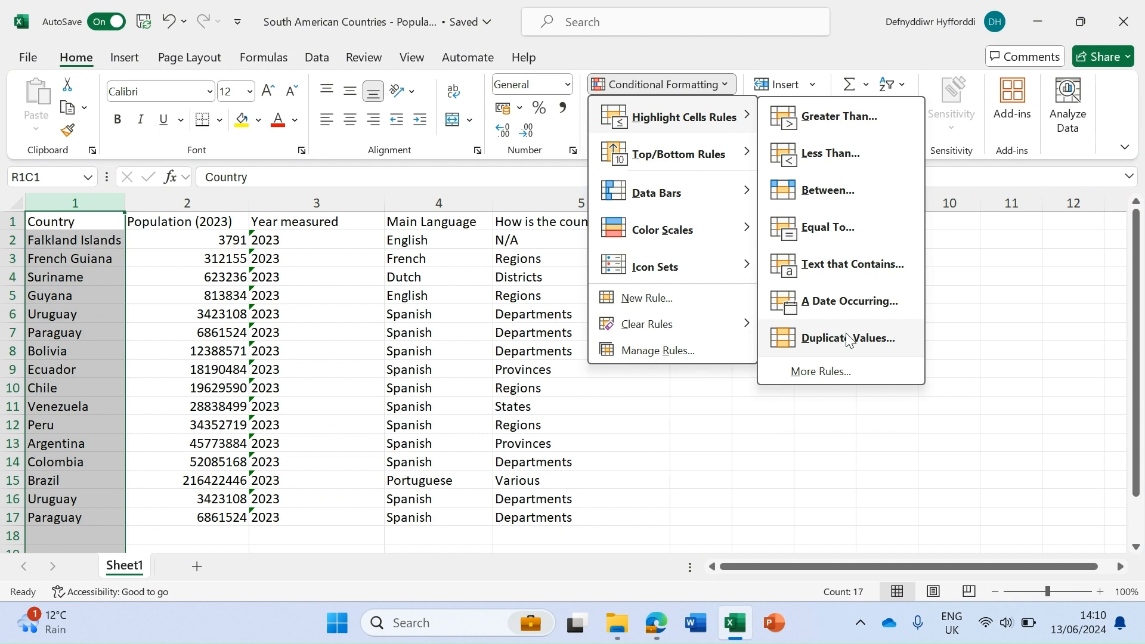
mouse_move(841, 343)
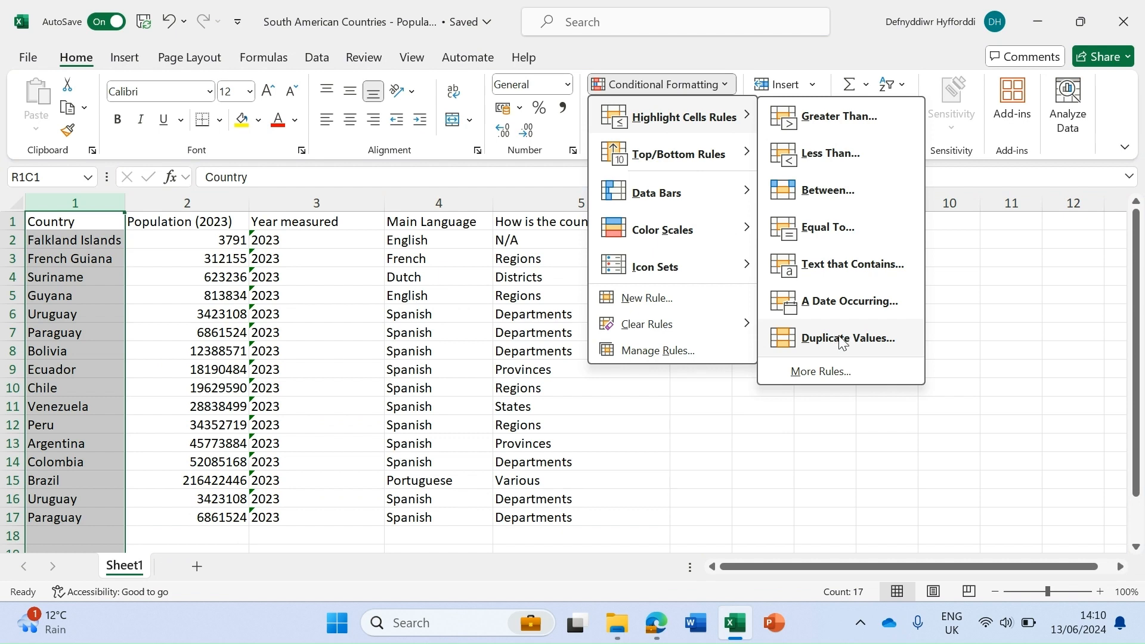
left_click(847, 338)
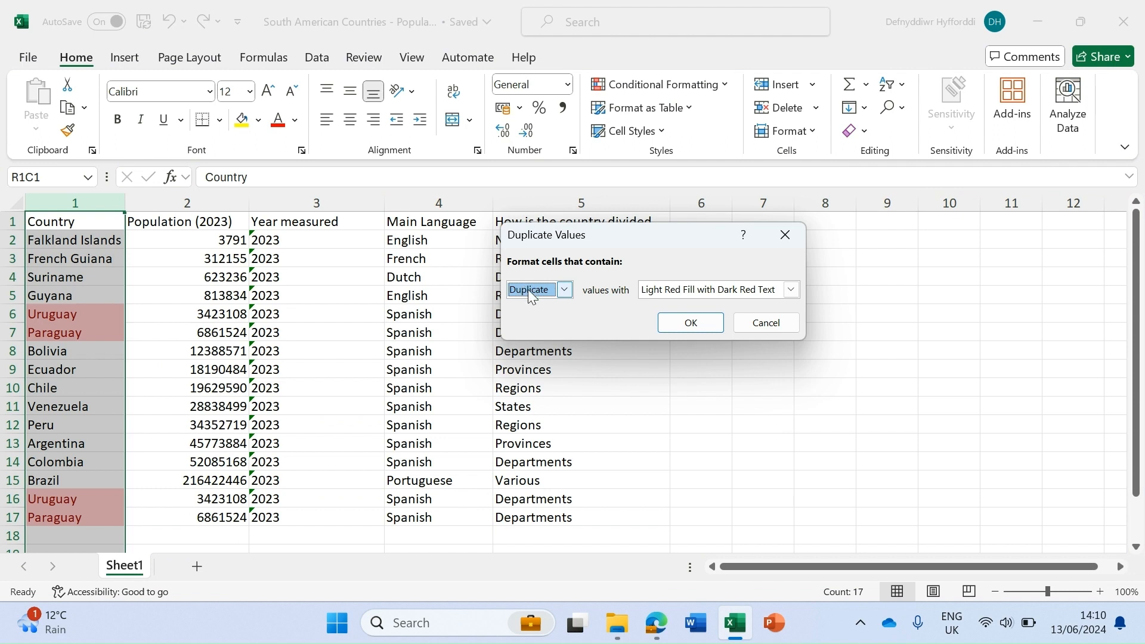
left_click(564, 289)
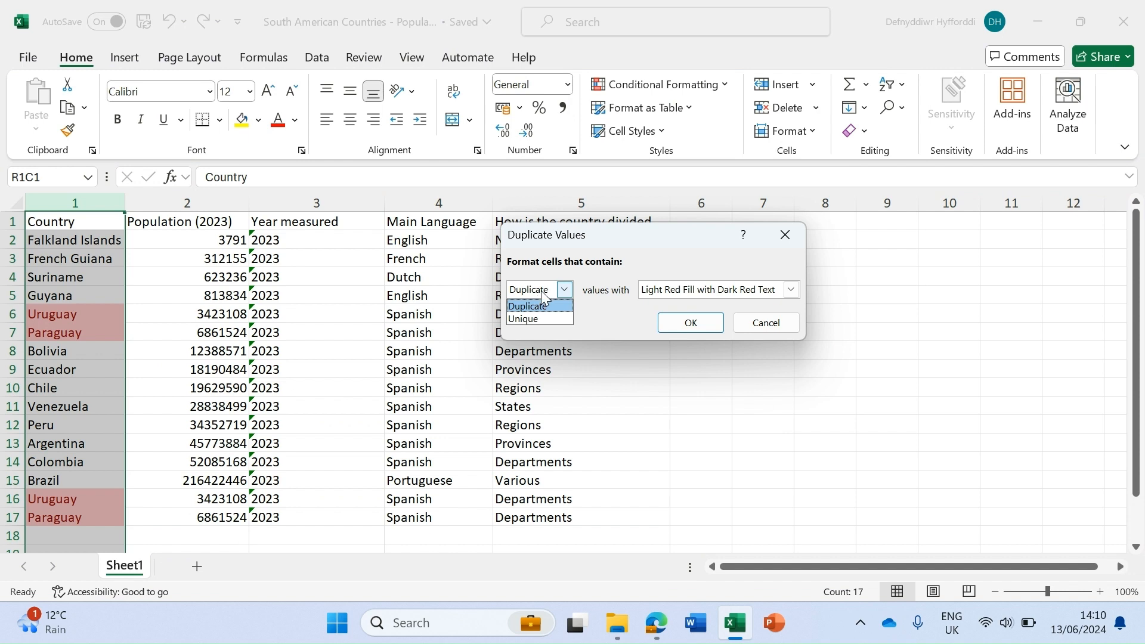
left_click(528, 306)
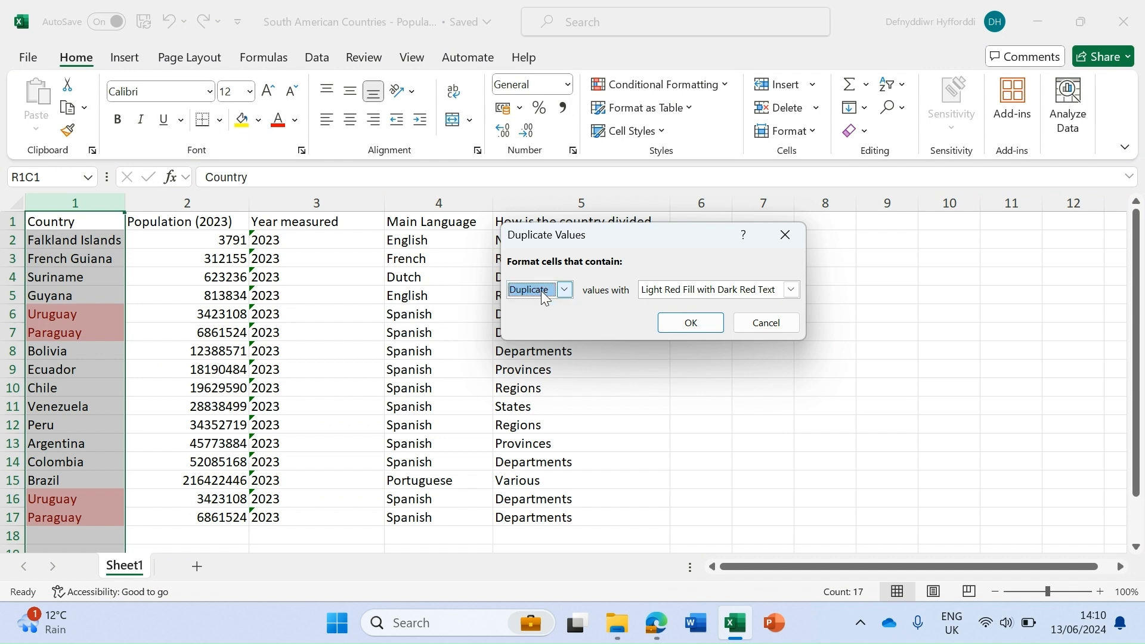
left_click(791, 290)
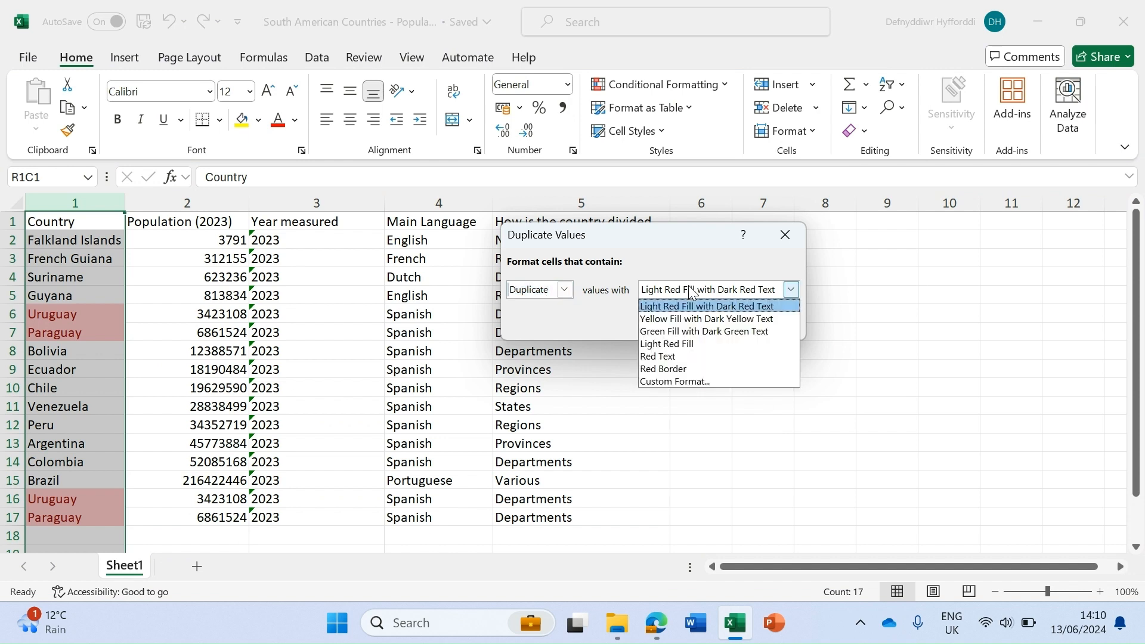
mouse_move(688, 334)
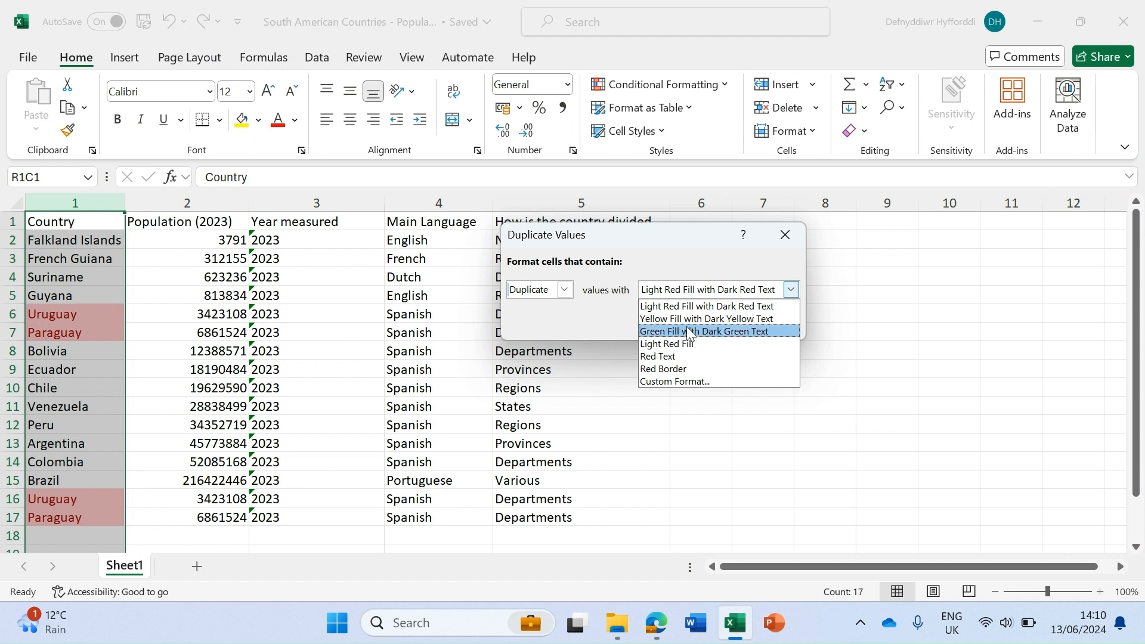
left_click(703, 331)
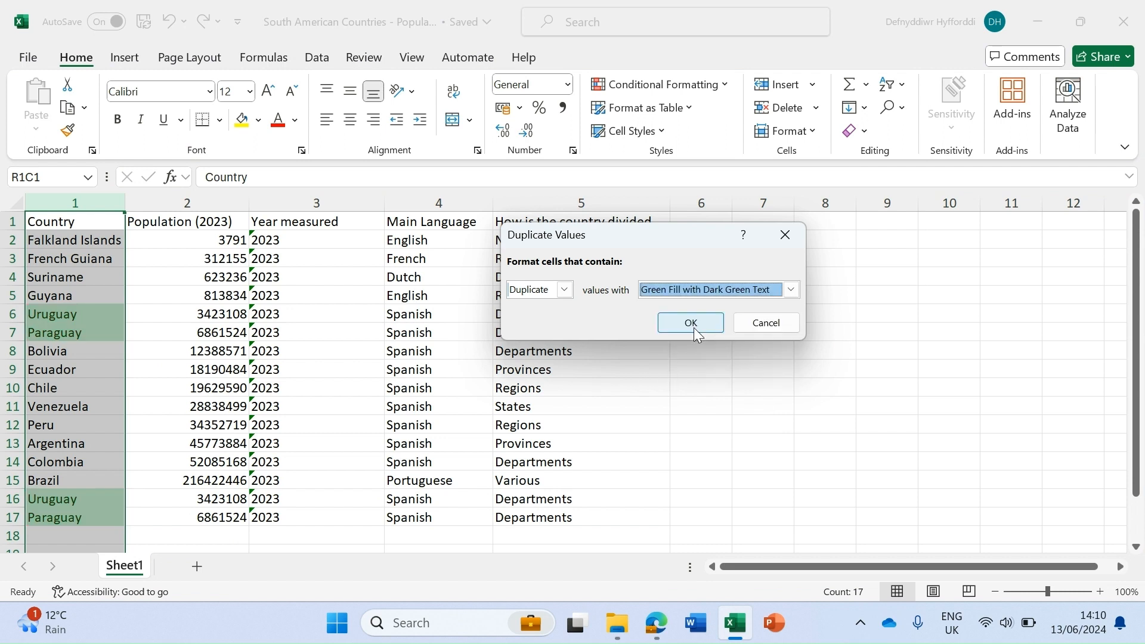
left_click(690, 323)
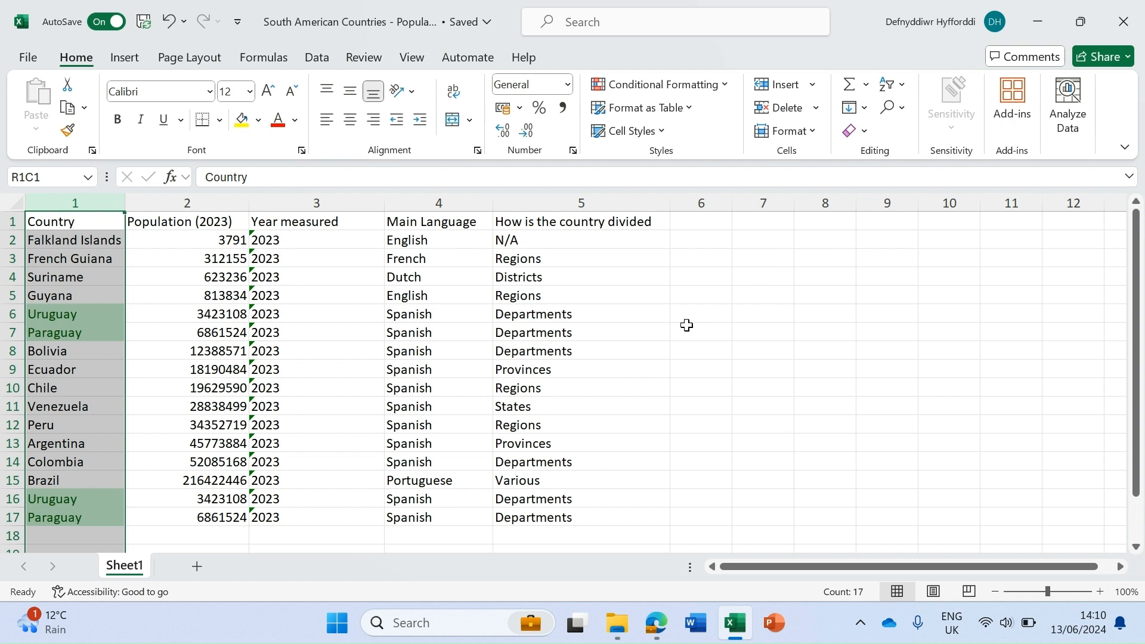
left_click(580, 351)
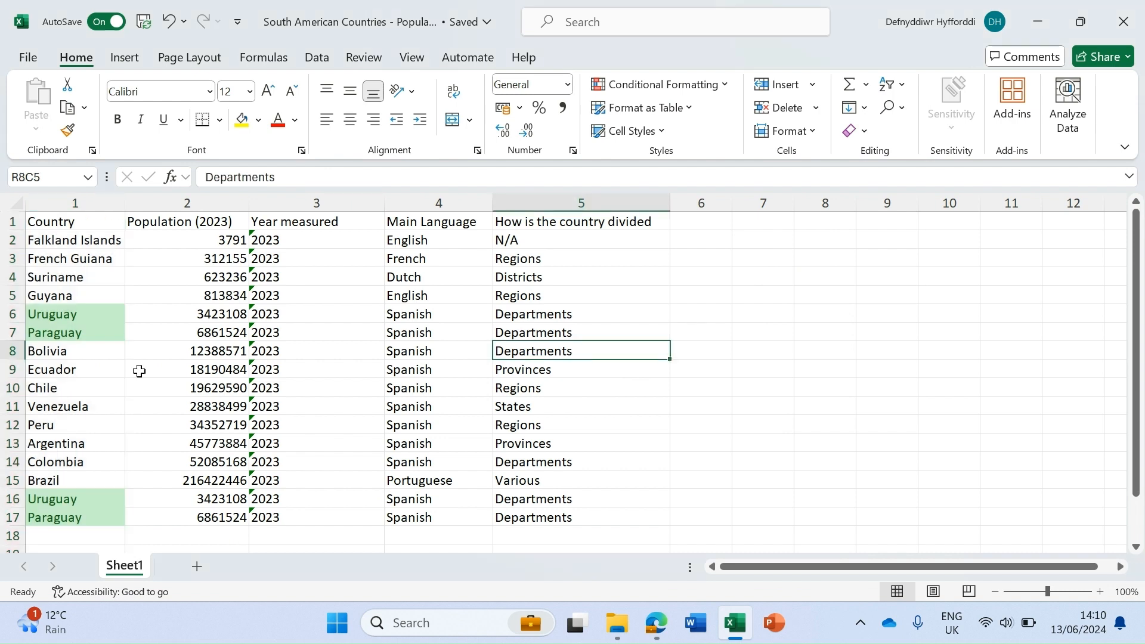
left_click(55, 462)
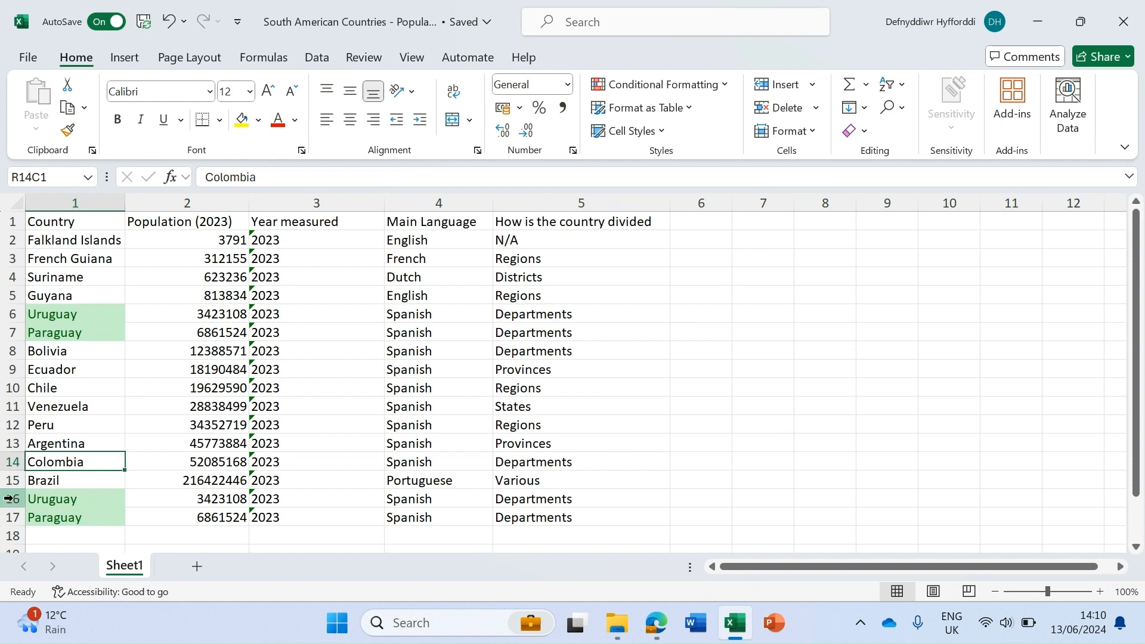
- Delete the copied Uruguay and Paraguay rows 16–17 via the row header menu
right_click(10, 499)
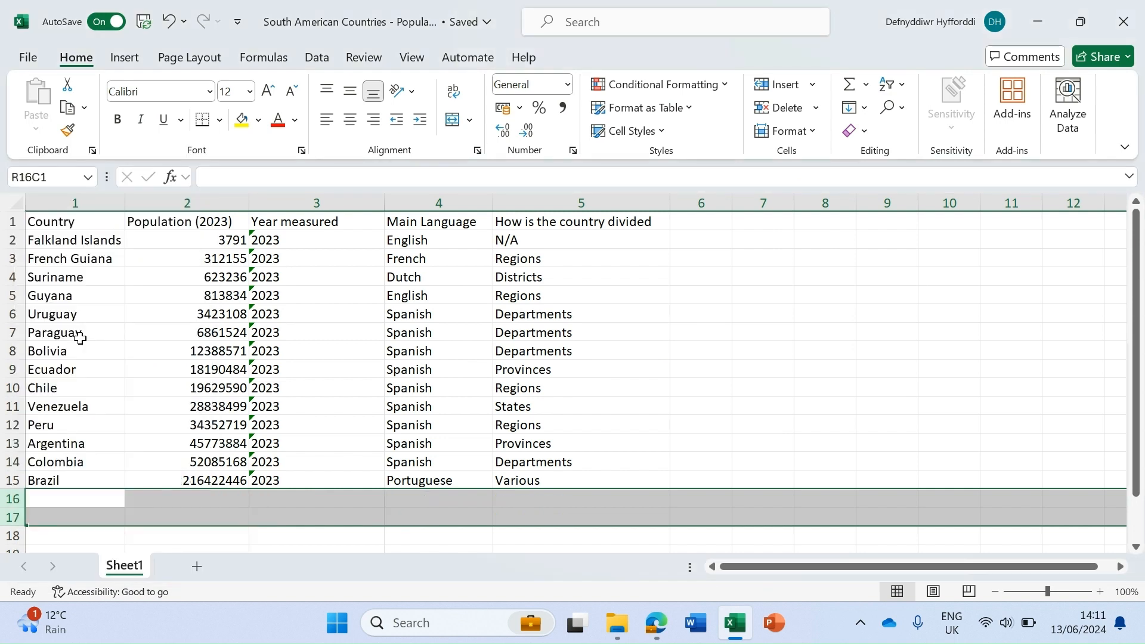
mouse_move(73, 314)
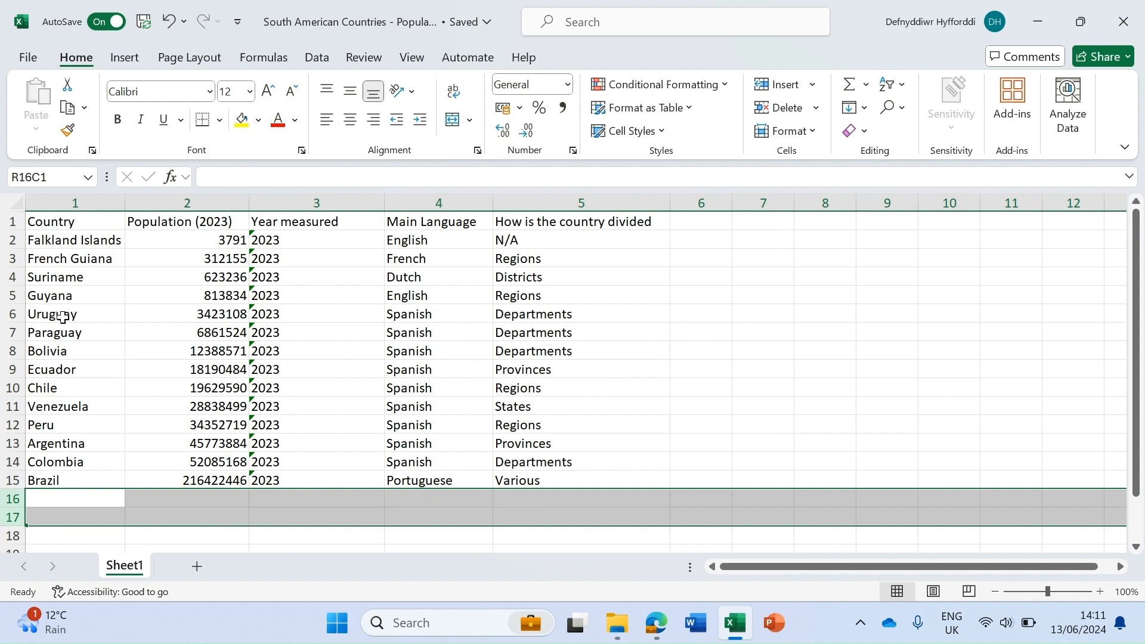
mouse_move(72, 332)
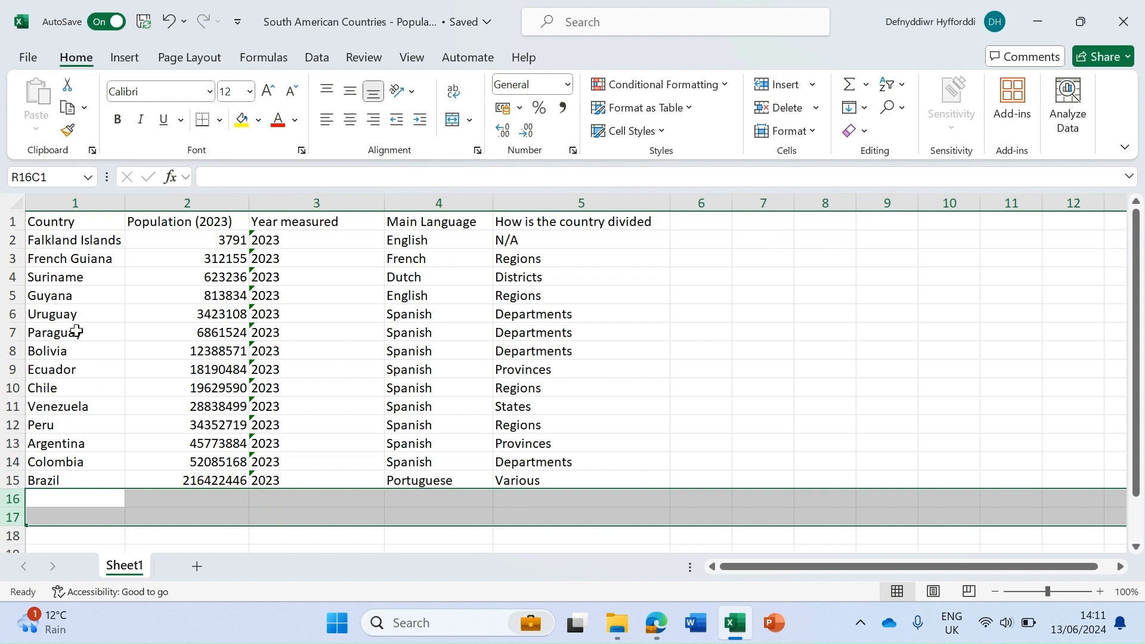
mouse_move(678, 91)
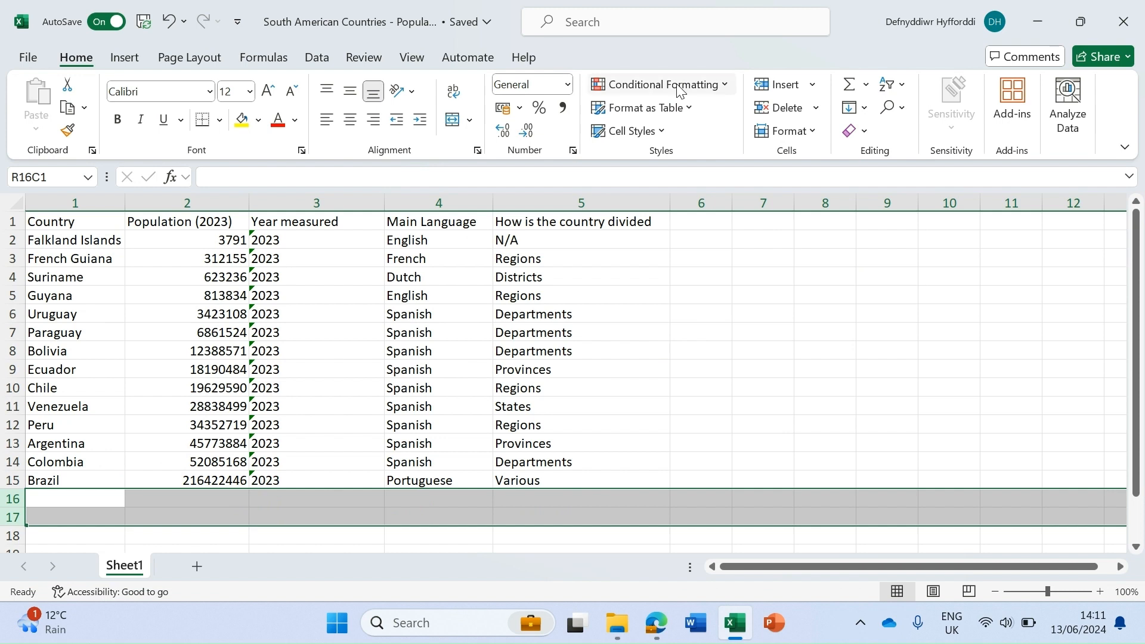
- Review the duplicate-values rule in the Conditional Formatting Rules Manager and close it with OK
left_click(661, 84)
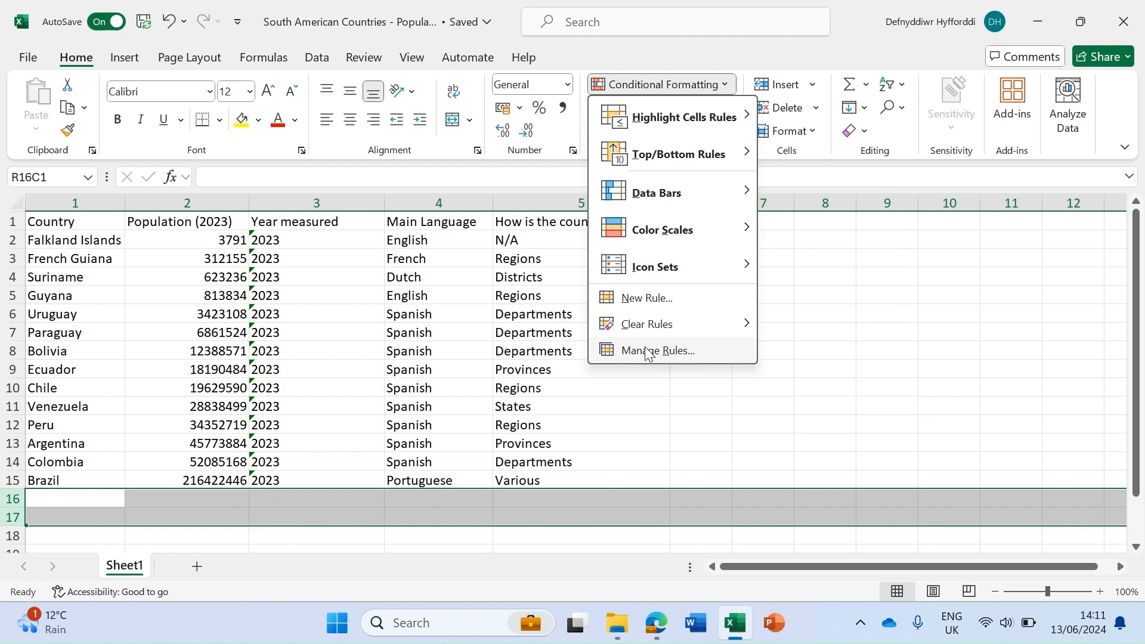
left_click(657, 351)
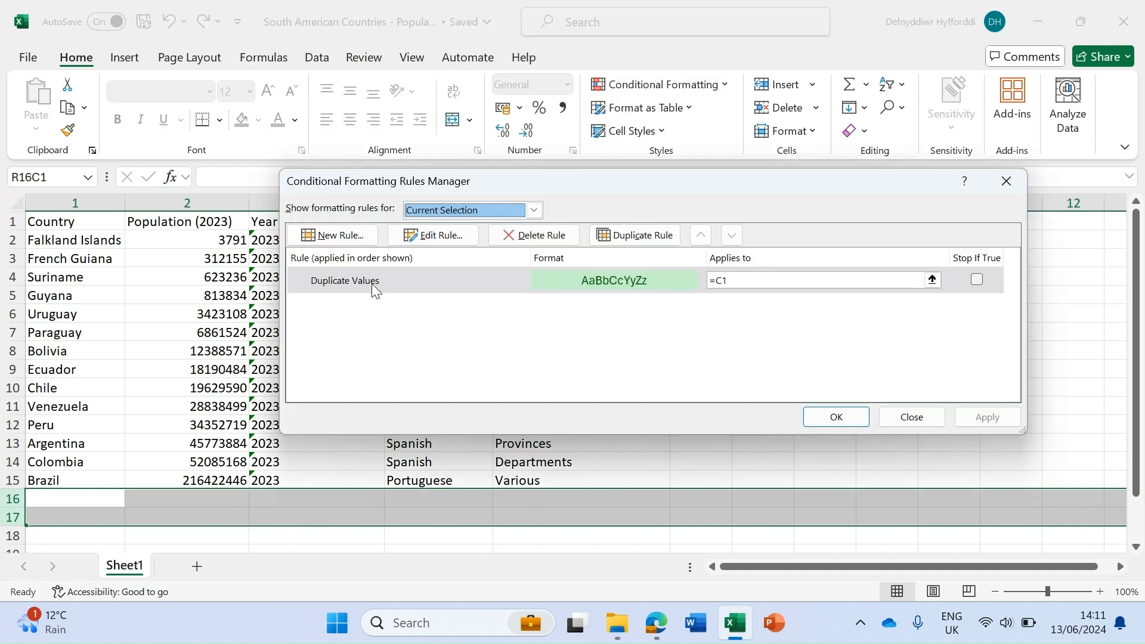
mouse_move(384, 289)
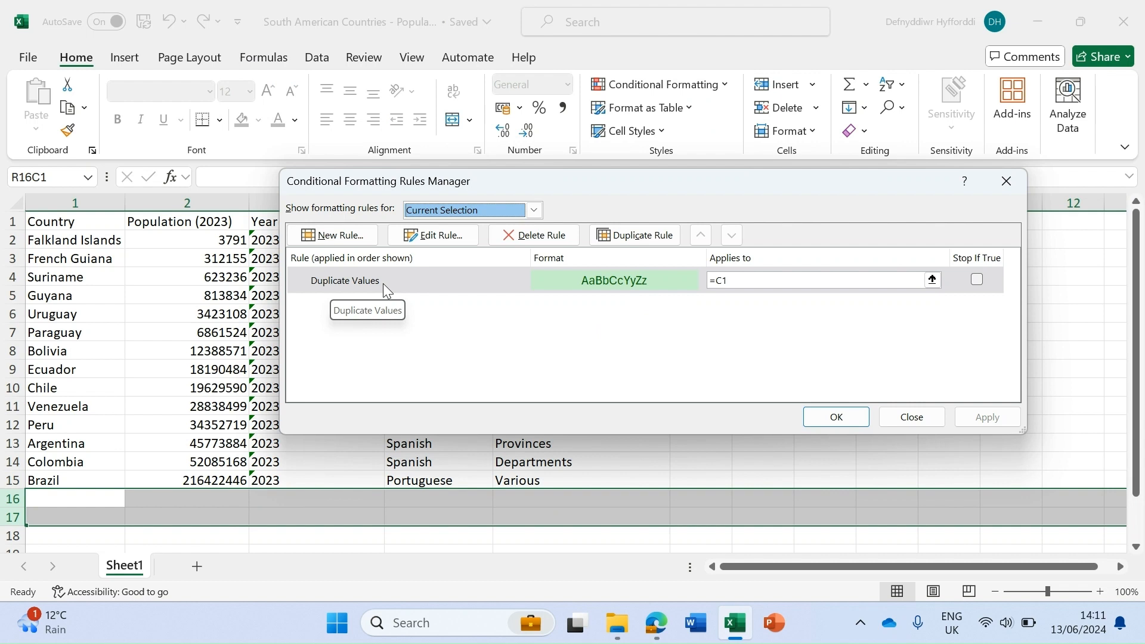
mouse_move(608, 283)
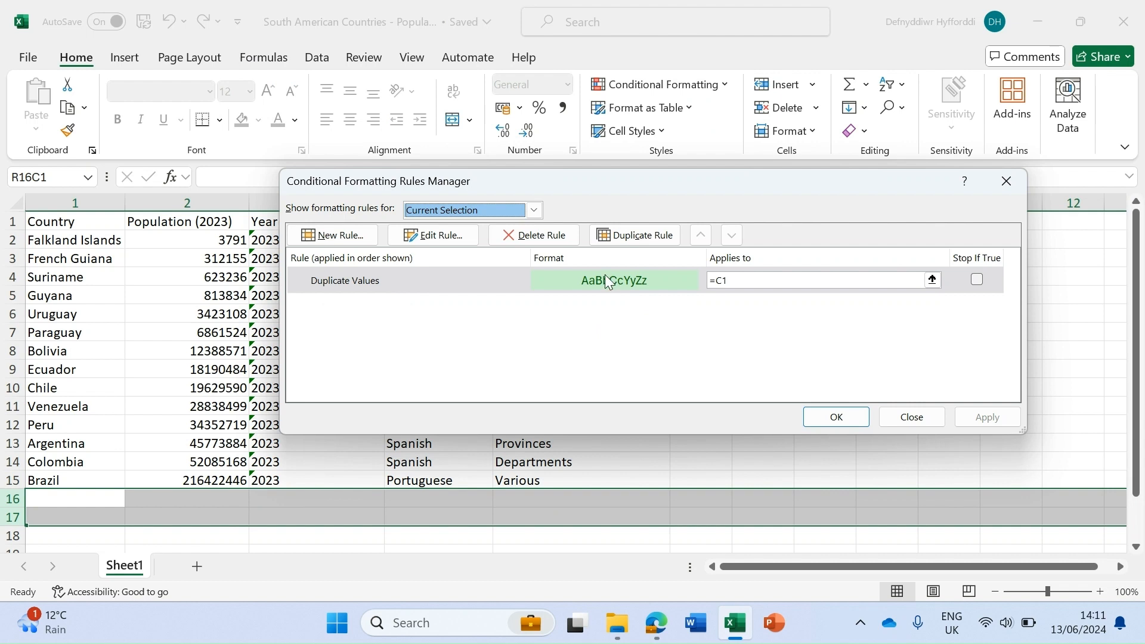
mouse_move(344, 281)
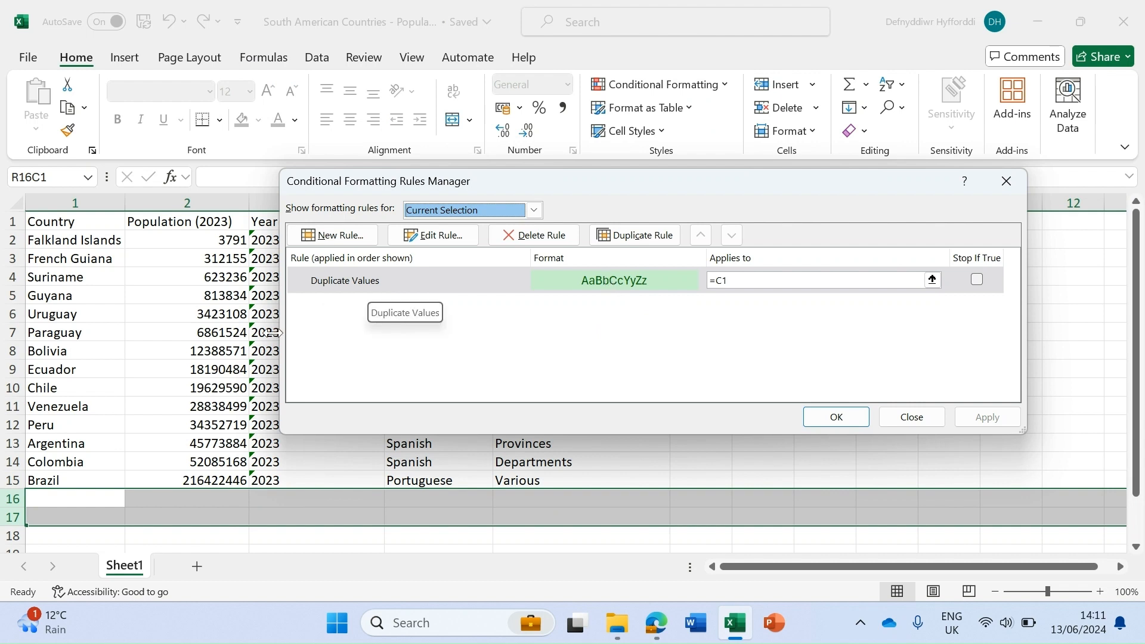
mouse_move(68, 350)
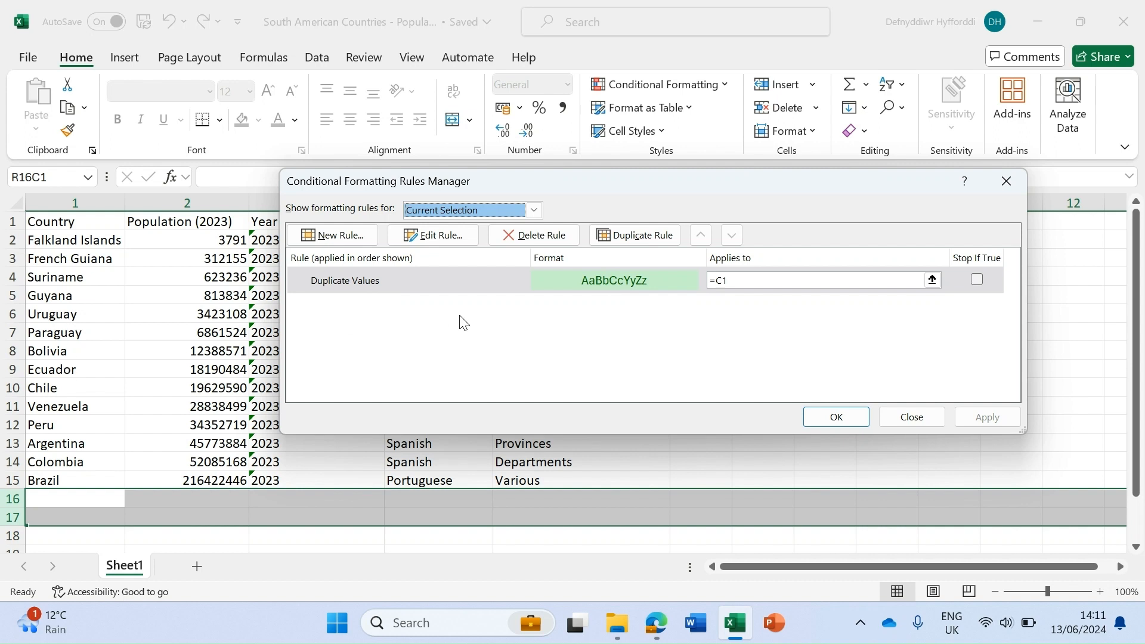
mouse_move(695, 334)
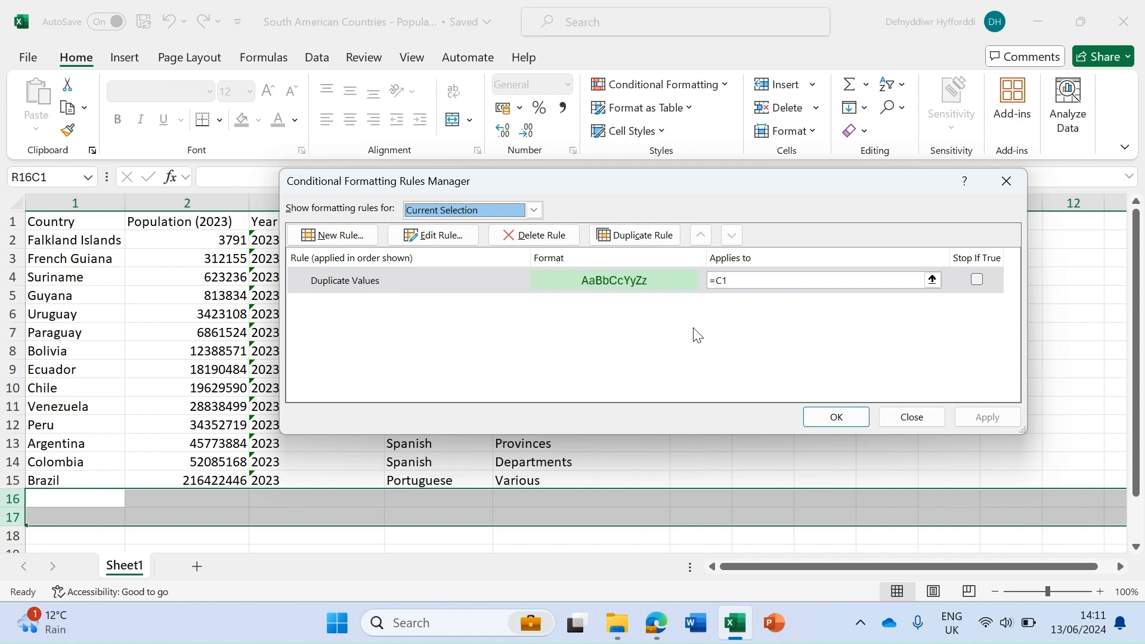
mouse_move(501, 321)
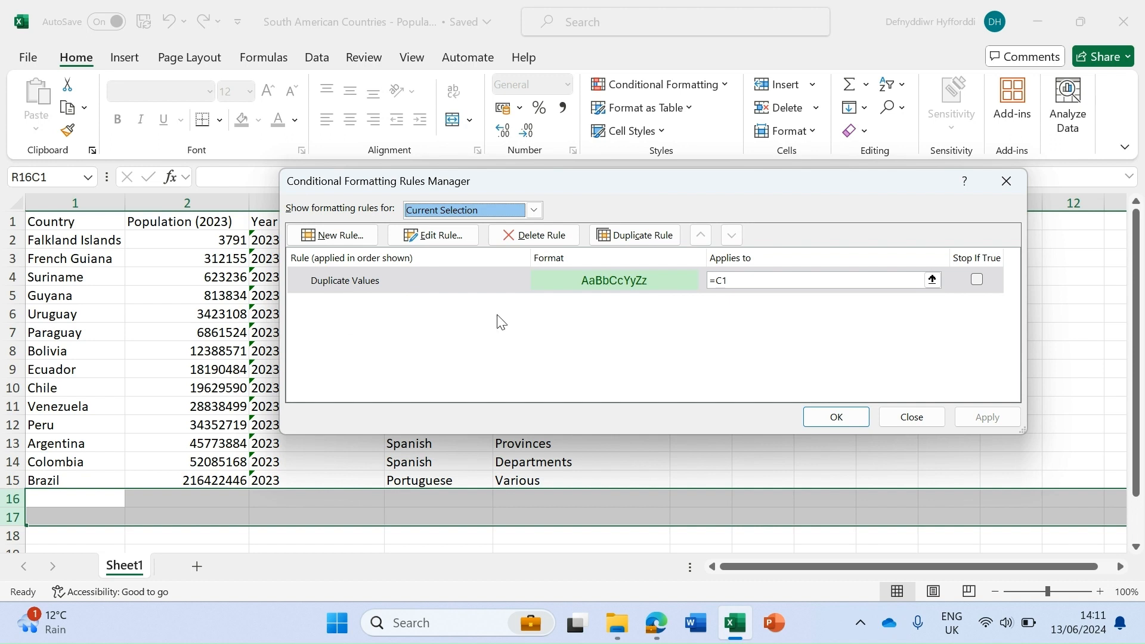
left_click(369, 280)
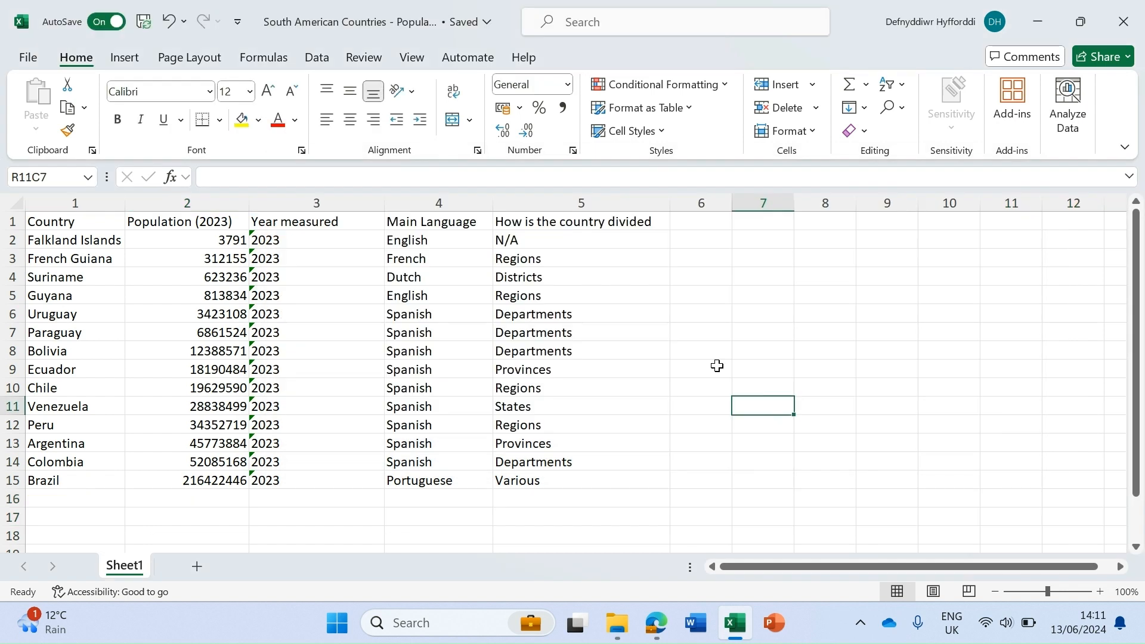
mouse_move(724, 279)
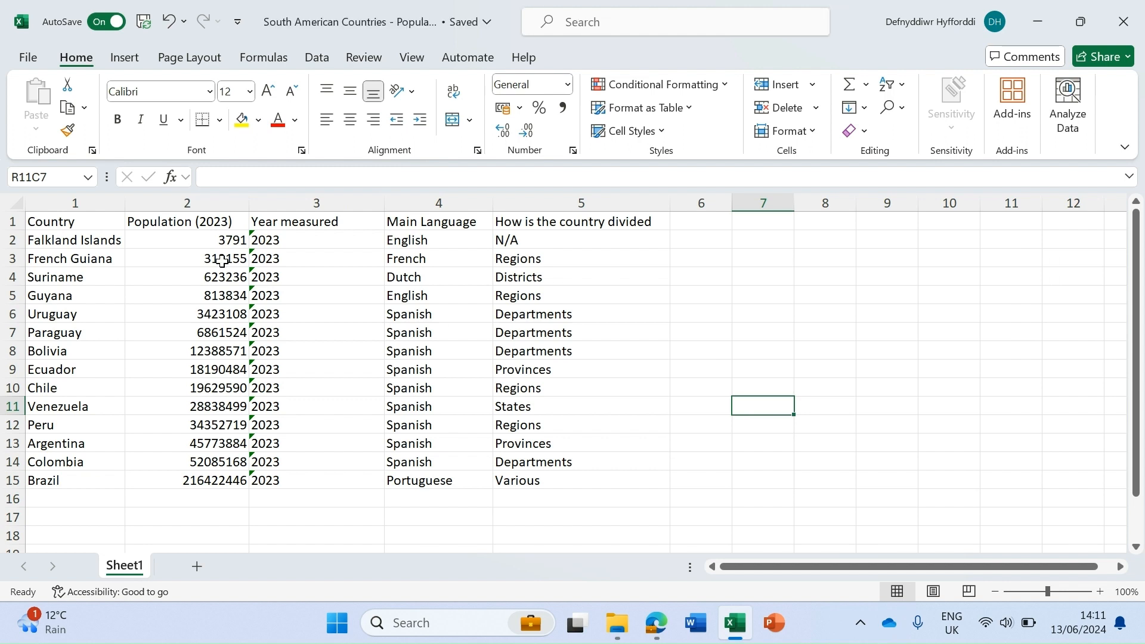
mouse_move(171, 232)
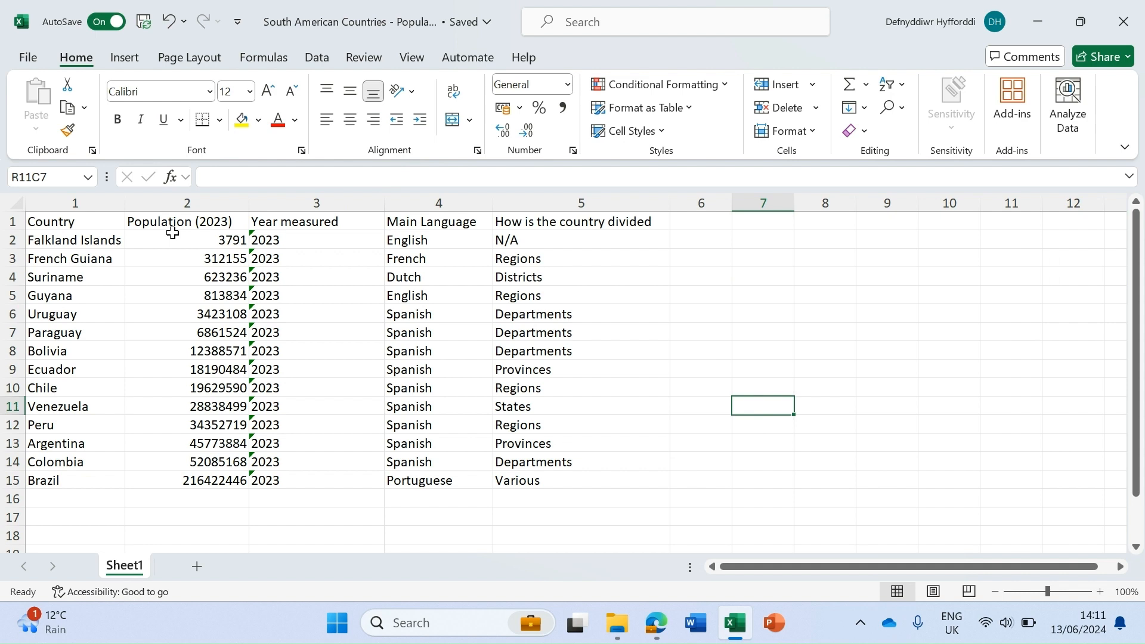
- Select the whole Population (2023) column via its column header
left_click(187, 202)
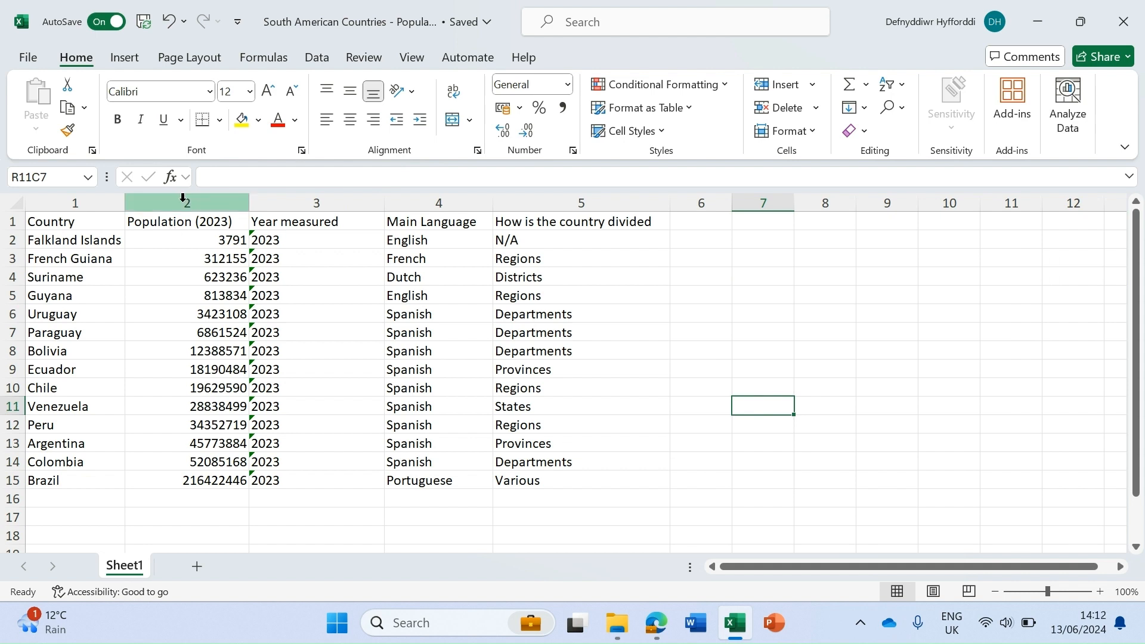
left_click(186, 203)
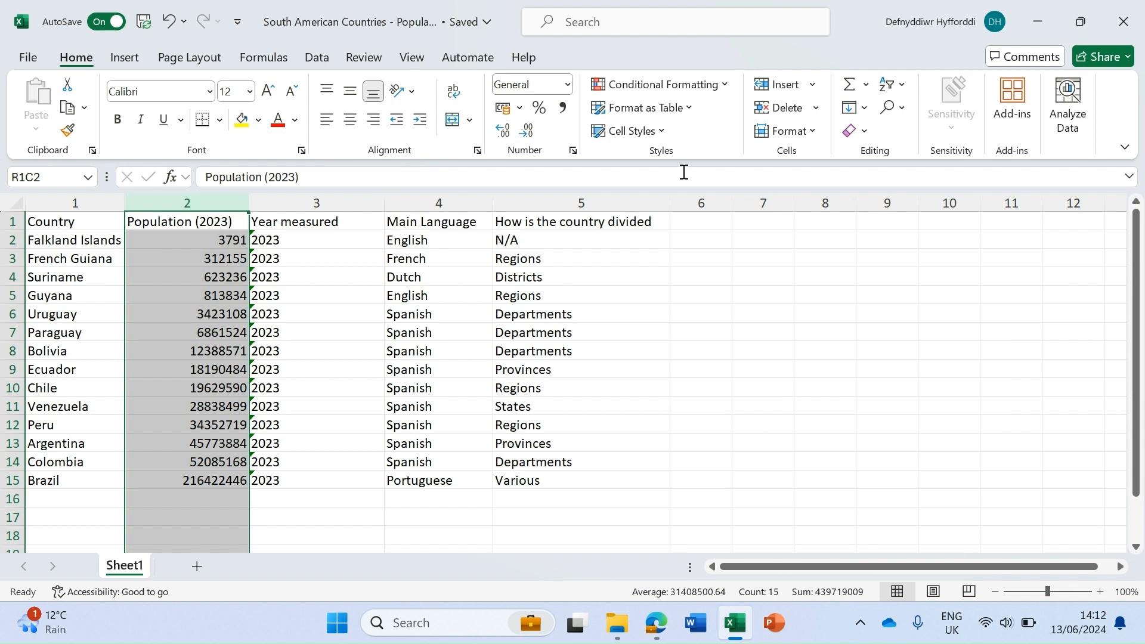
- Choose the Above Average rule from Conditional Formatting's Top/Bottom Rules
left_click(661, 84)
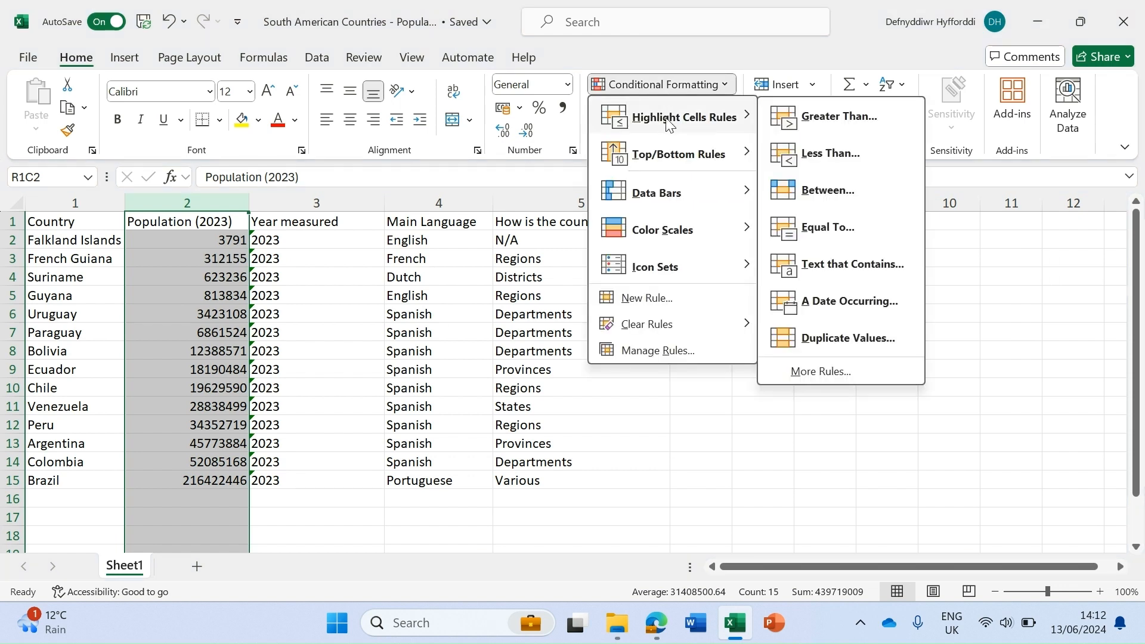
mouse_move(688, 122)
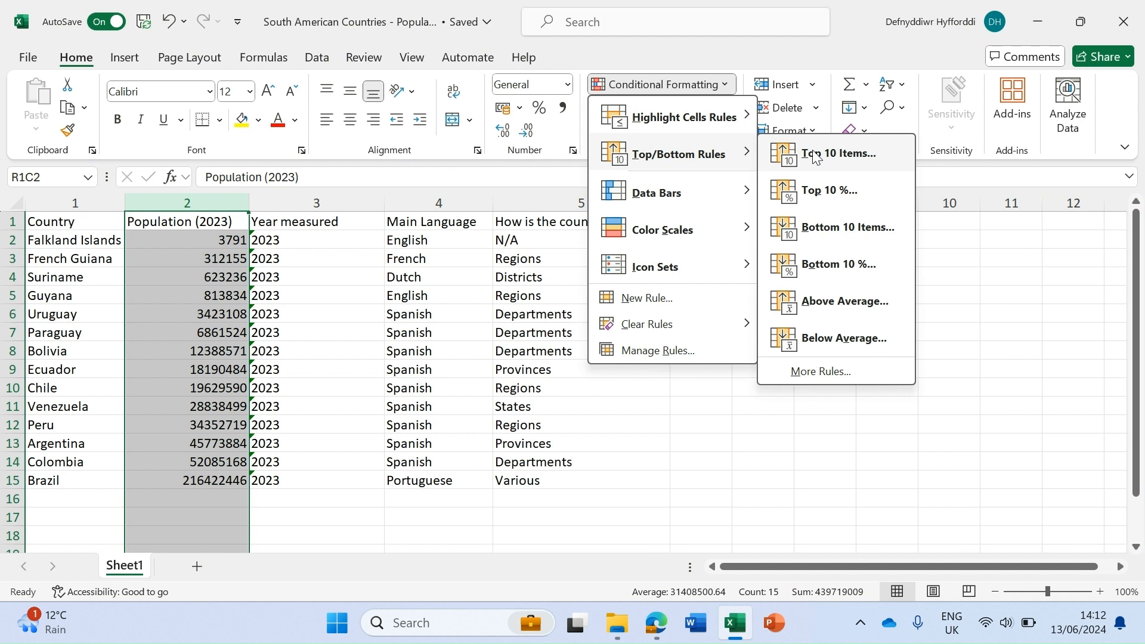
mouse_move(845, 274)
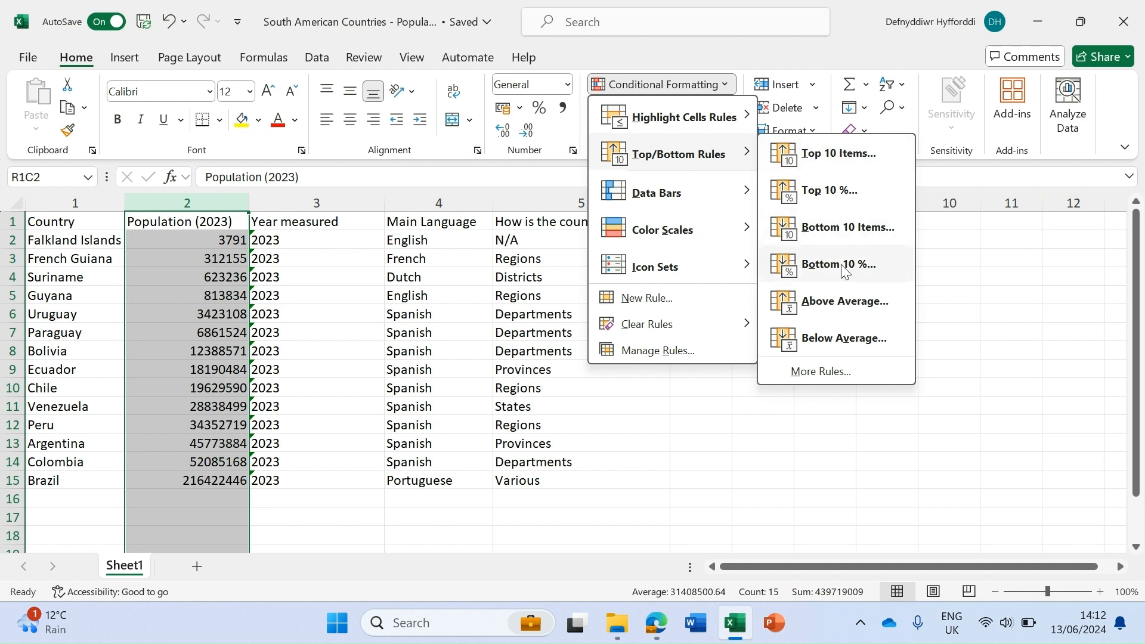
mouse_move(834, 307)
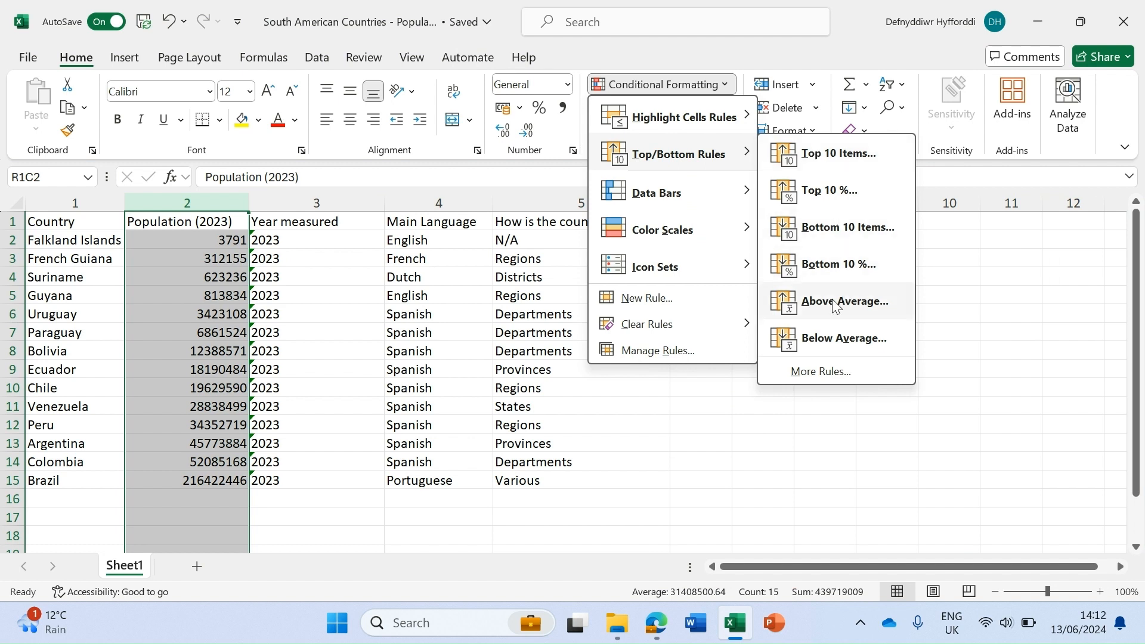
mouse_move(684, 154)
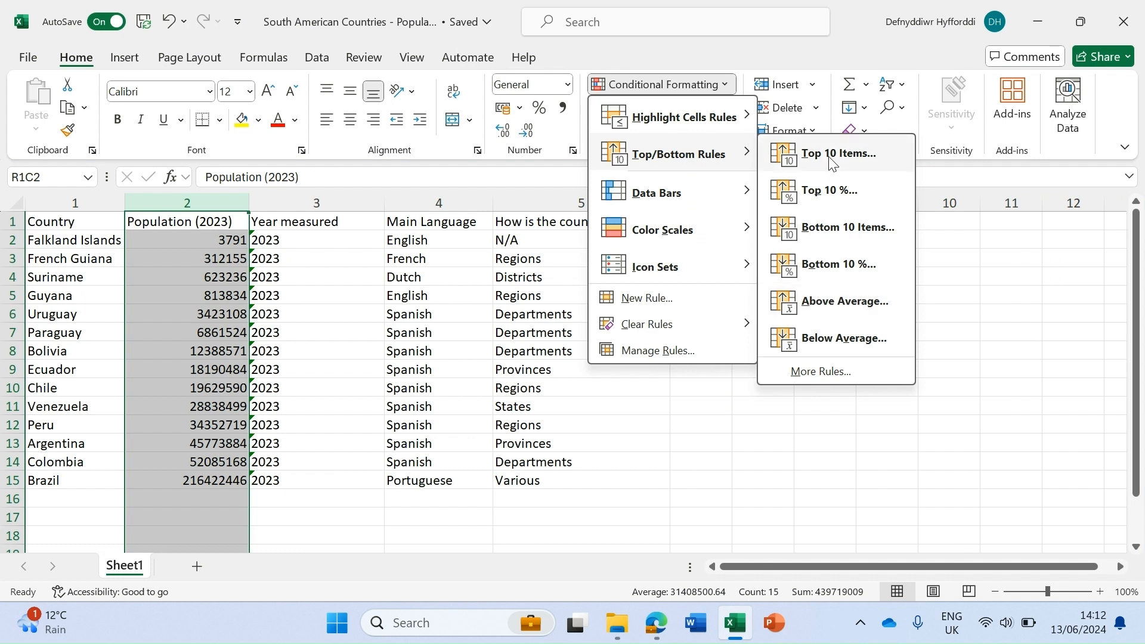
mouse_move(837, 227)
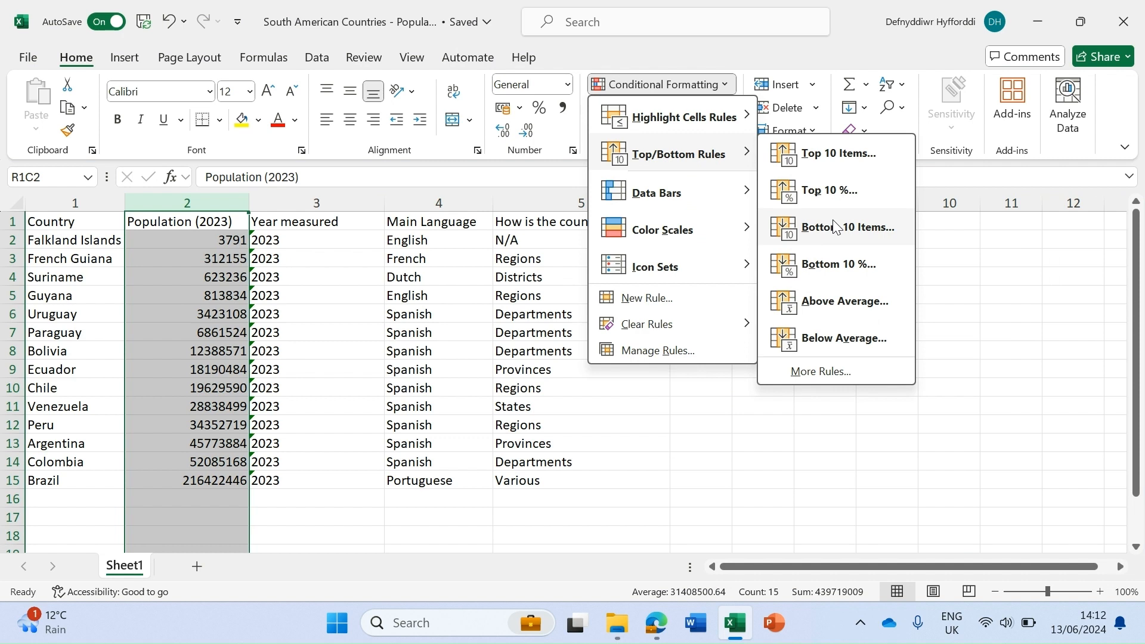
mouse_move(829, 208)
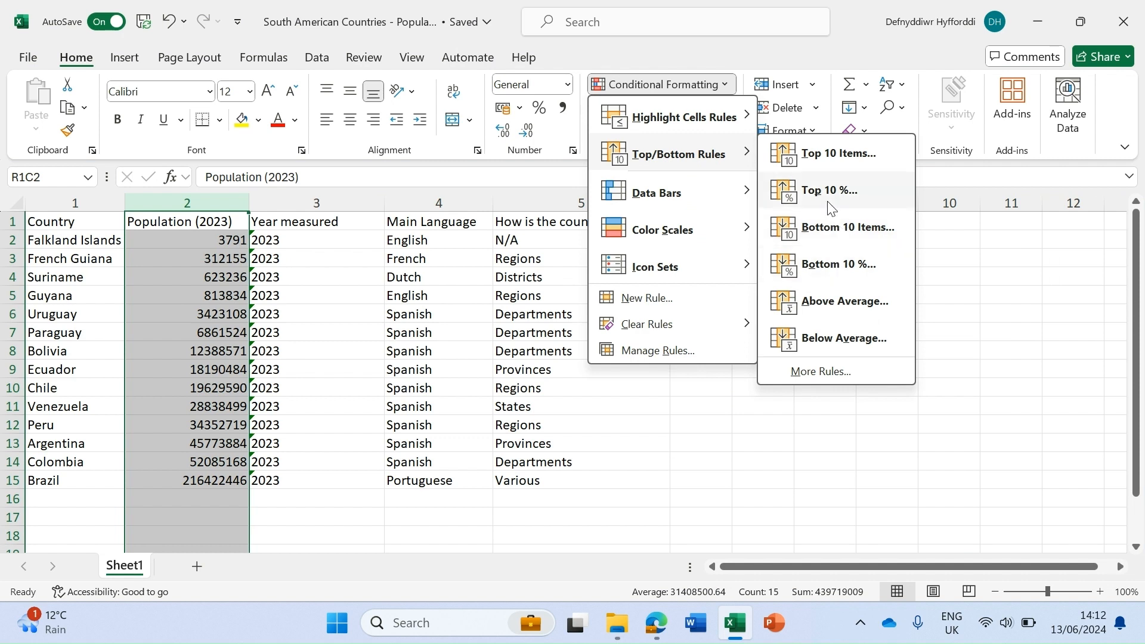
mouse_move(826, 314)
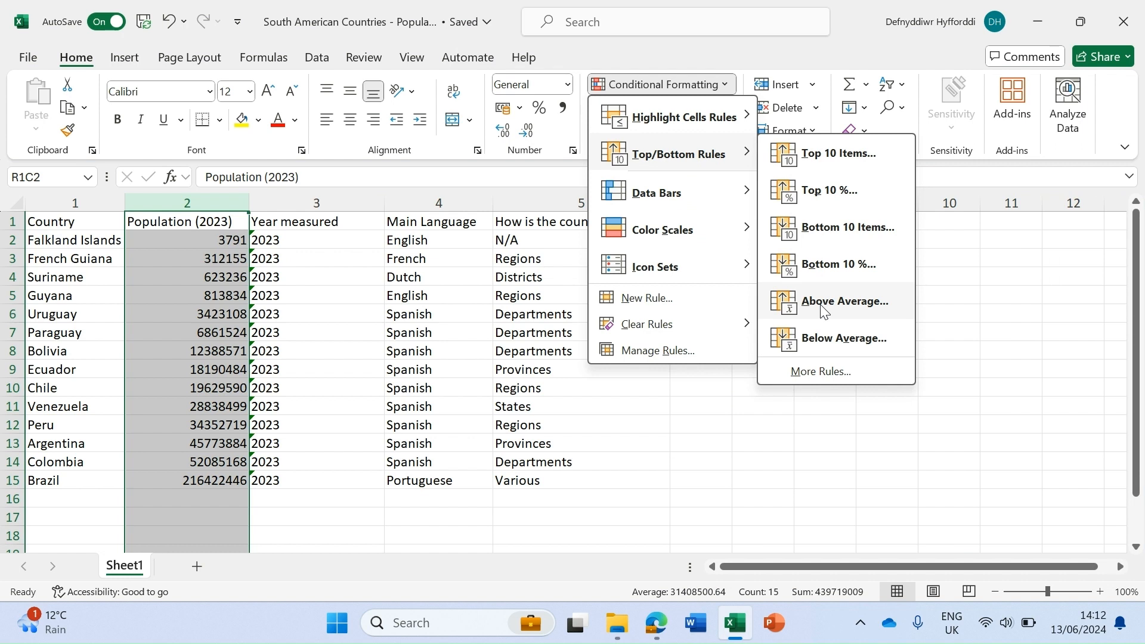
left_click(844, 301)
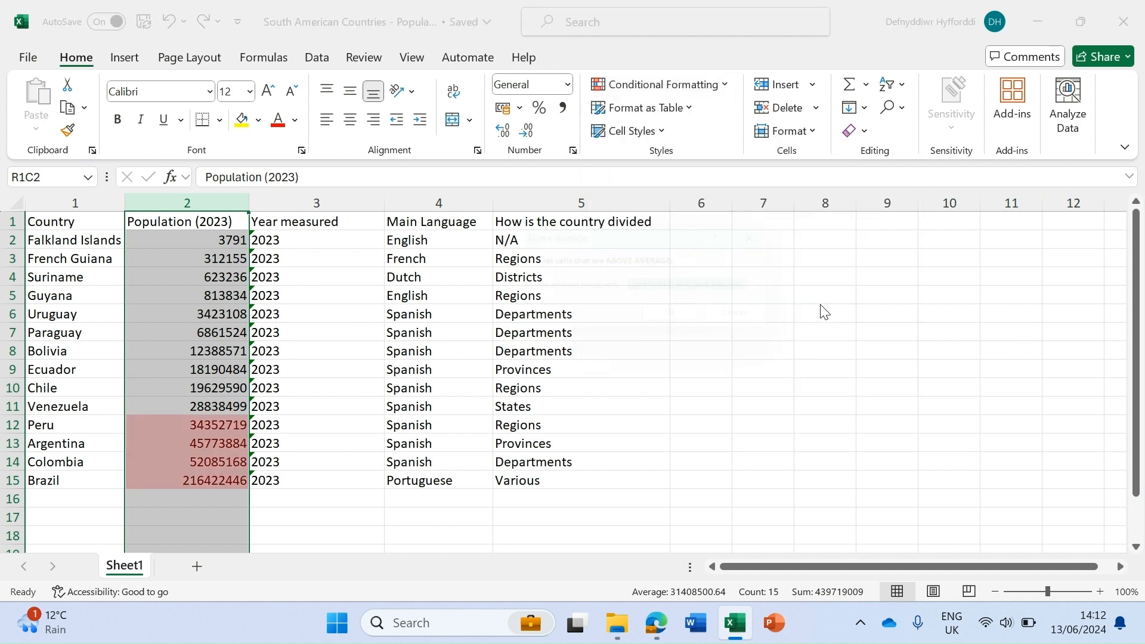
- Apply Yellow Fill with Dark Yellow Text to the above-average populations and confirm
left_click(784, 290)
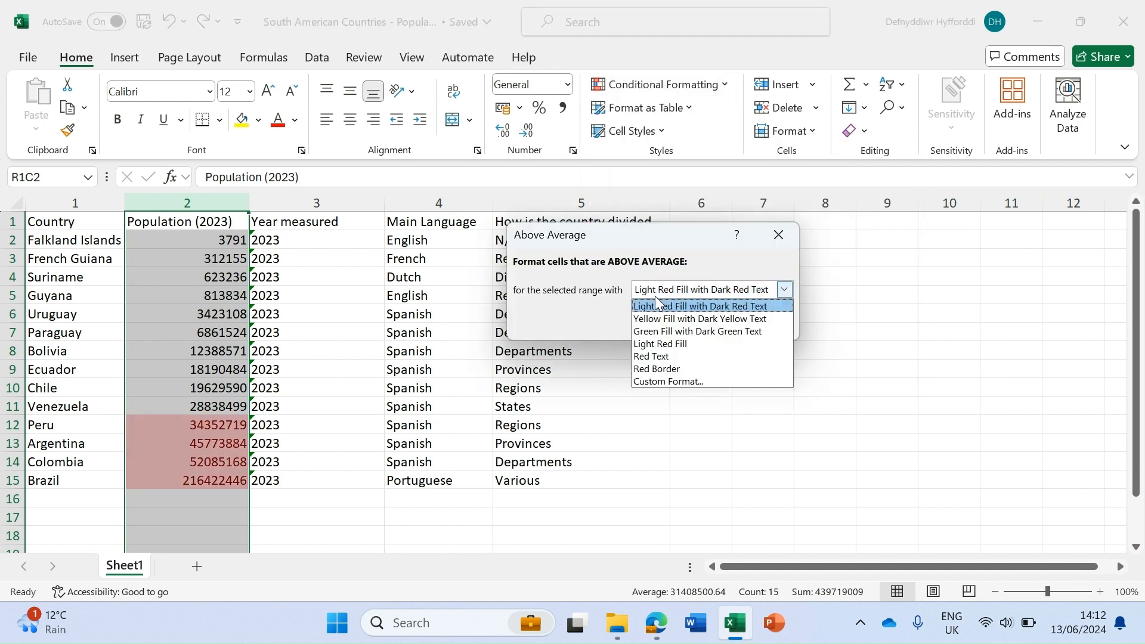
mouse_move(668, 370)
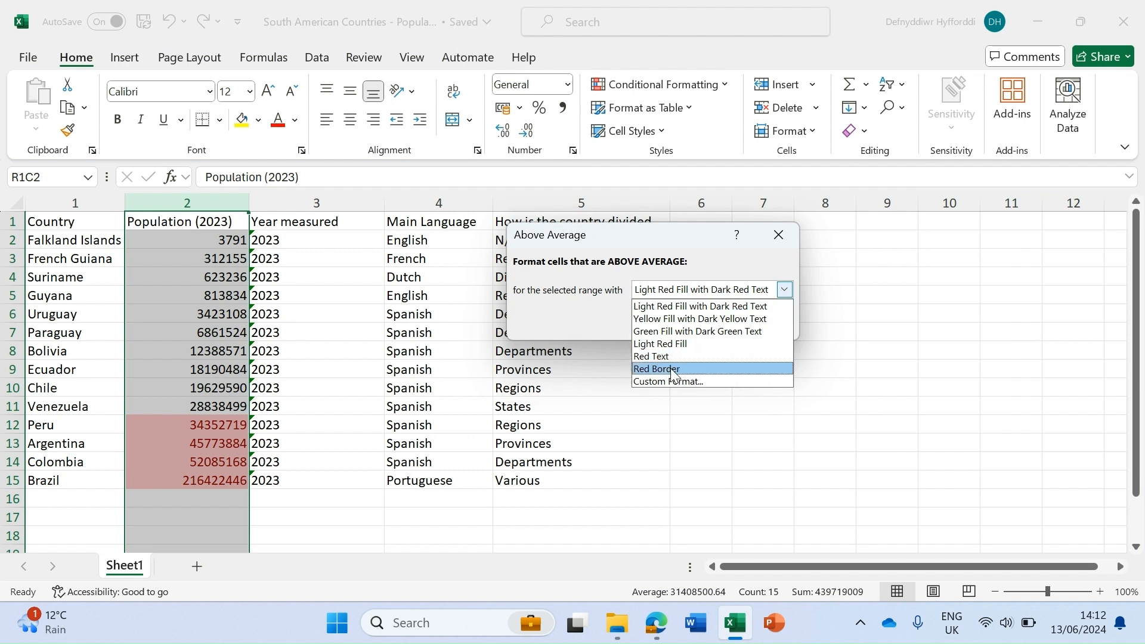
mouse_move(676, 331)
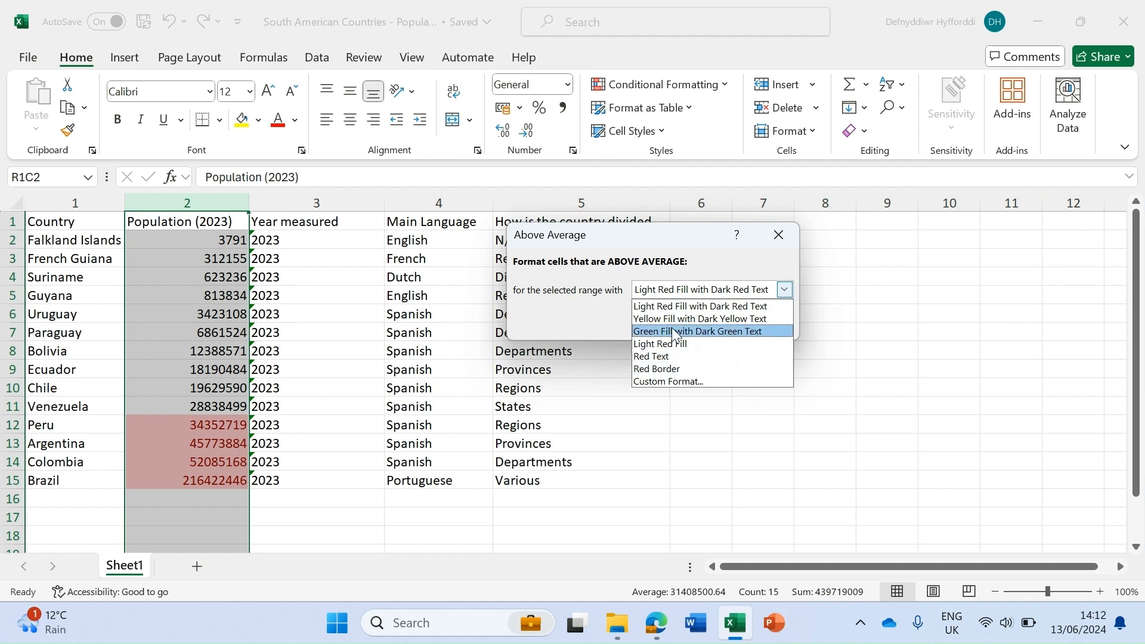
left_click(700, 318)
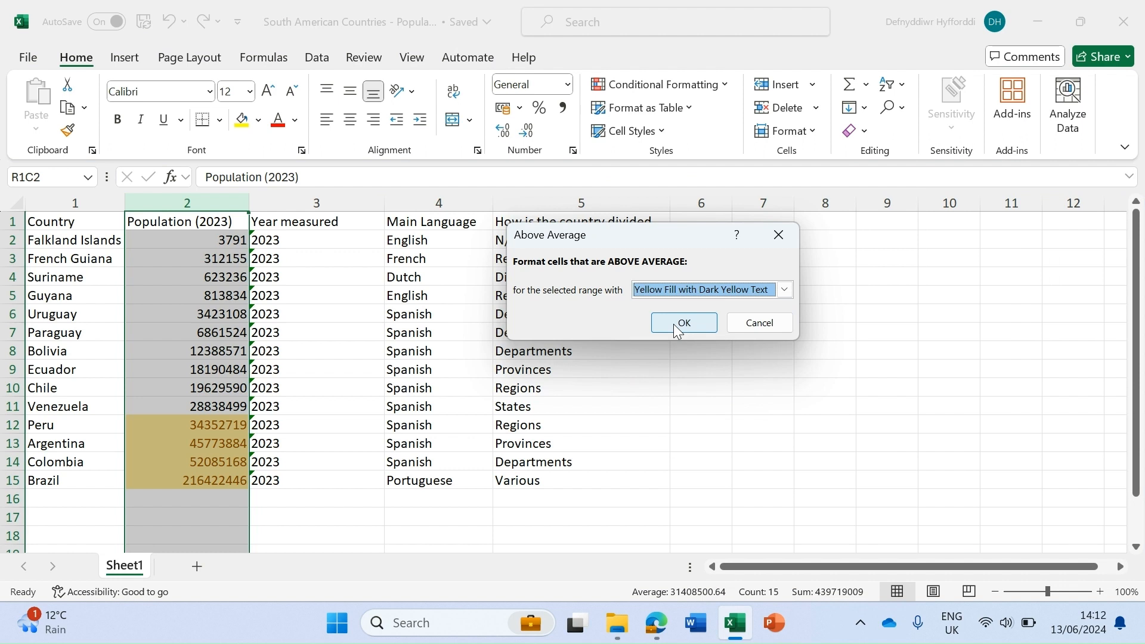
left_click(683, 322)
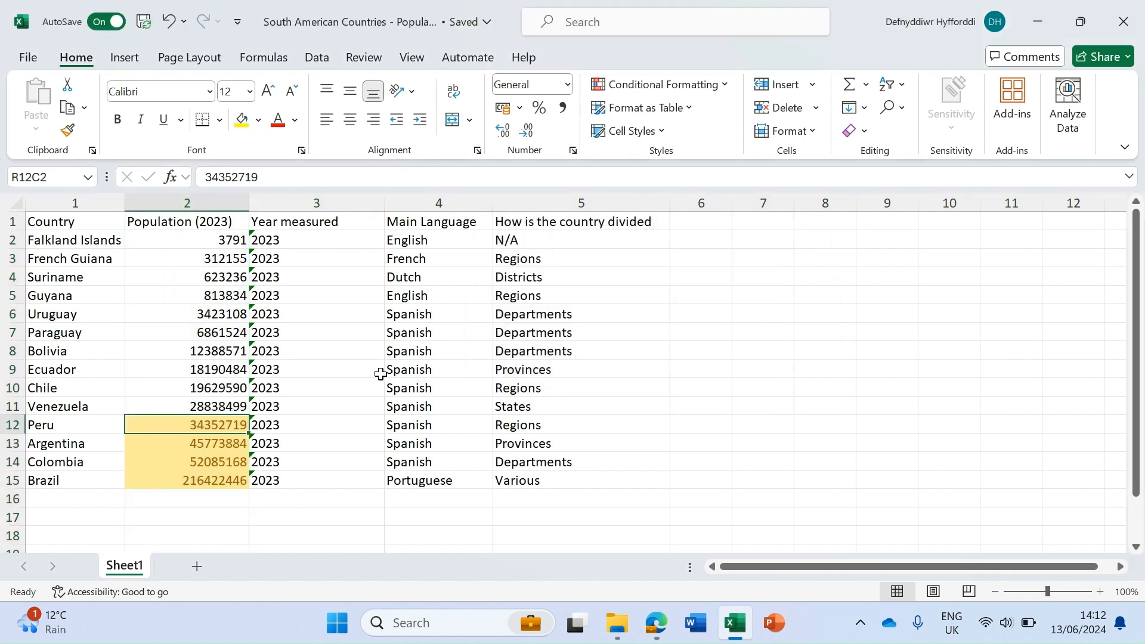
left_click(186, 351)
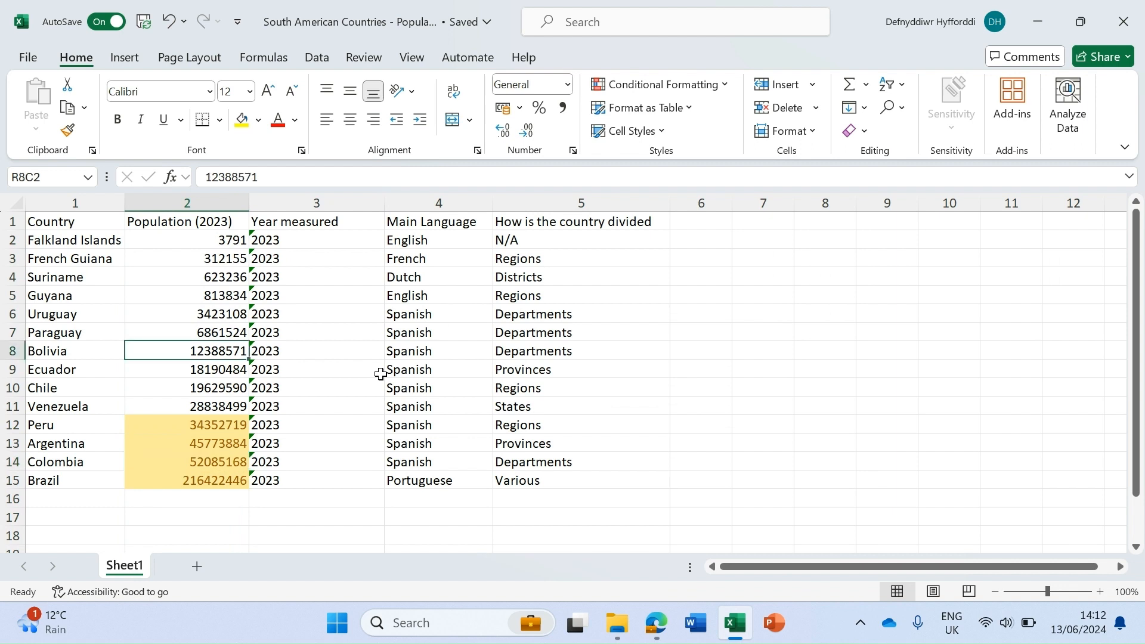
left_click(185, 425)
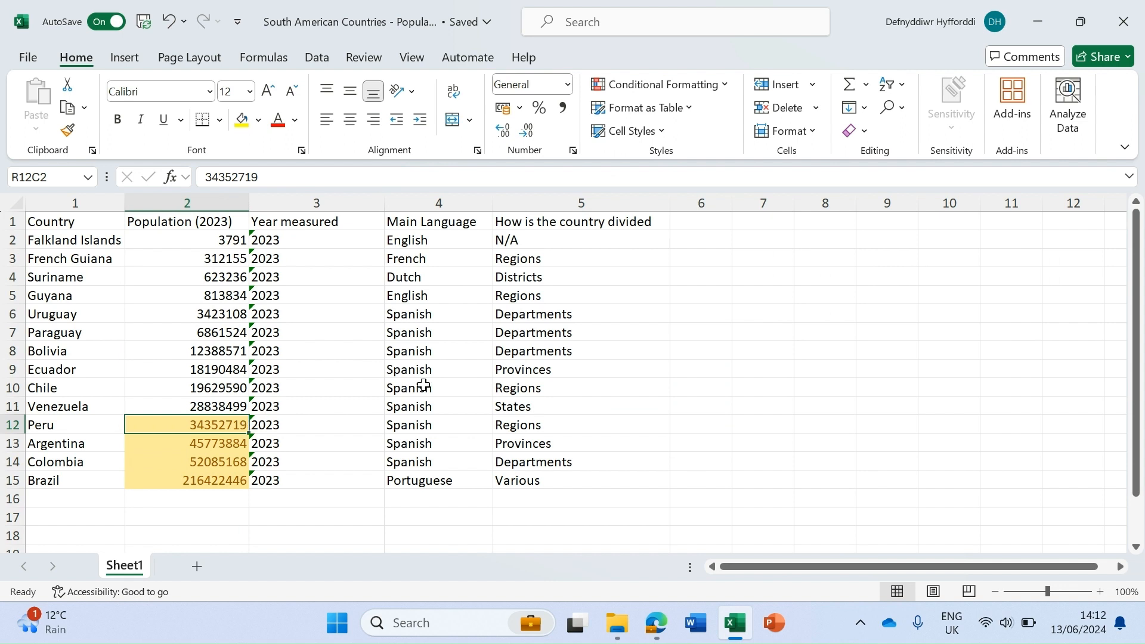
mouse_move(504, 369)
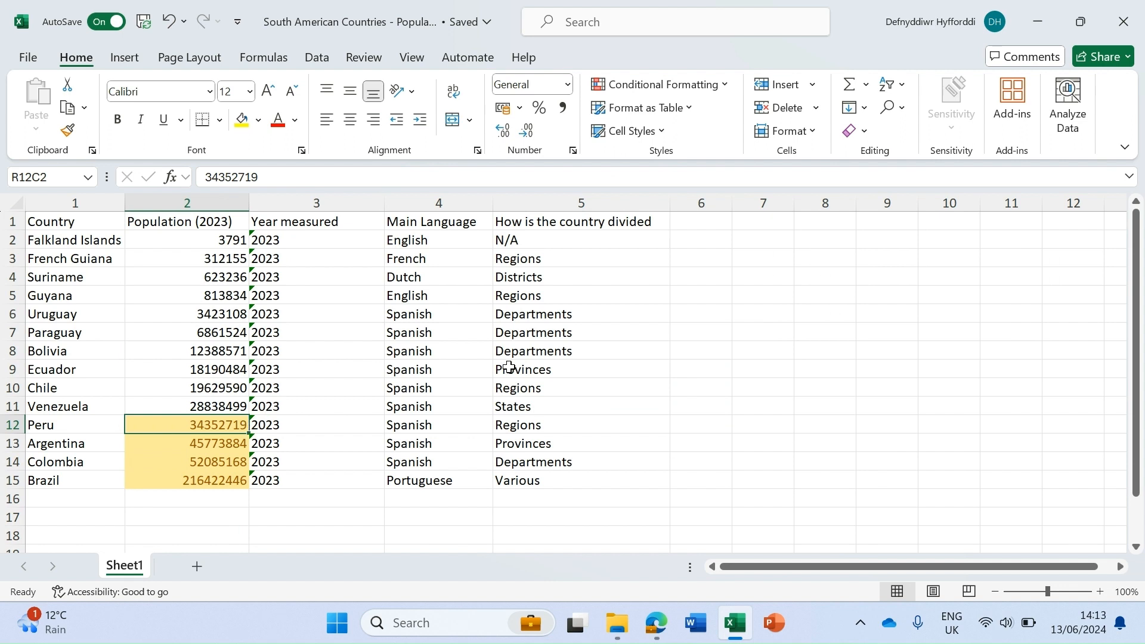
mouse_move(698, 348)
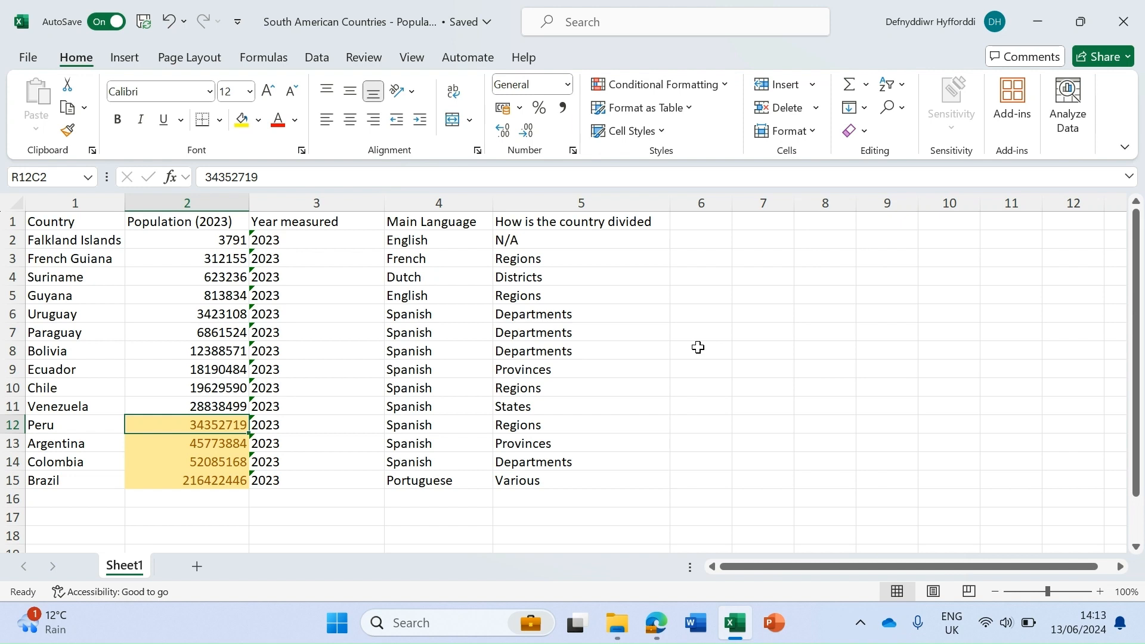
mouse_move(764, 308)
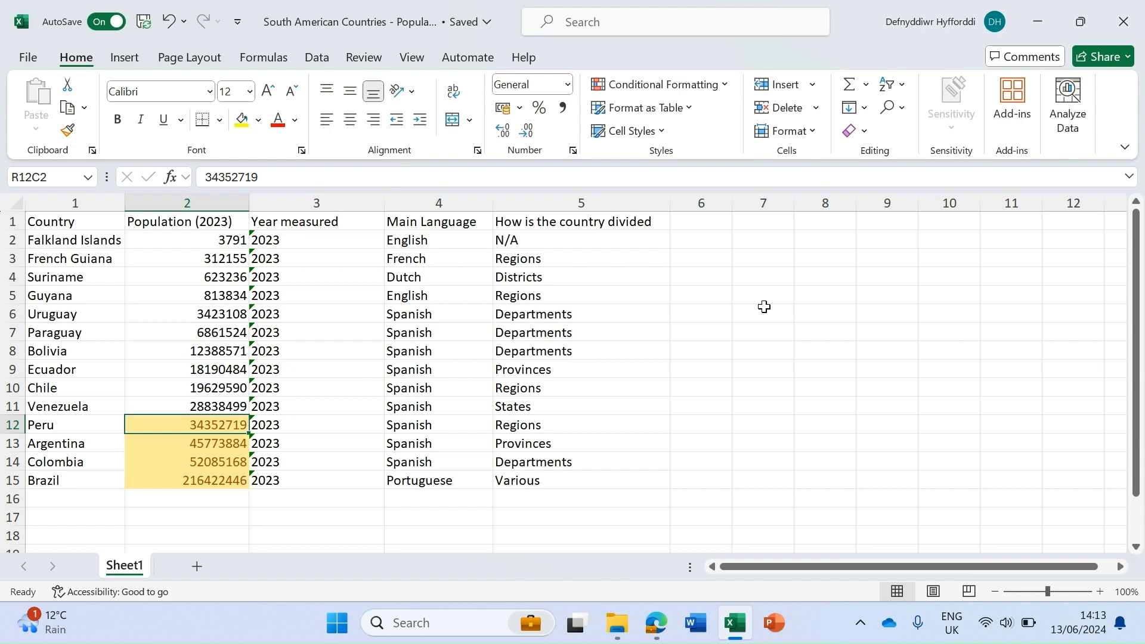